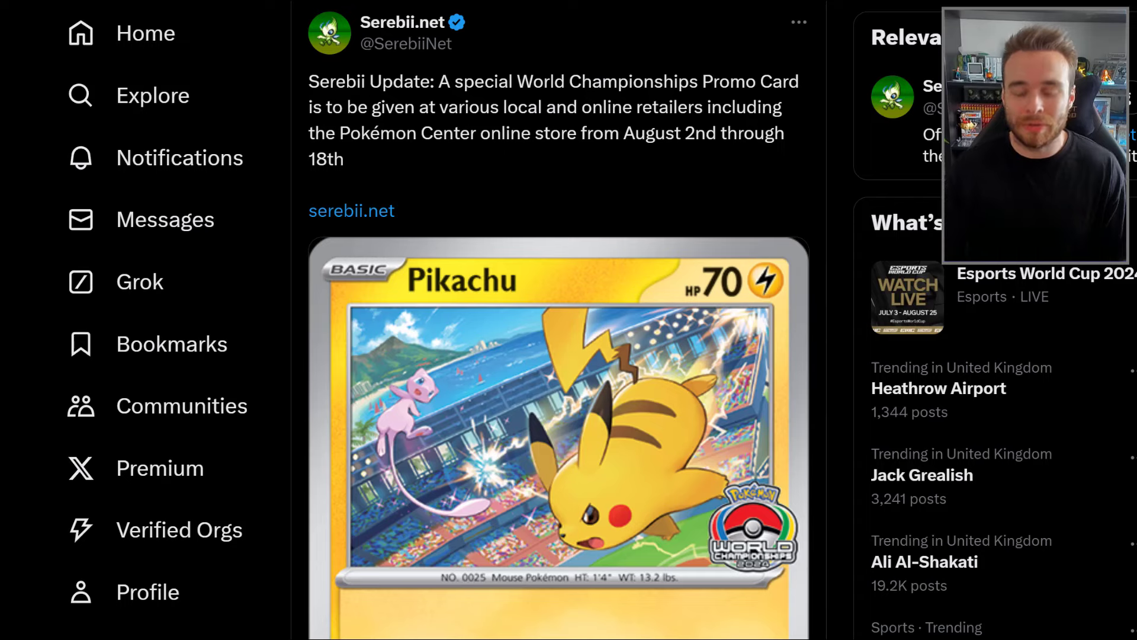
Step: Scroll around Serebii's post on Adventure Week: Taken Over with Shadow Cresselia
scroll(down, 3)
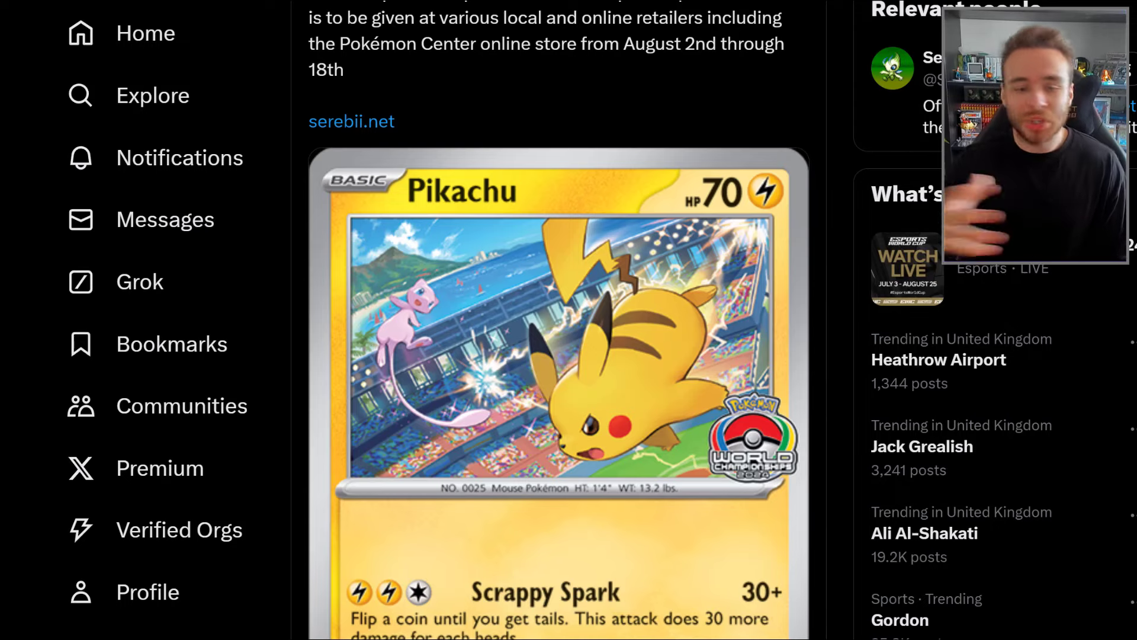
scroll(up, 3)
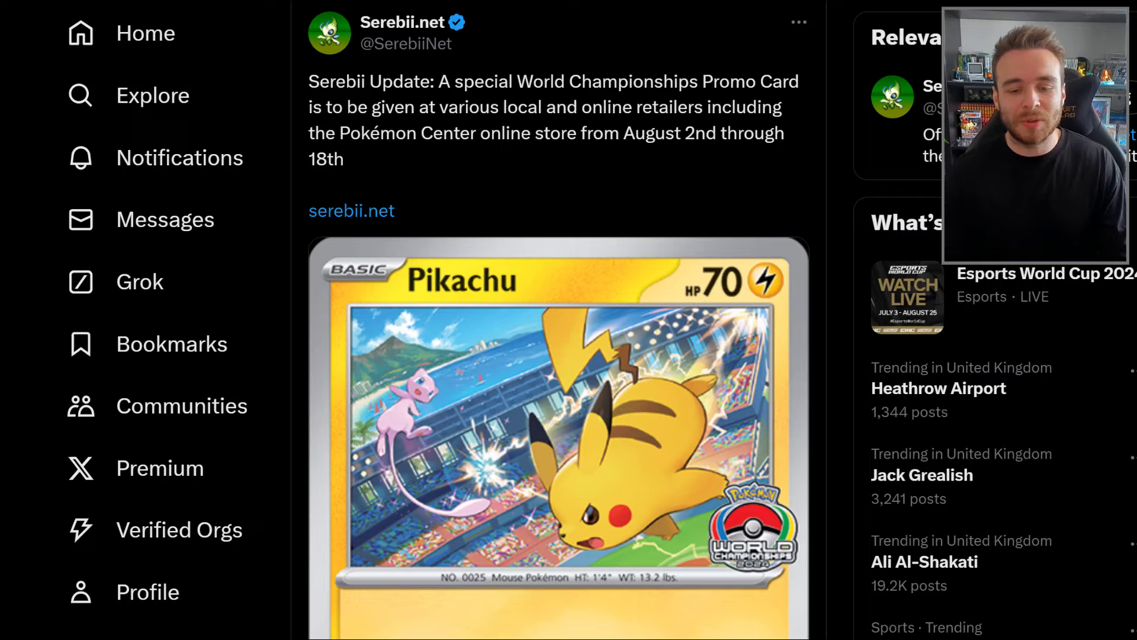
scroll(down, 3)
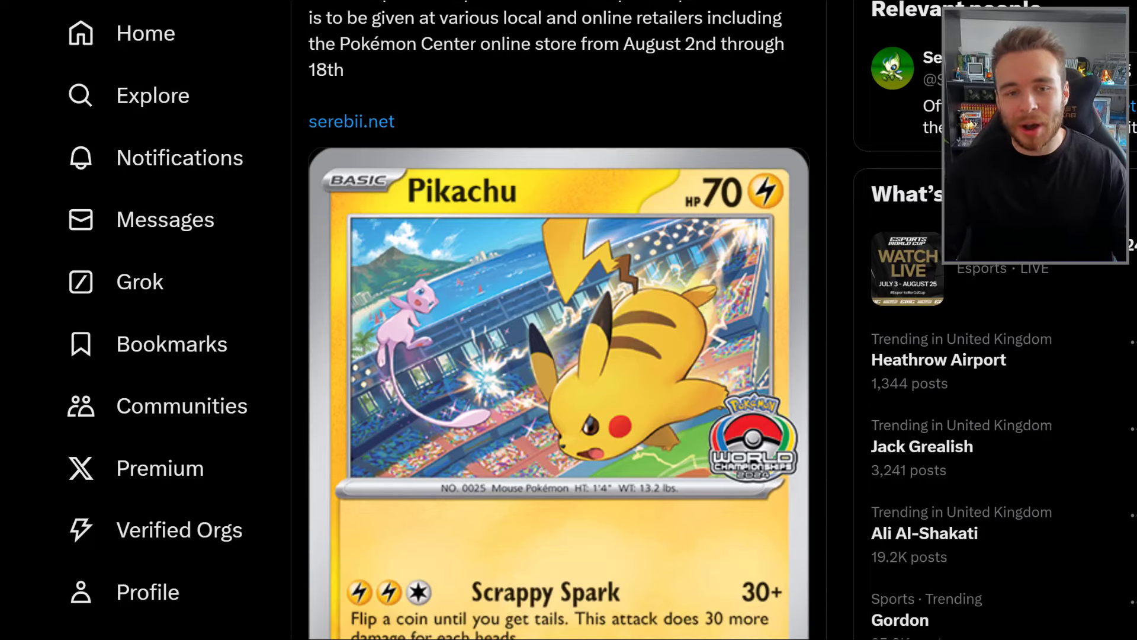
scroll(up, 3)
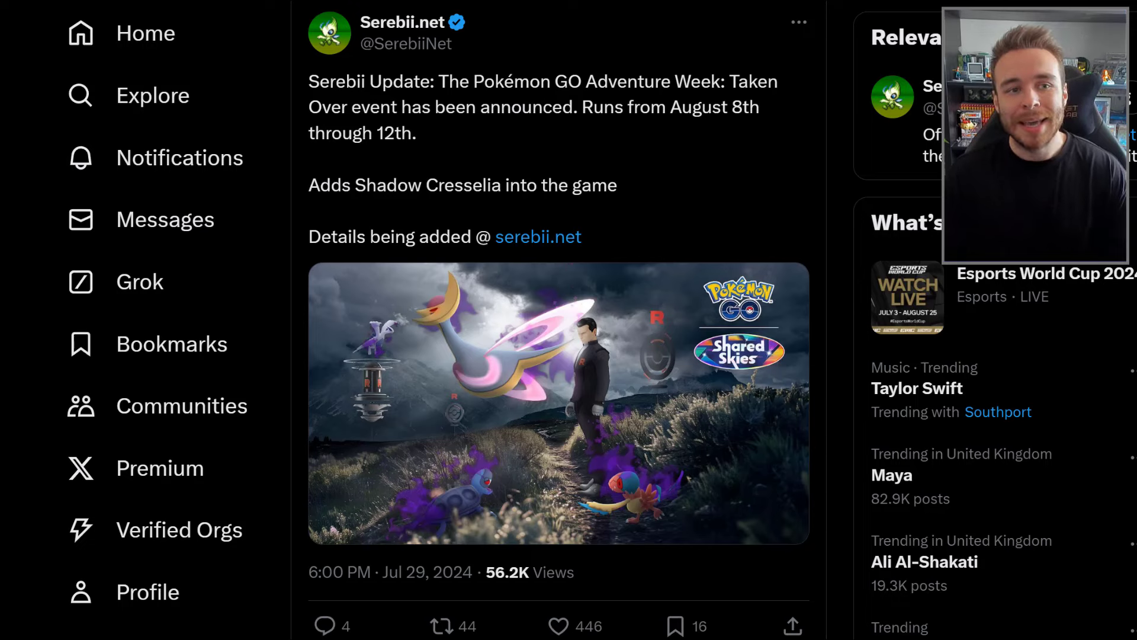
Step: Open the official Pokémon GO Adventure Week: Taken Over article and start reading
click(538, 237)
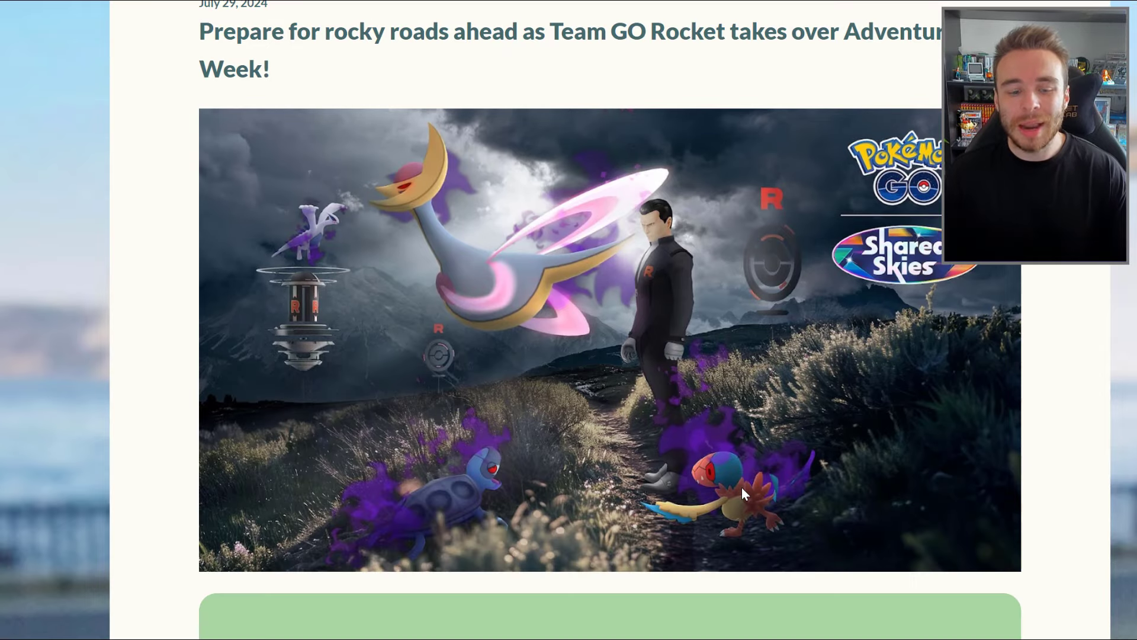
scroll(up, 3)
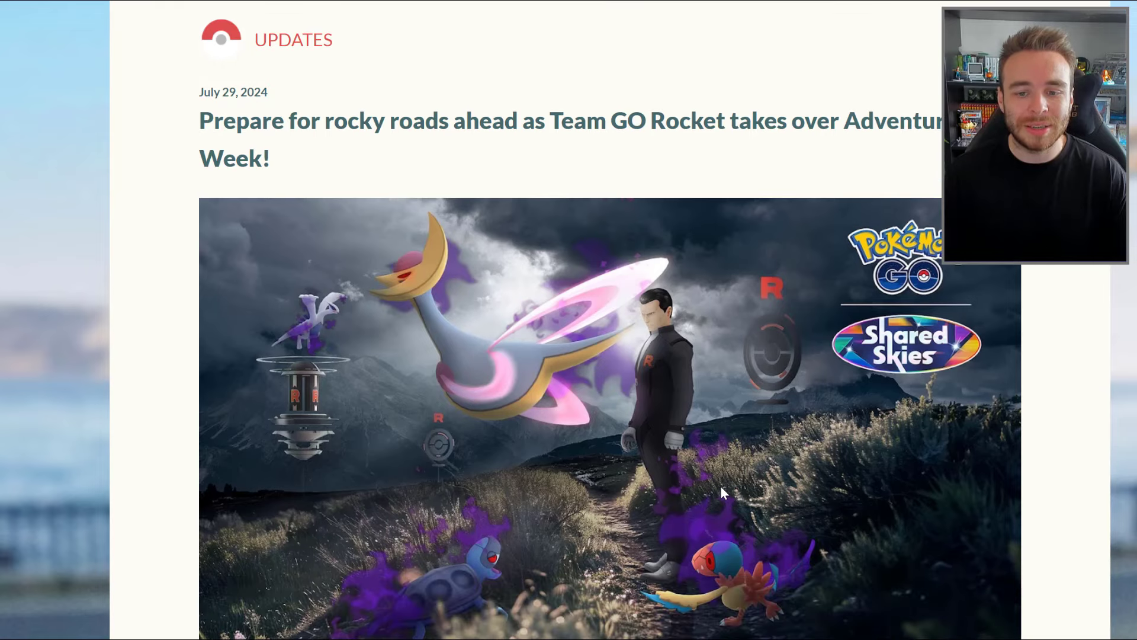
scroll(down, 3)
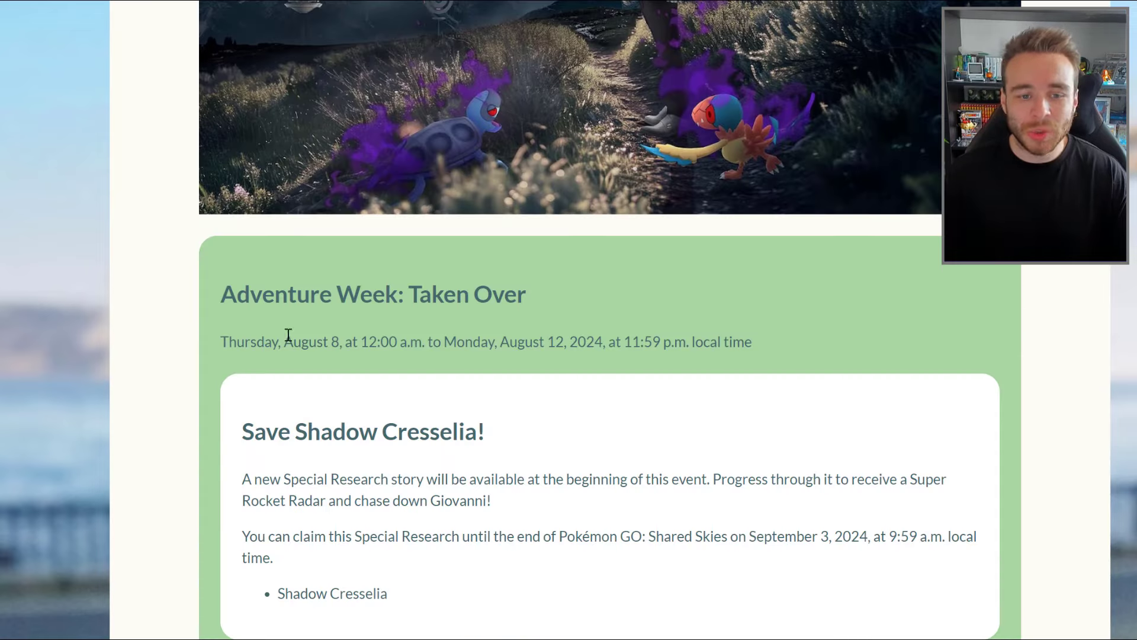
mouse_move(588, 375)
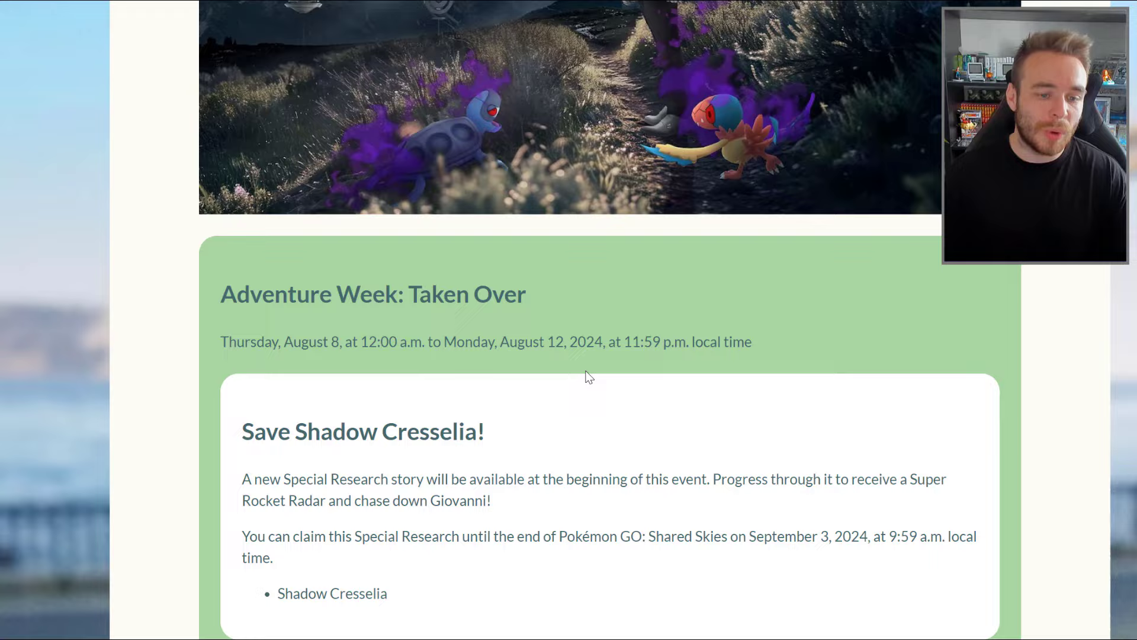
scroll(down, 3)
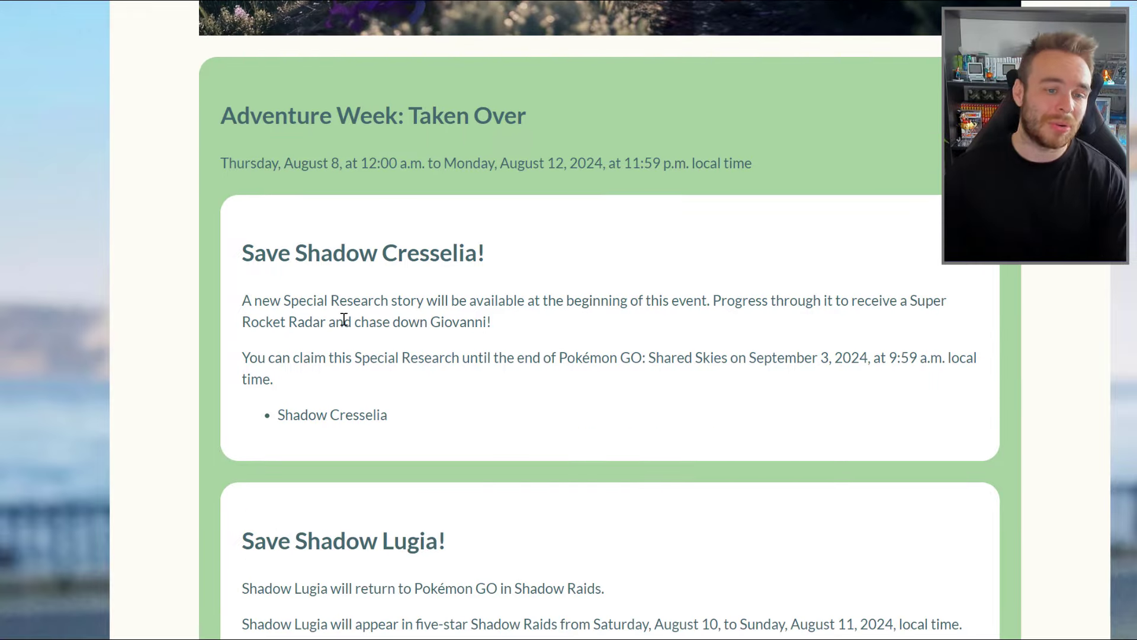
mouse_move(546, 341)
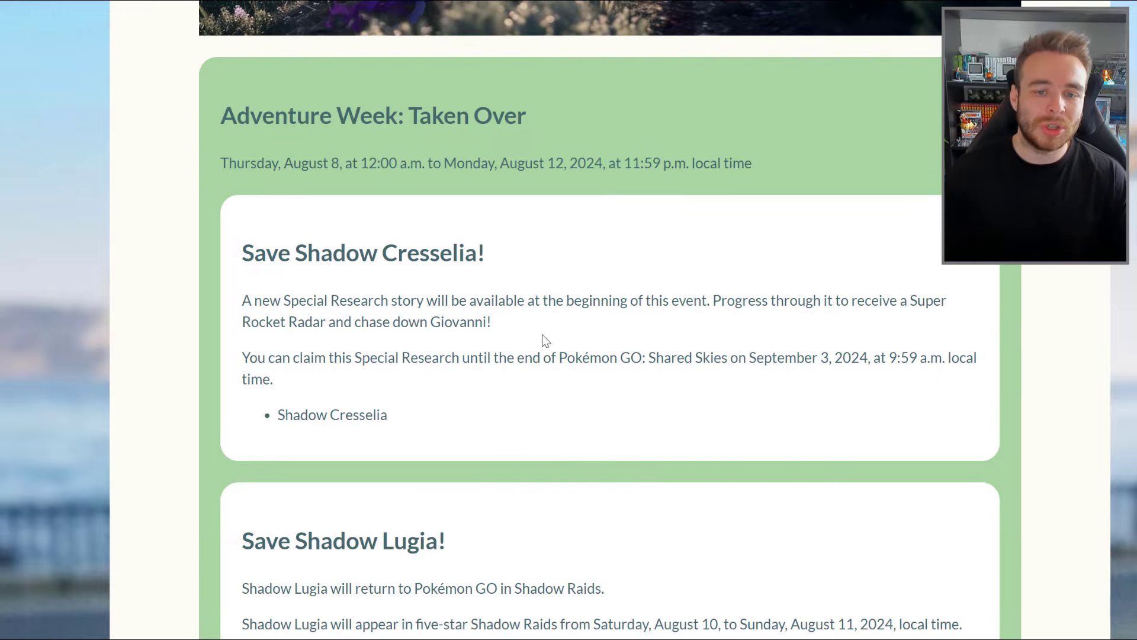
mouse_move(769, 332)
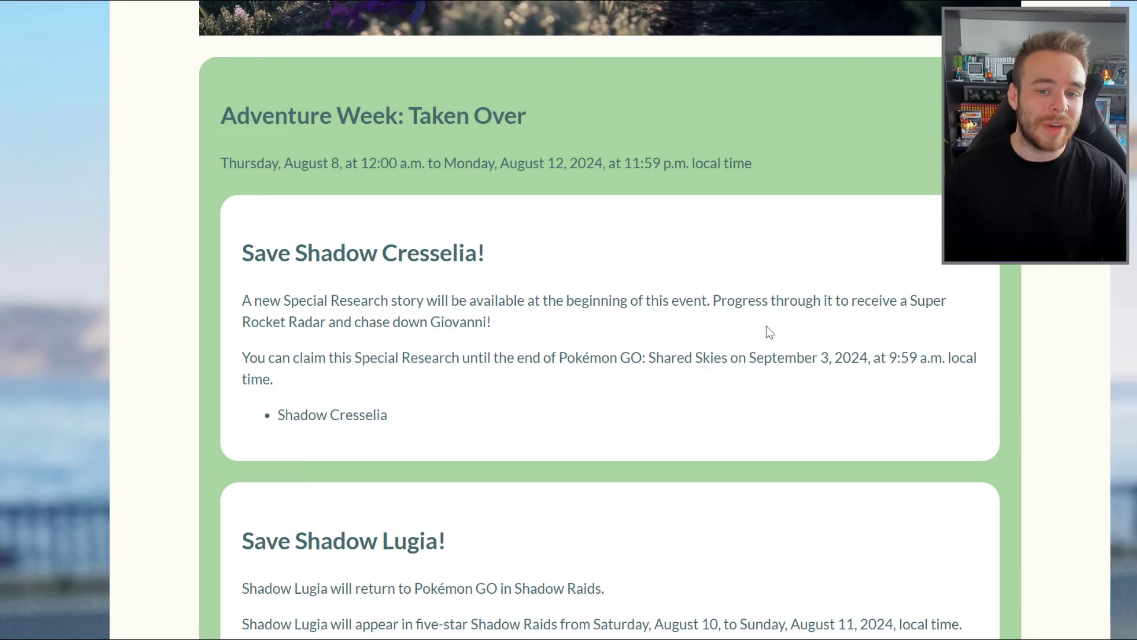
mouse_move(385, 344)
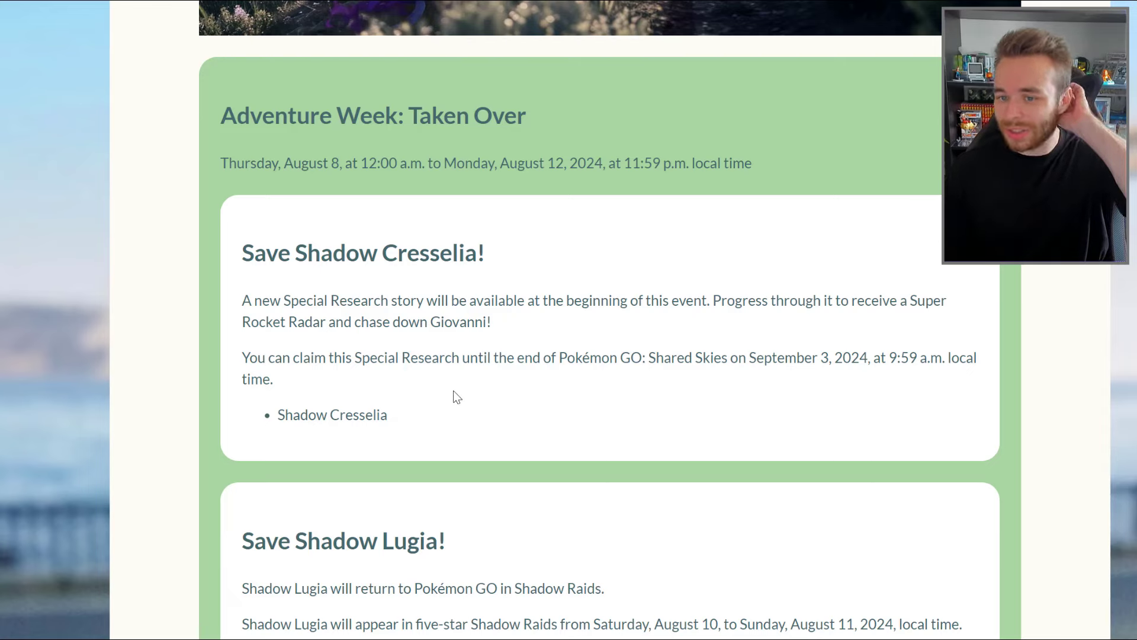
Step: Scroll to Save Shadow Lugia and highlight its sentence about Shadow Lugia returning
scroll(down, 3)
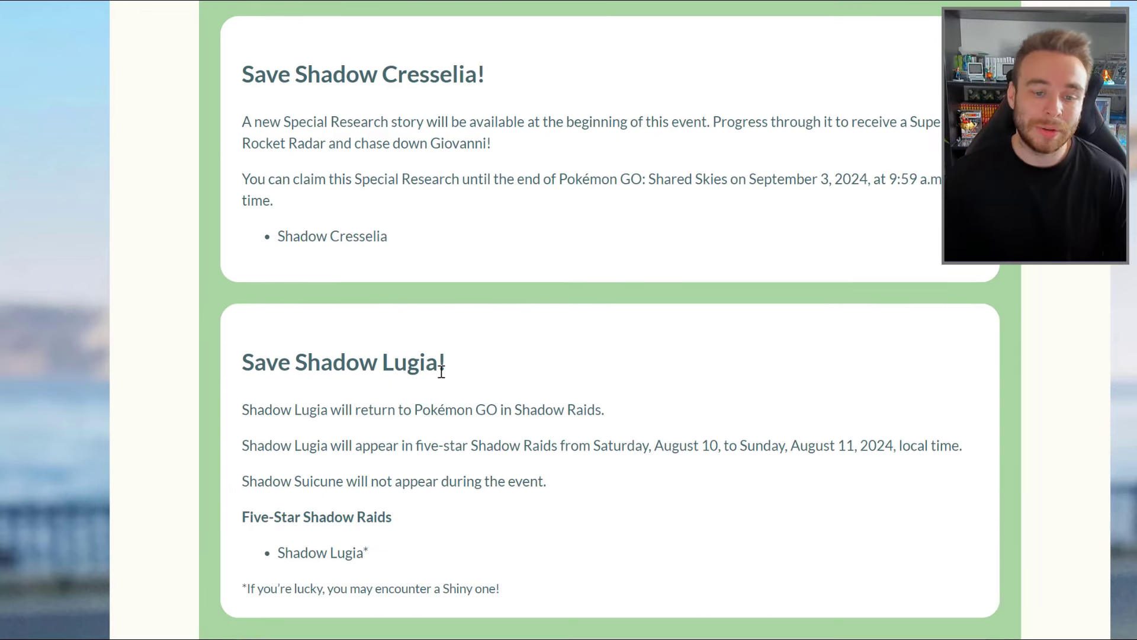
scroll(down, 3)
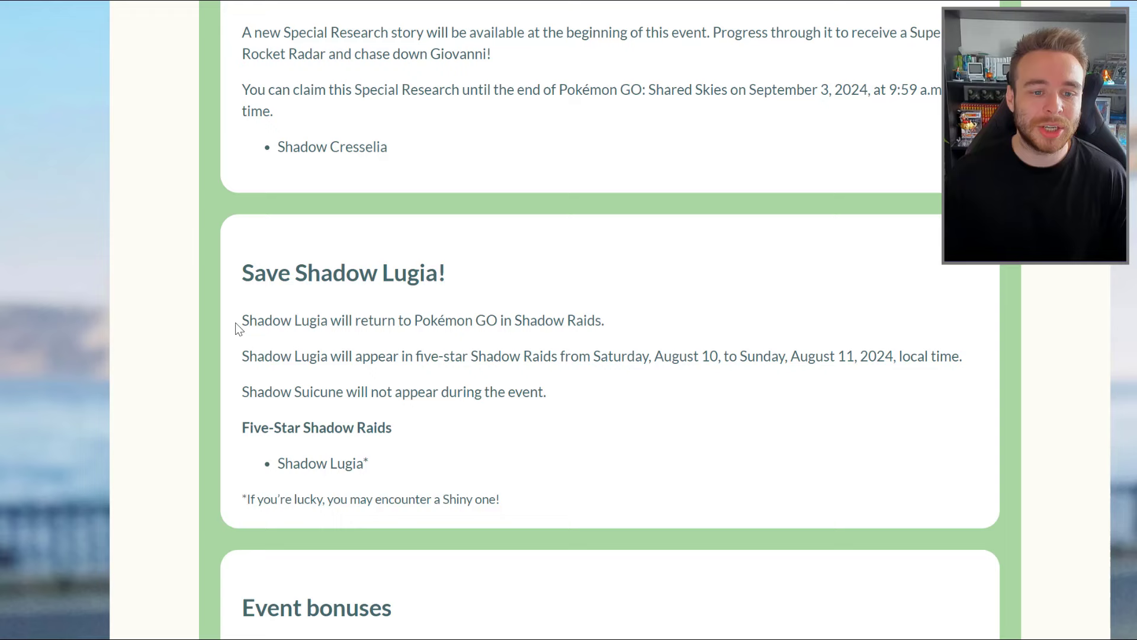
triple_click(423, 320)
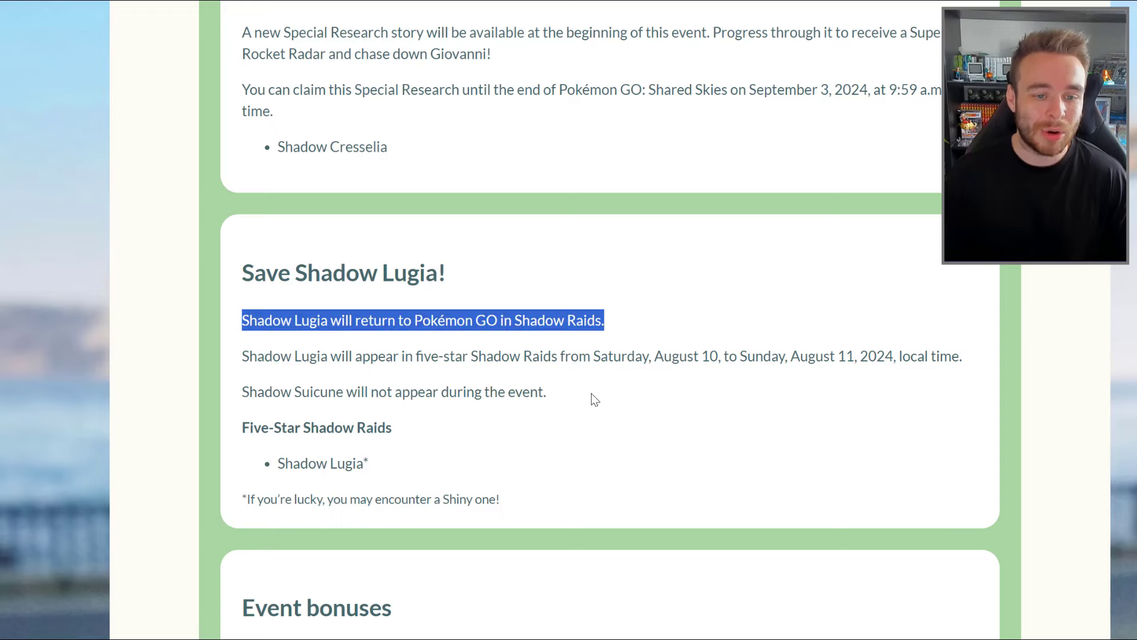
scroll(down, 3)
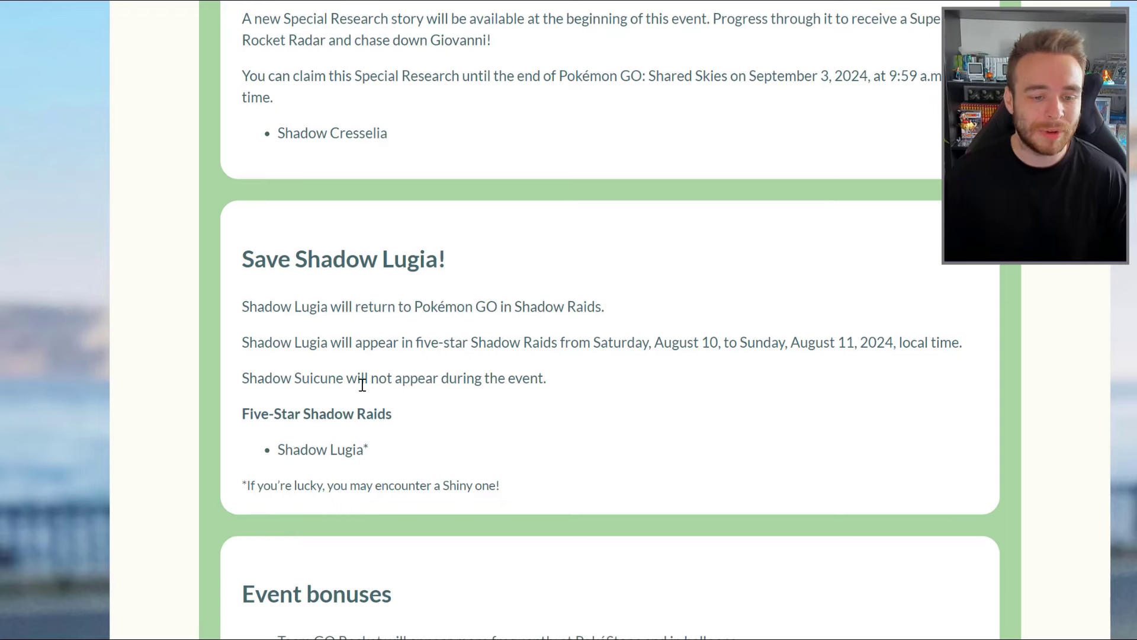
Step: Read the Event bonuses section, highlighting the bonus lines and then clearing the highlight
scroll(down, 3)
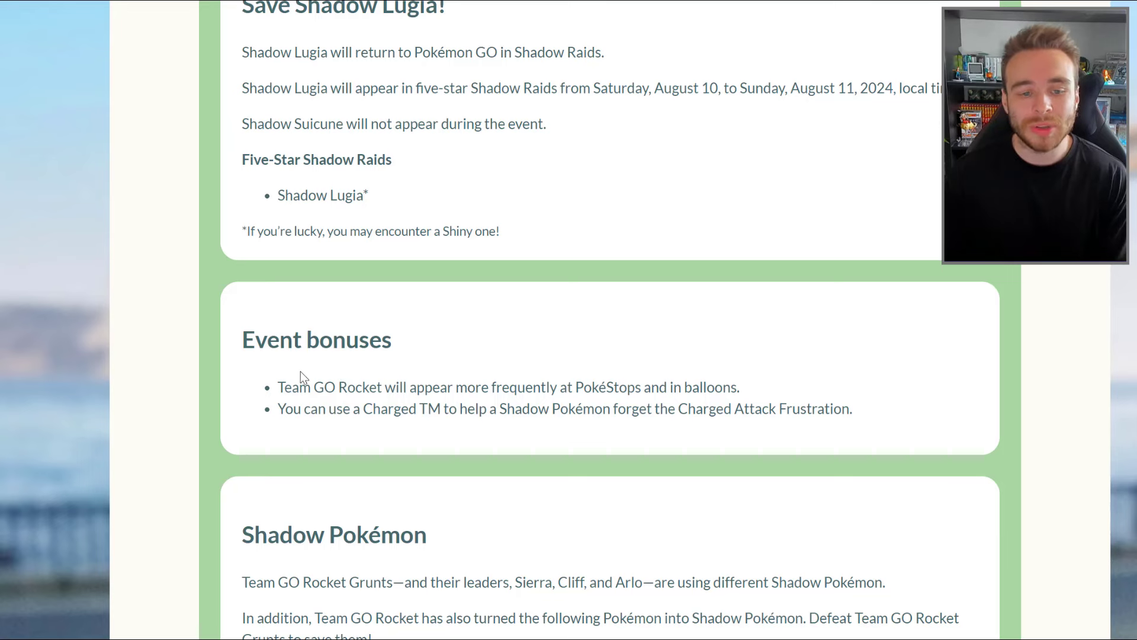
mouse_move(498, 377)
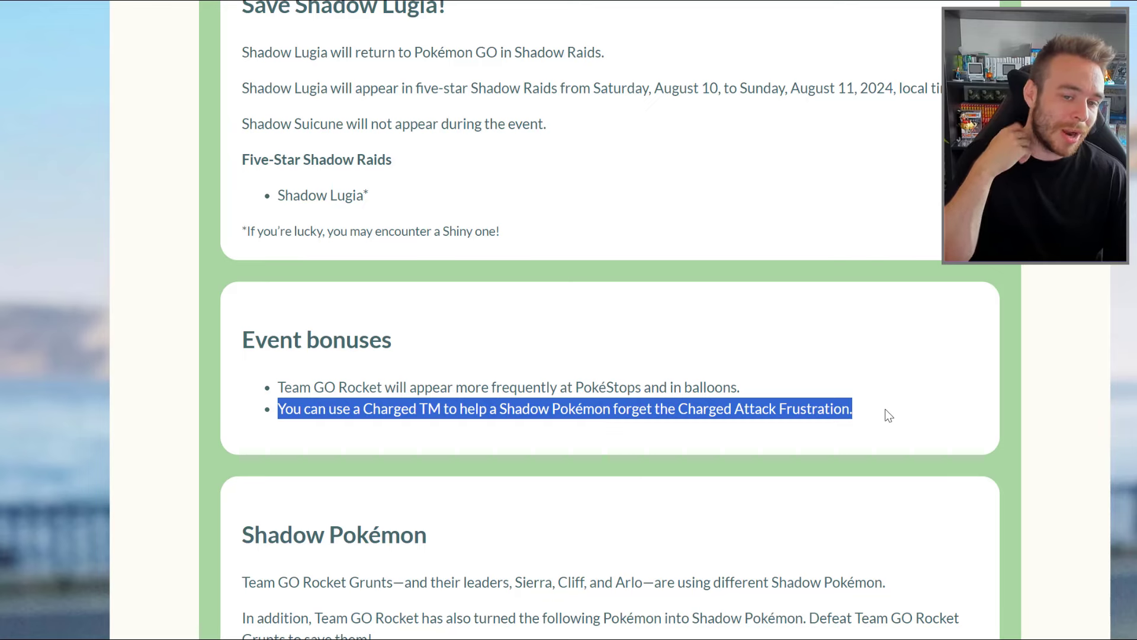
click(889, 415)
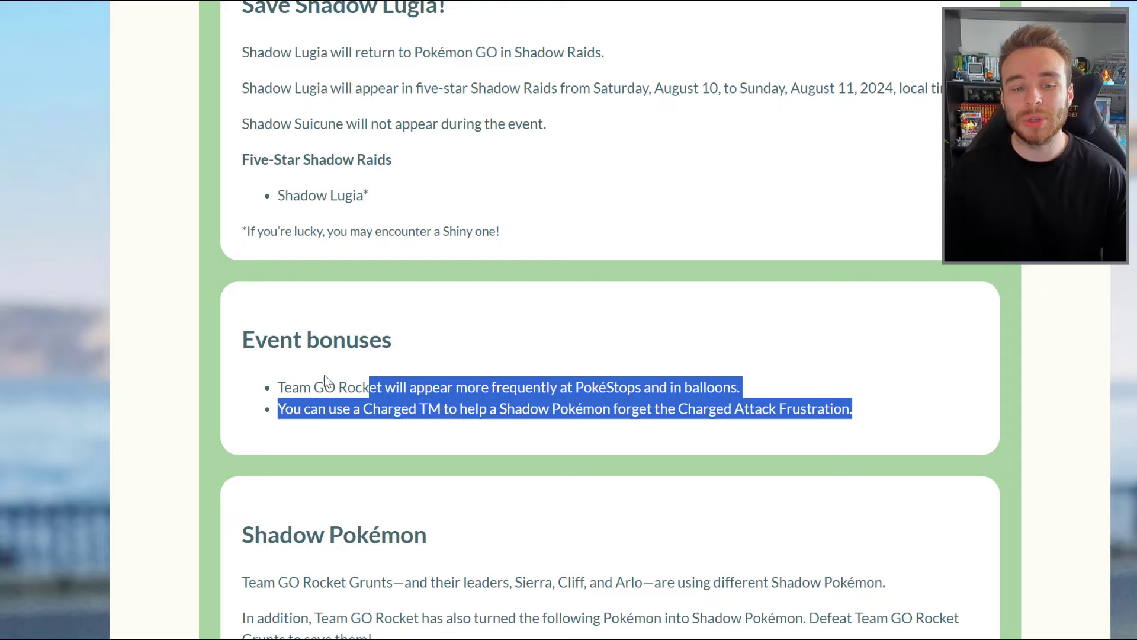
scroll(up, 3)
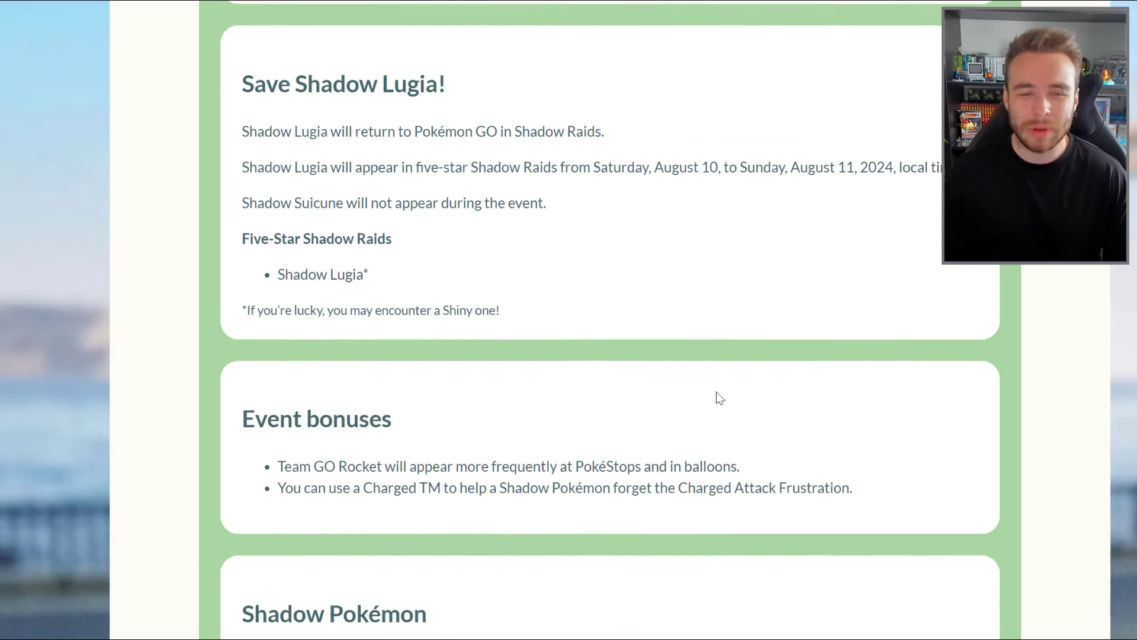
scroll(down, 3)
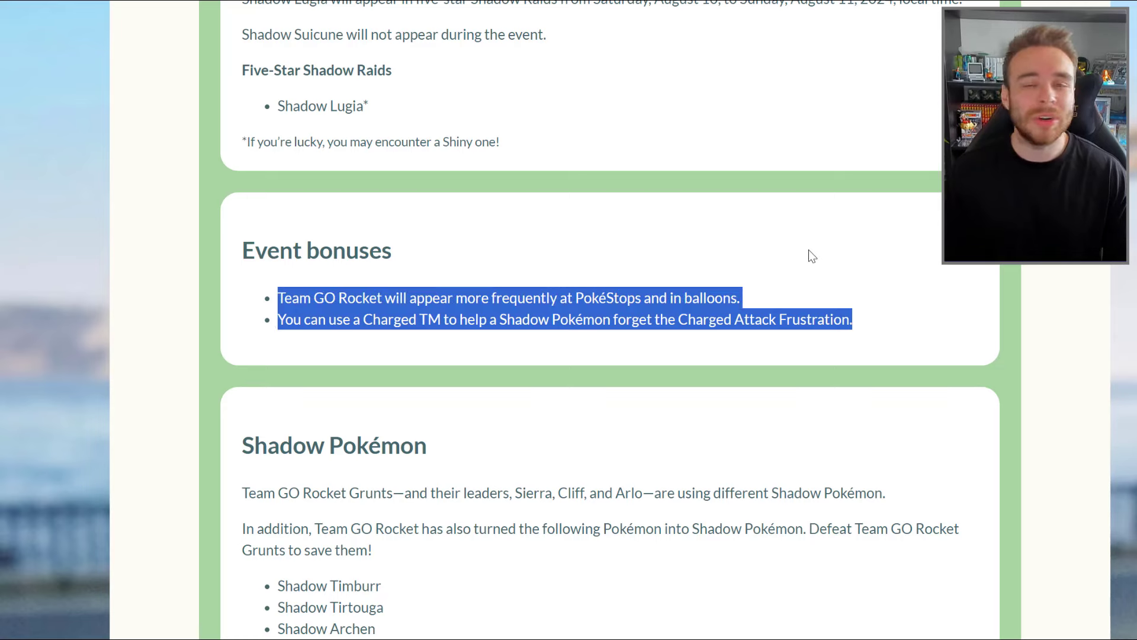
click(812, 257)
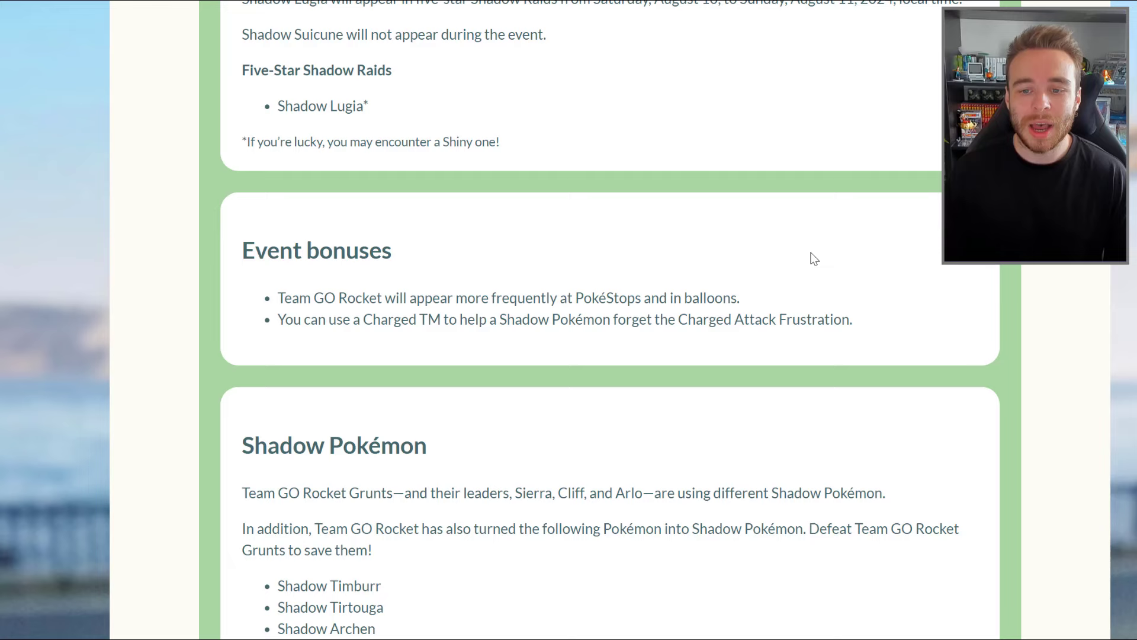
mouse_move(952, 298)
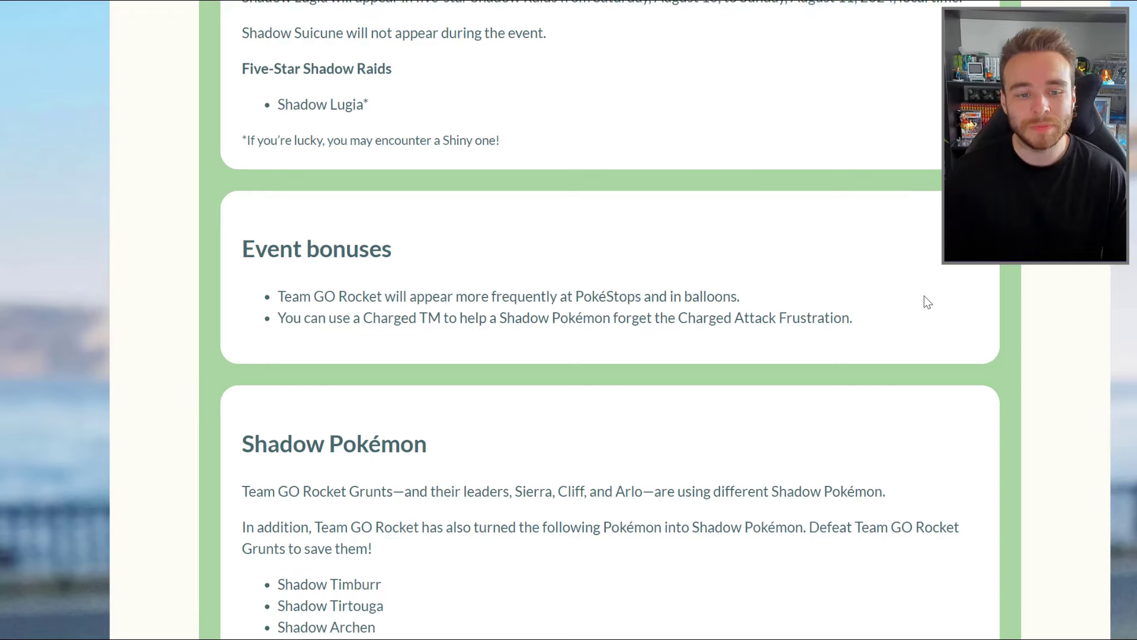
Step: Read past Field Research, Showcases, bundles and Shadow Raids to the August reveals leak post
scroll(down, 3)
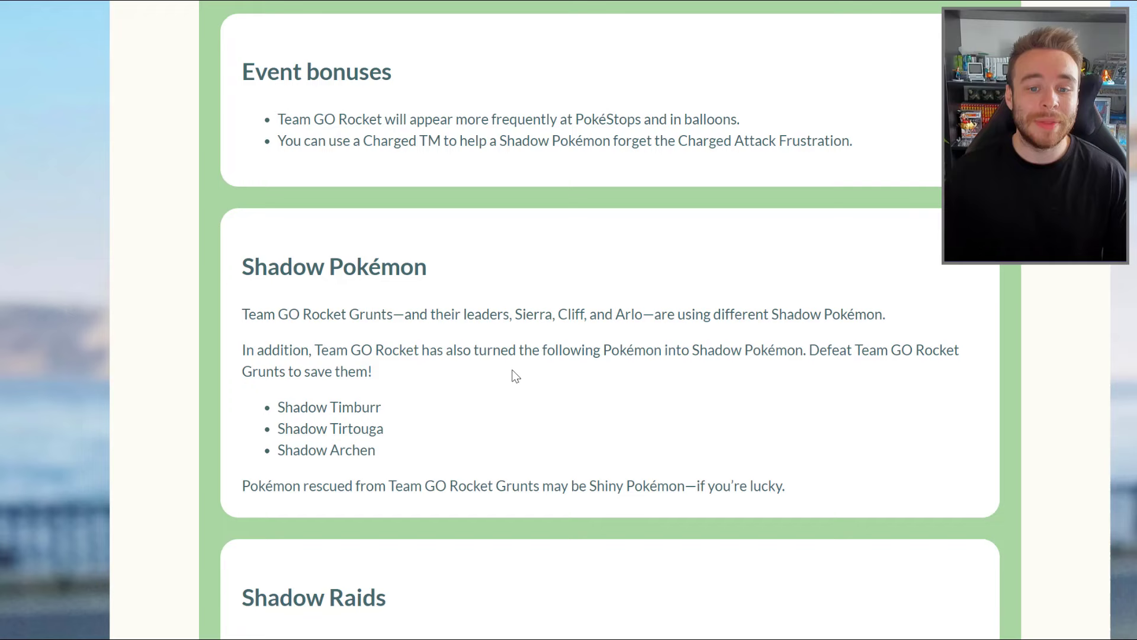
mouse_move(292, 443)
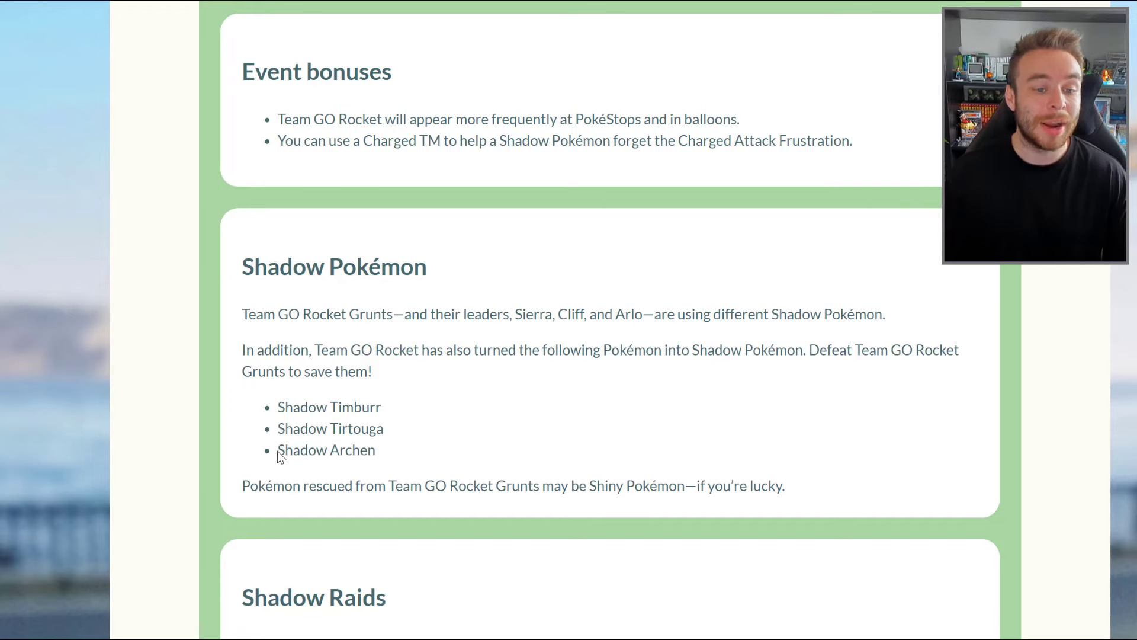
scroll(down, 3)
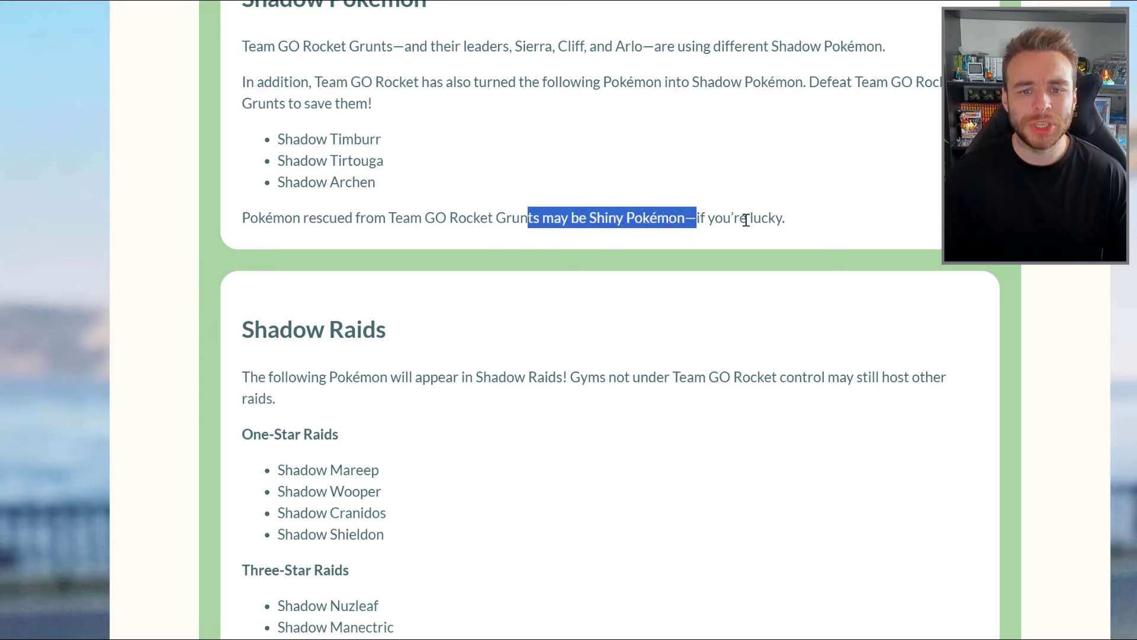
scroll(down, 3)
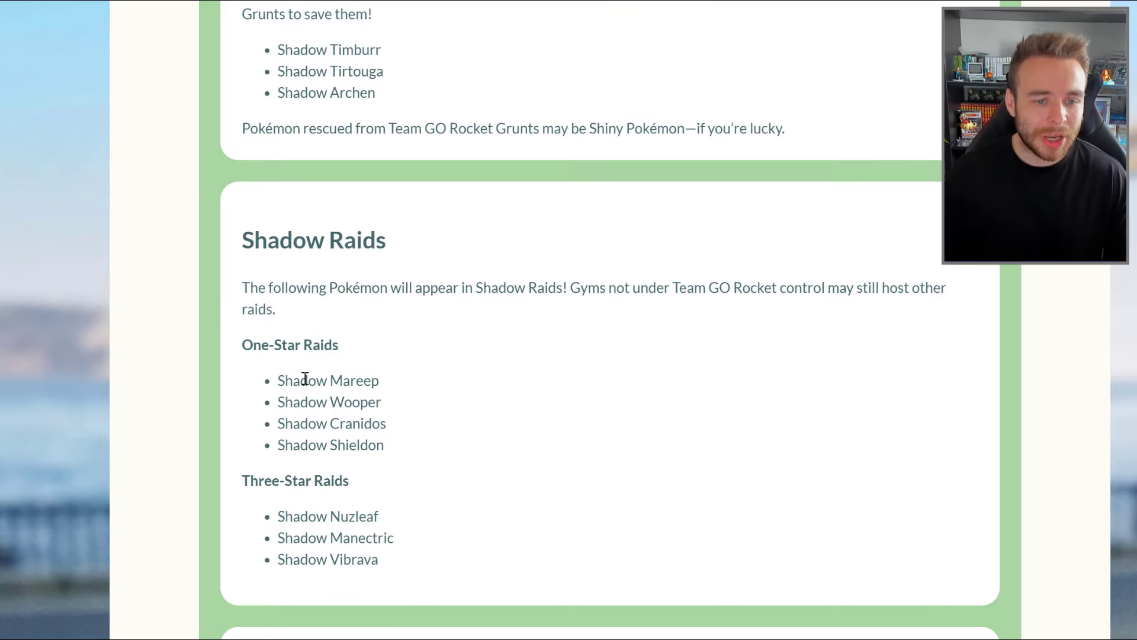
mouse_move(317, 449)
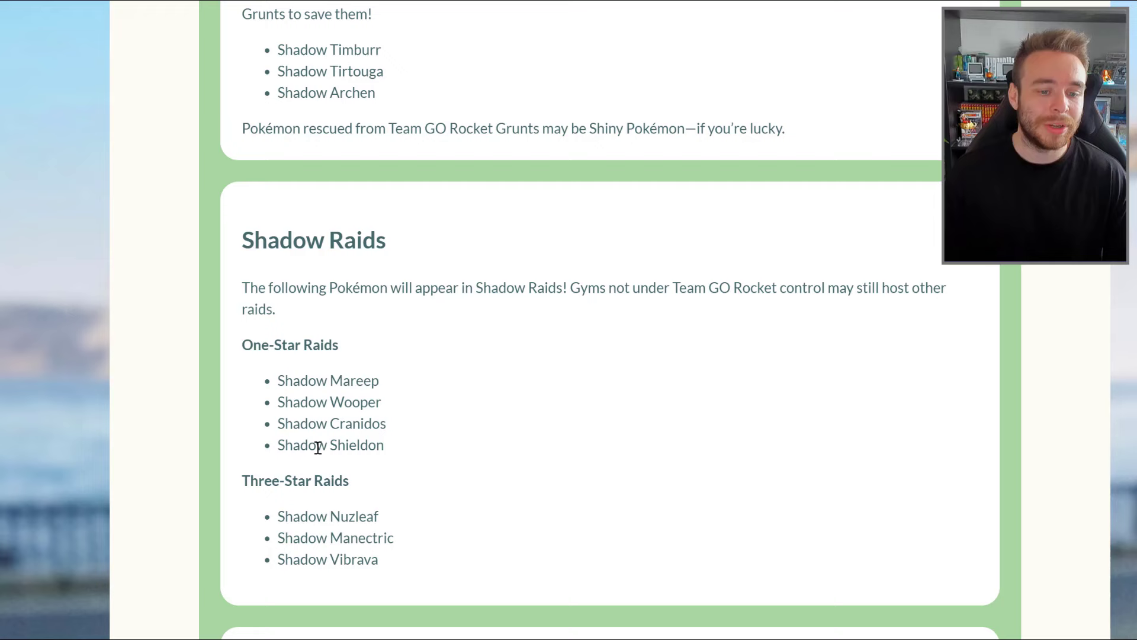
scroll(down, 3)
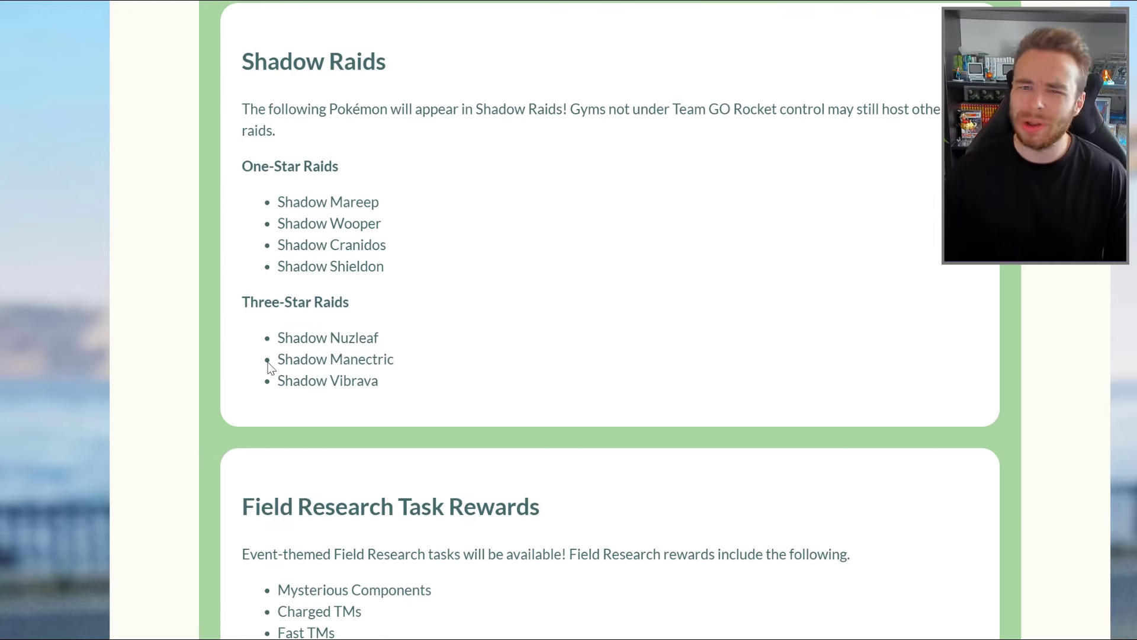
scroll(down, 3)
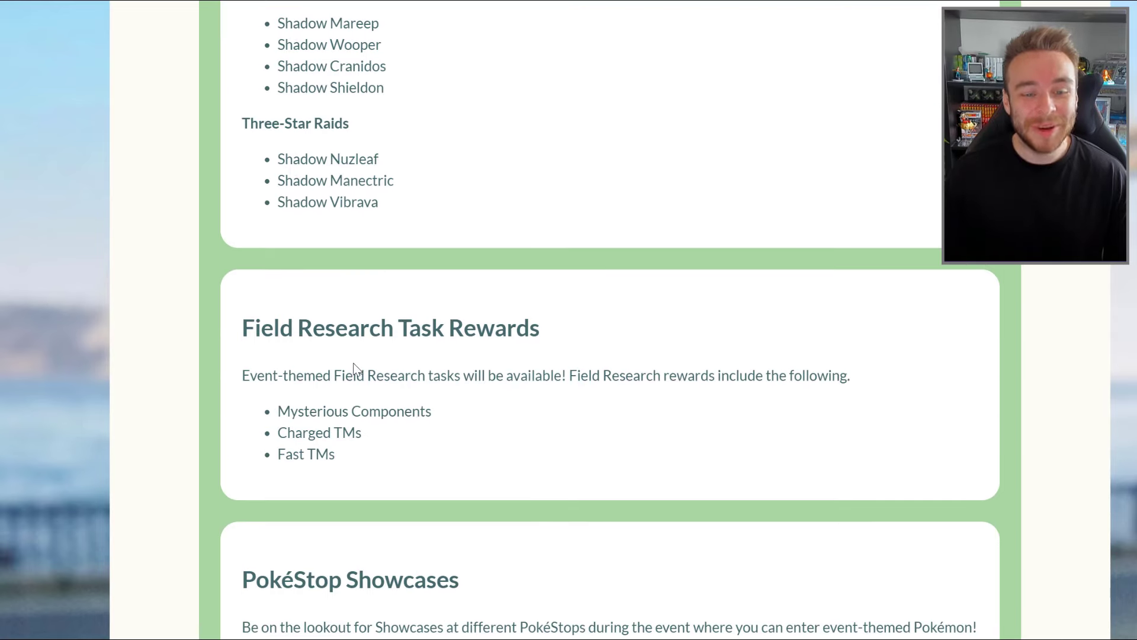
mouse_move(363, 433)
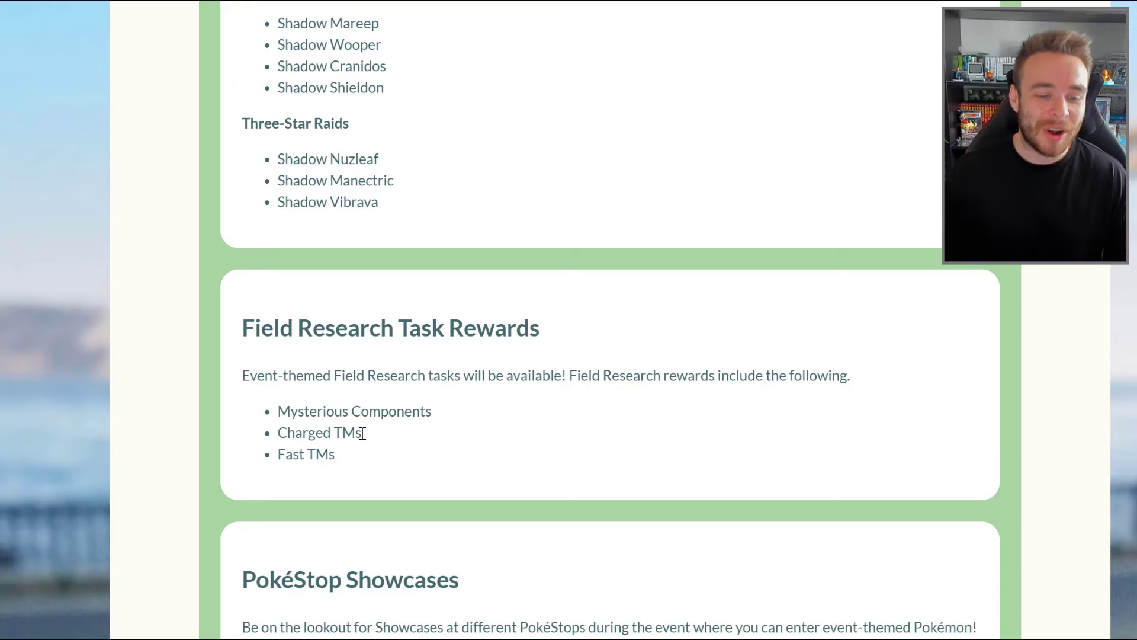
scroll(down, 3)
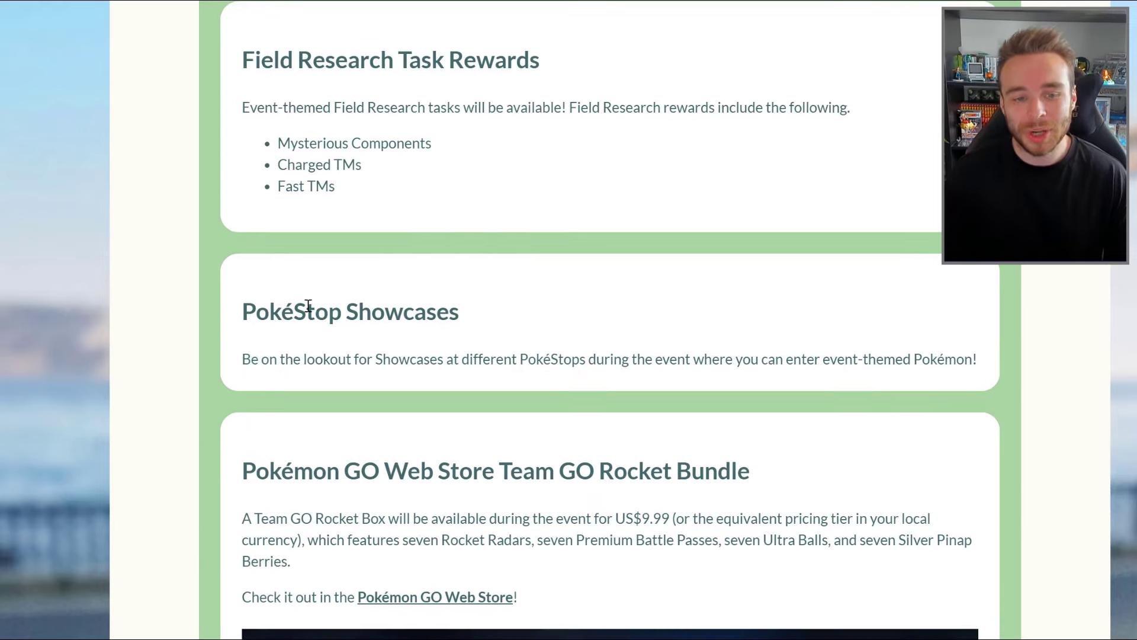
scroll(down, 3)
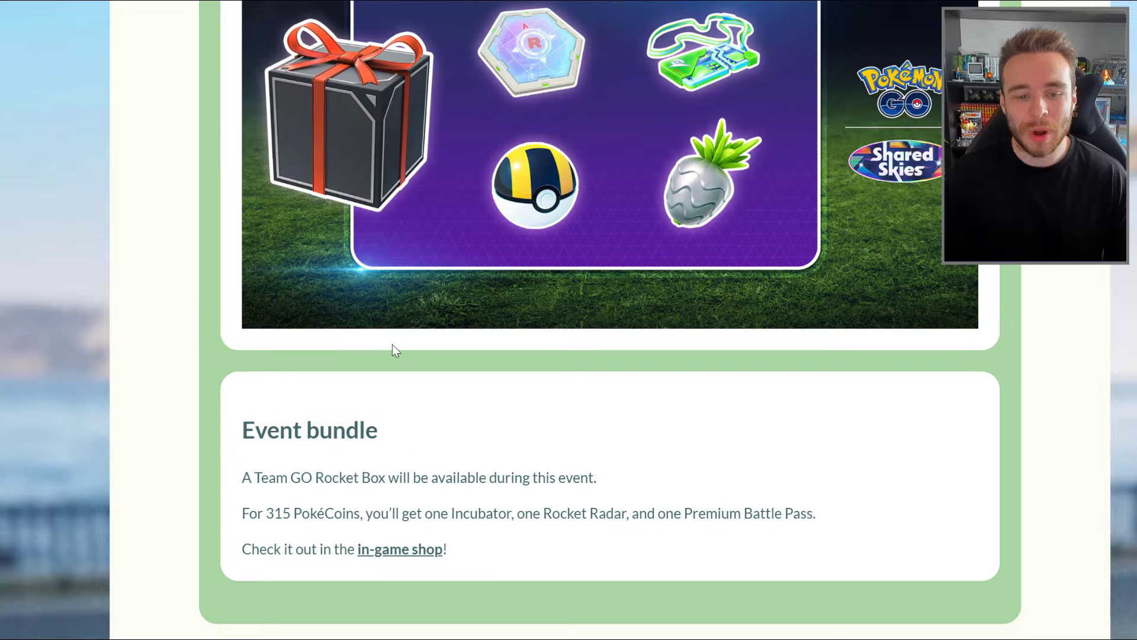
scroll(down, 3)
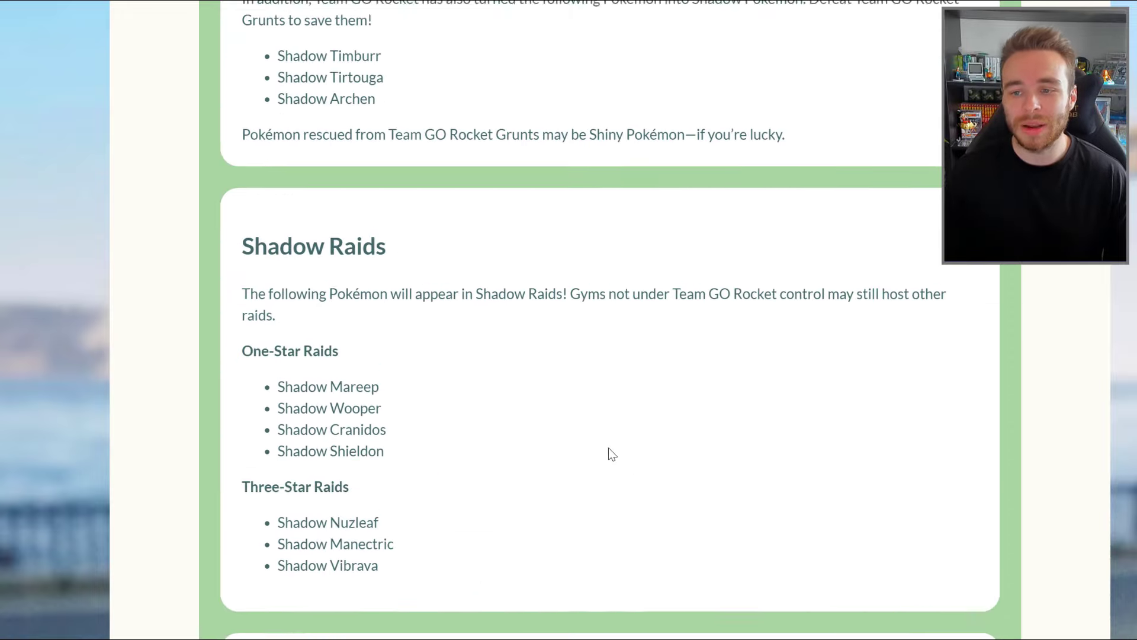
scroll(up, 3)
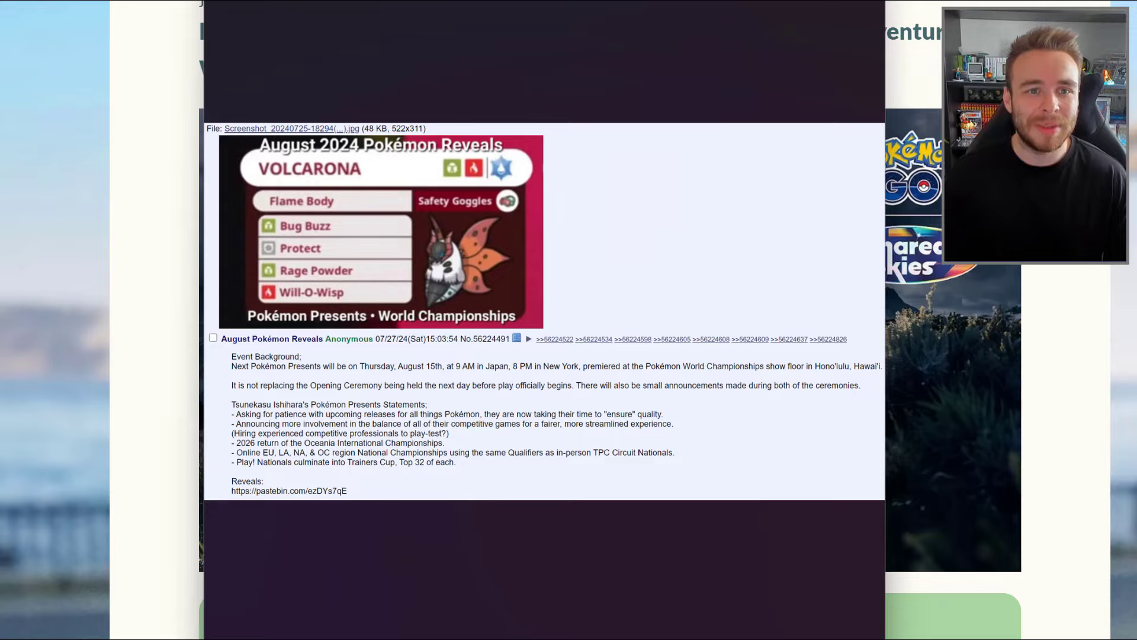
click(289, 491)
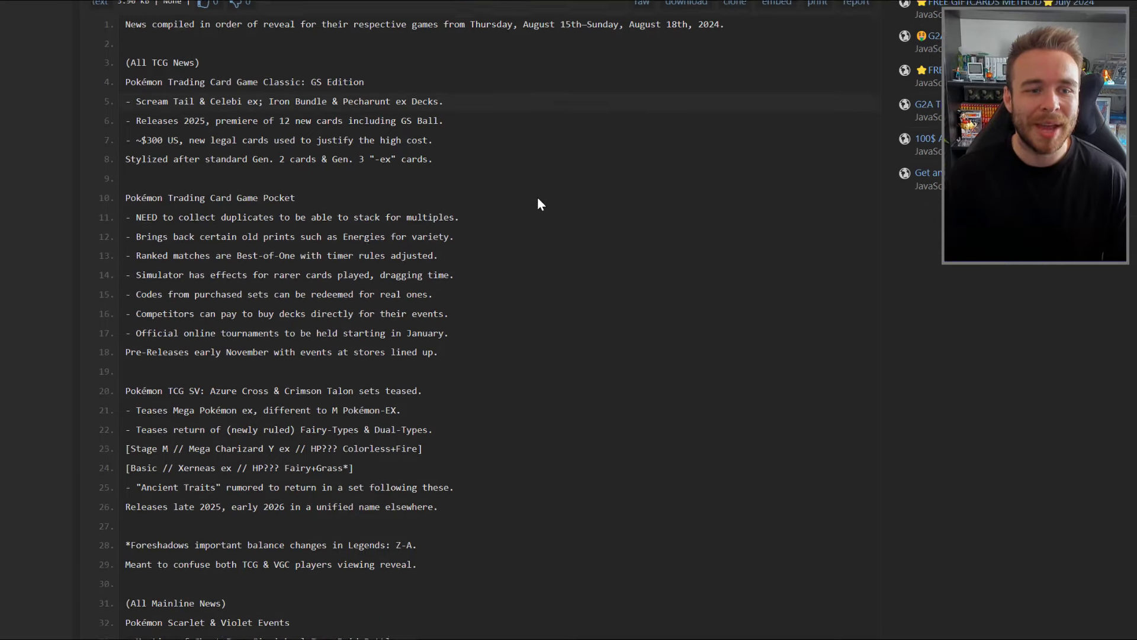
scroll(down, 3)
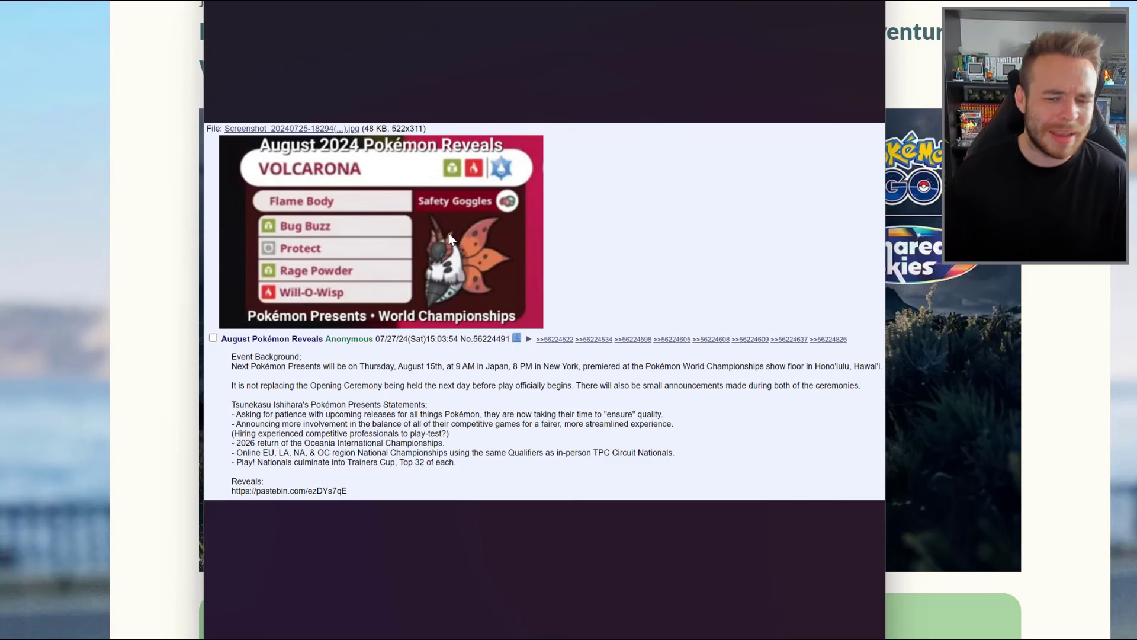
mouse_move(366, 254)
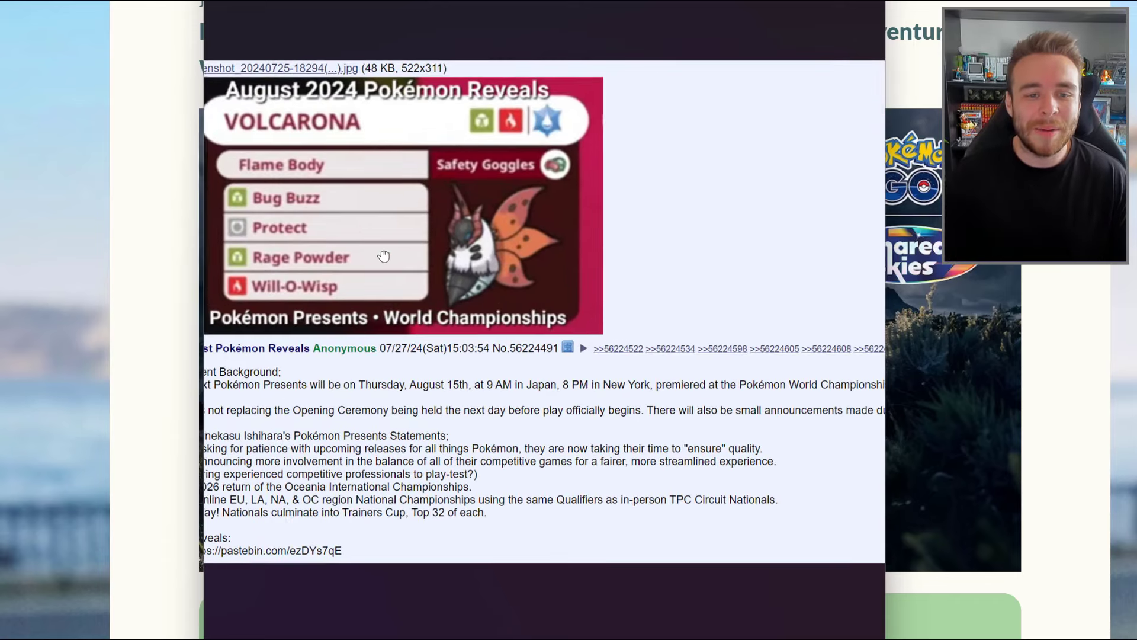
scroll(right, 3)
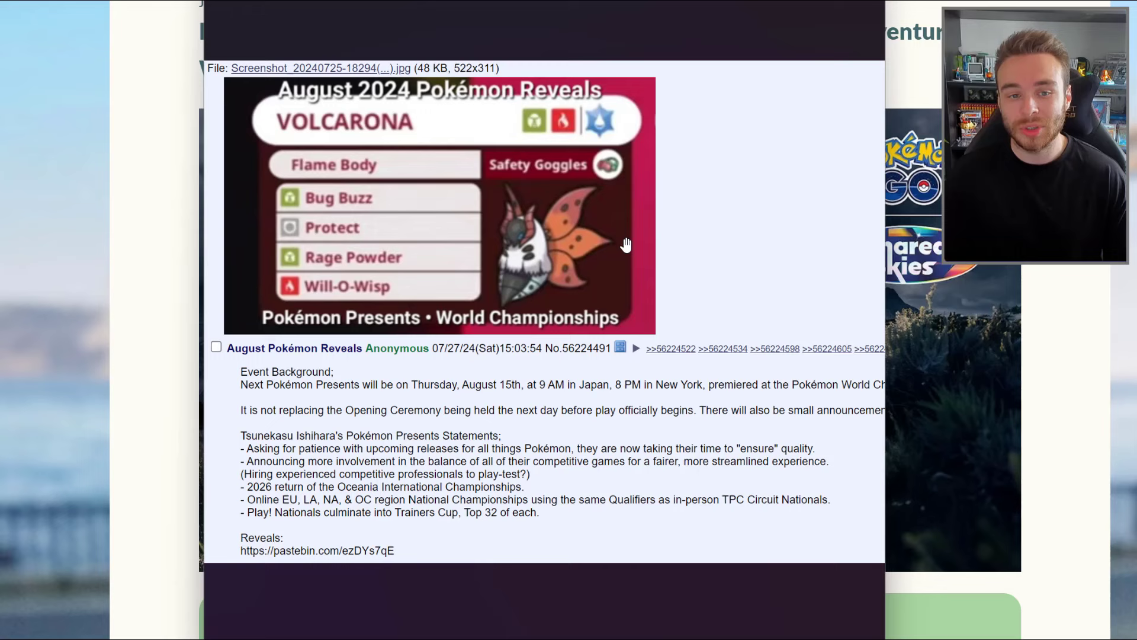
mouse_move(565, 198)
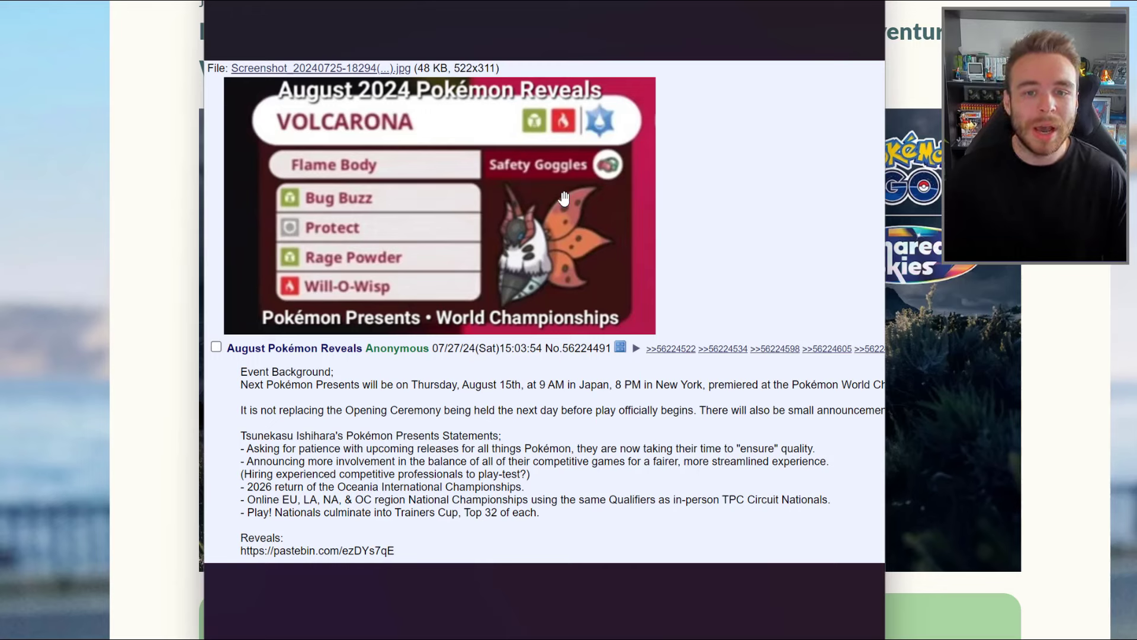
mouse_move(593, 181)
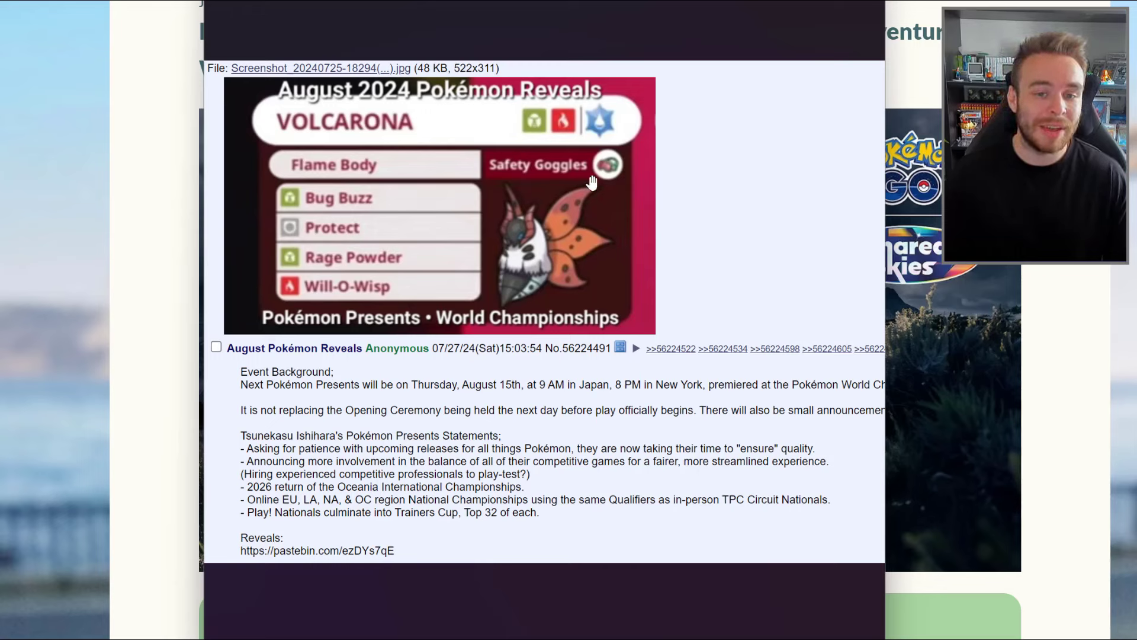
mouse_move(332, 198)
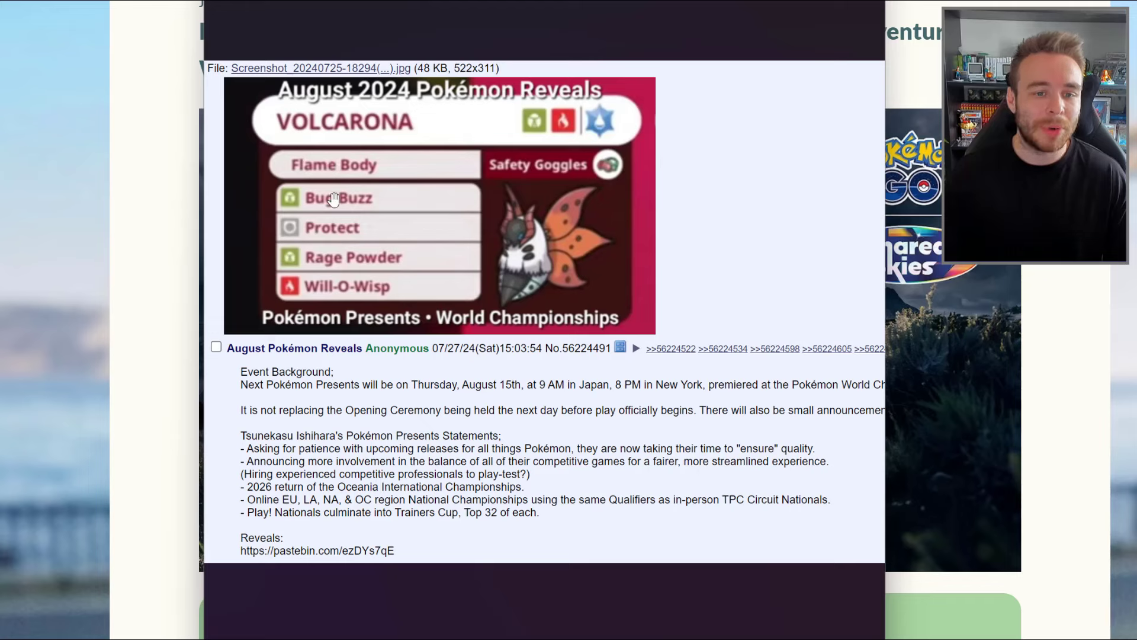
mouse_move(625, 268)
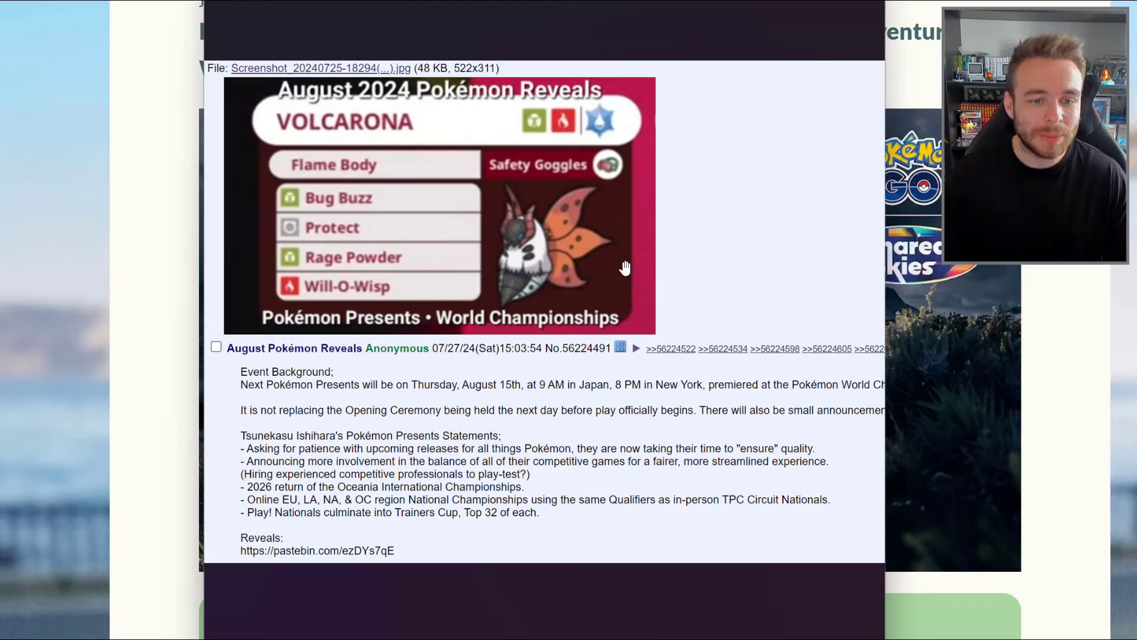
mouse_move(674, 277)
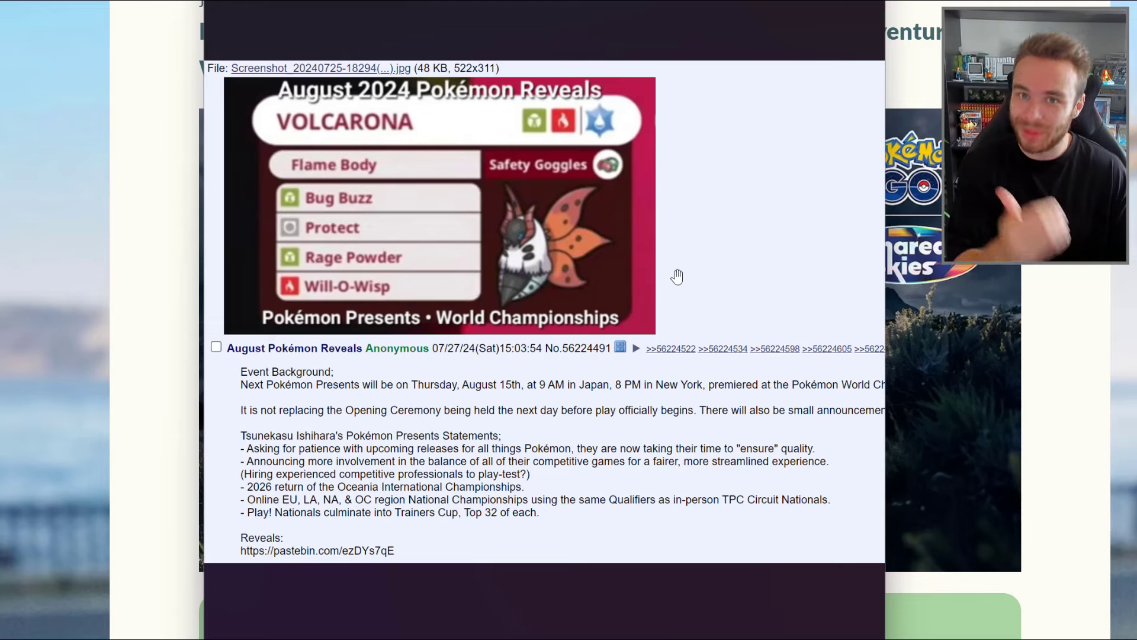
mouse_move(653, 280)
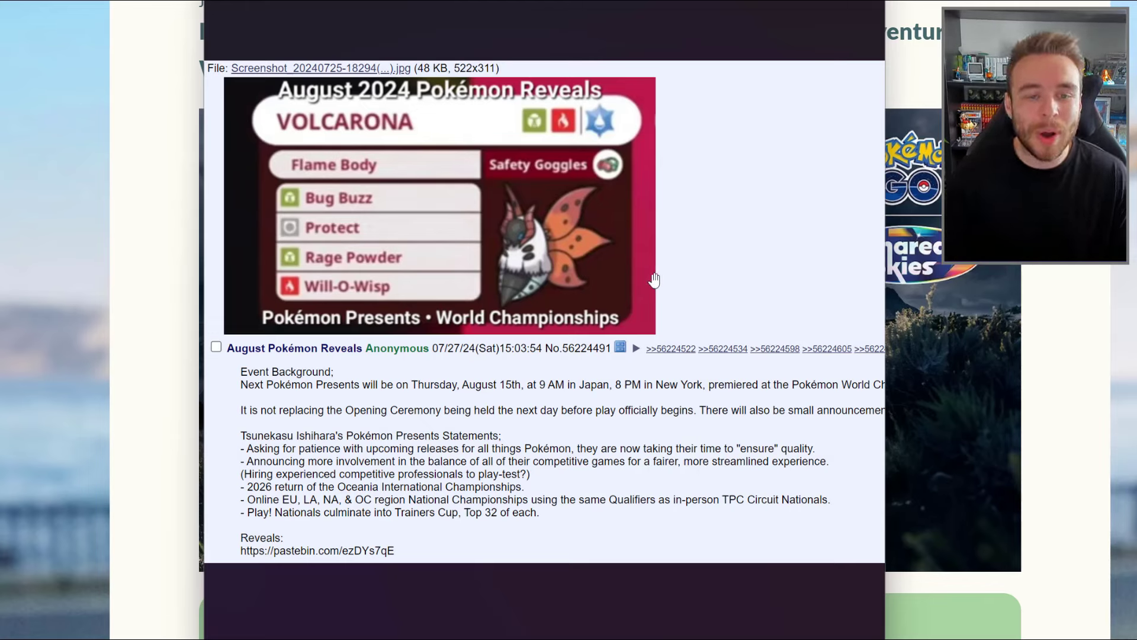
mouse_move(456, 370)
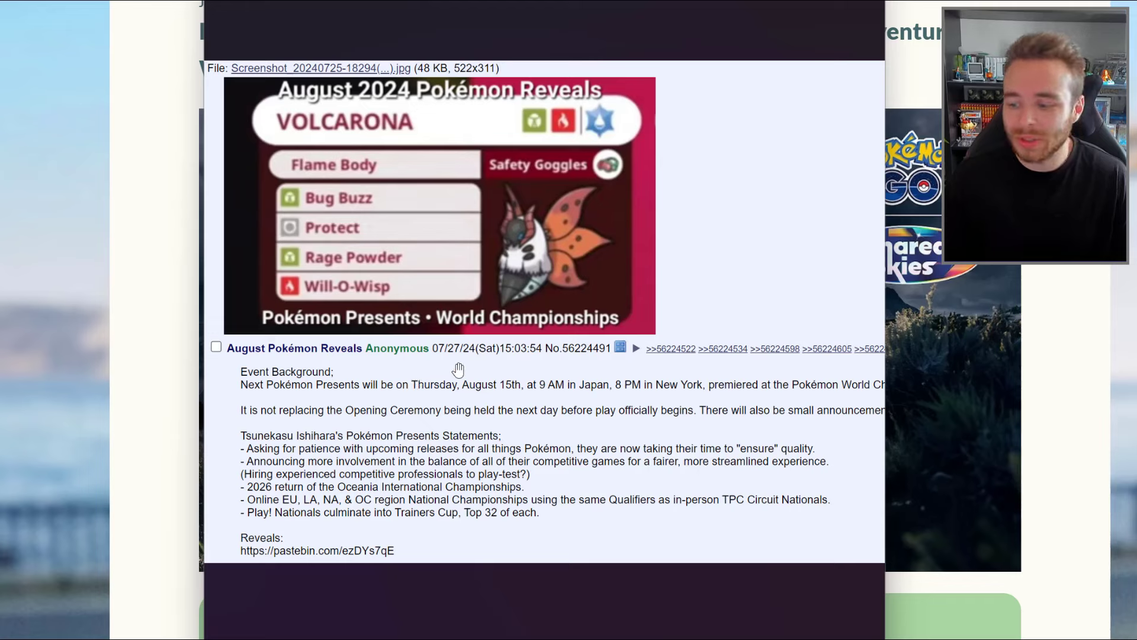
mouse_move(290, 374)
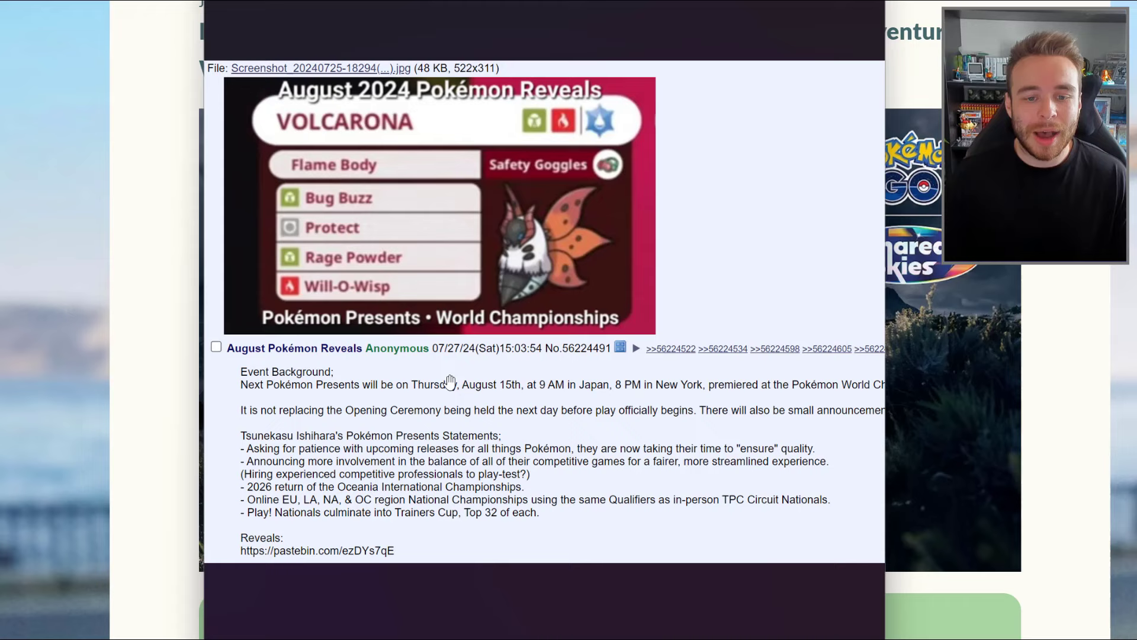
mouse_move(385, 368)
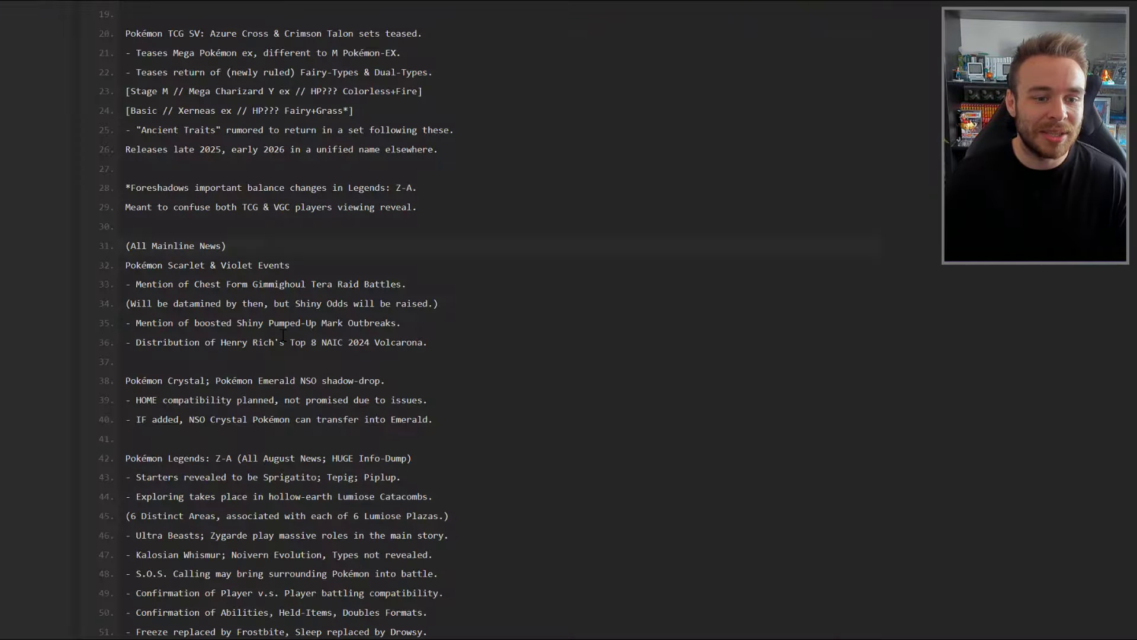
scroll(up, 3)
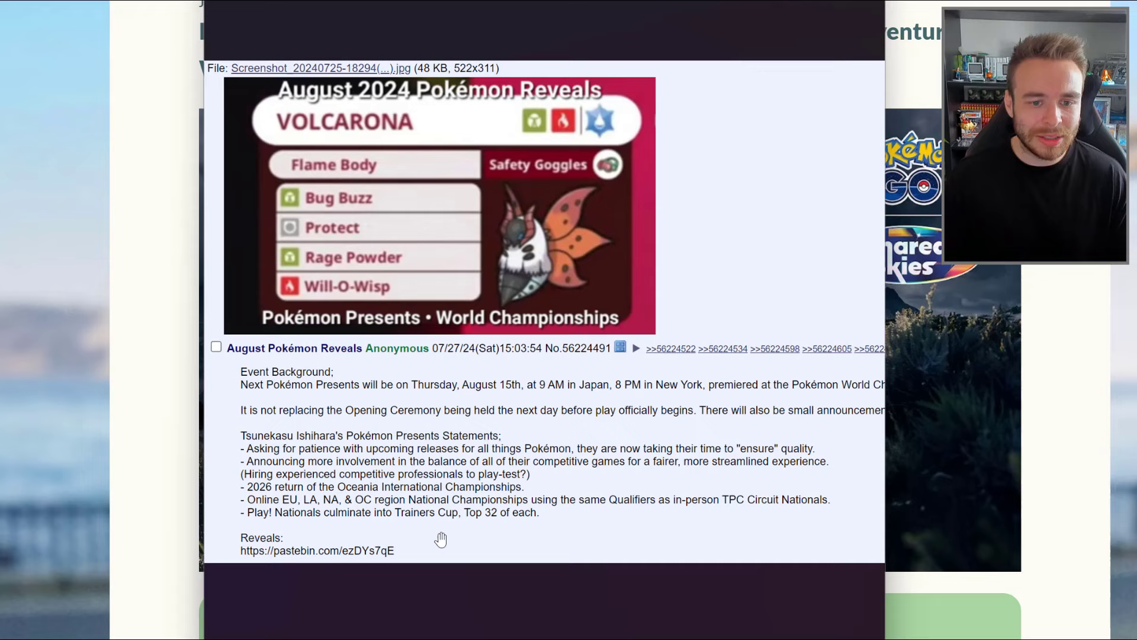
mouse_move(491, 431)
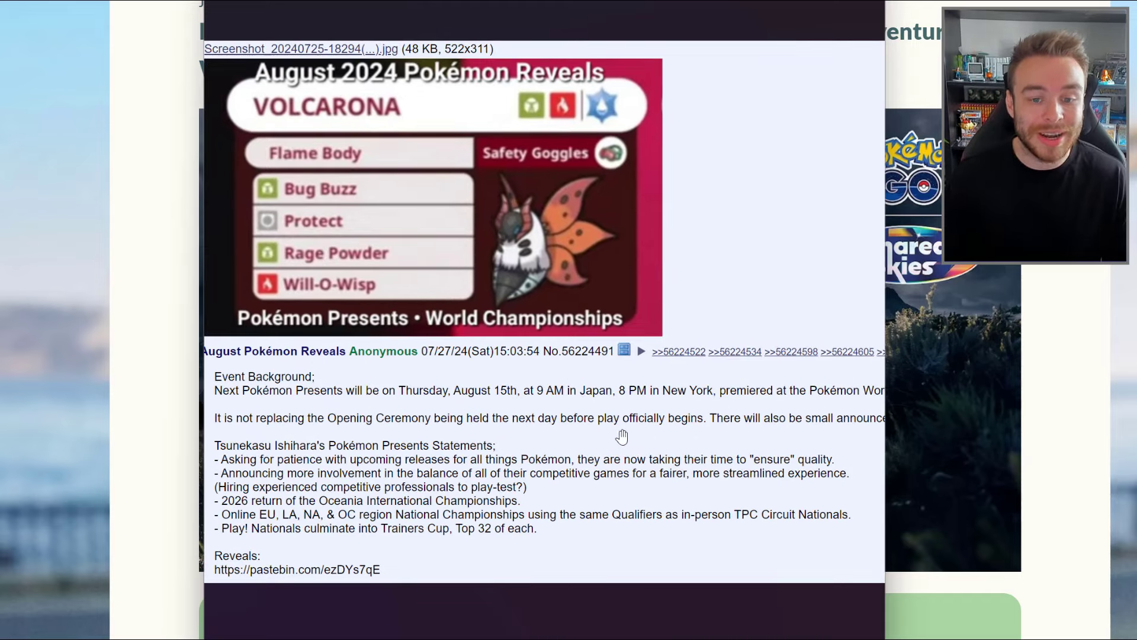
scroll(right, 3)
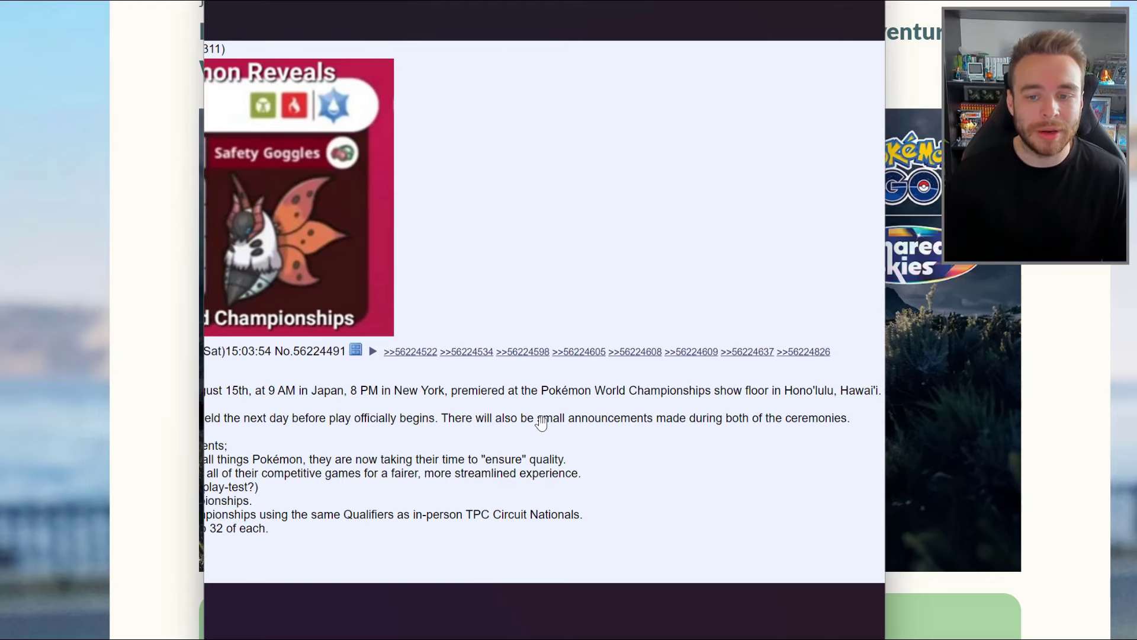
scroll(right, 3)
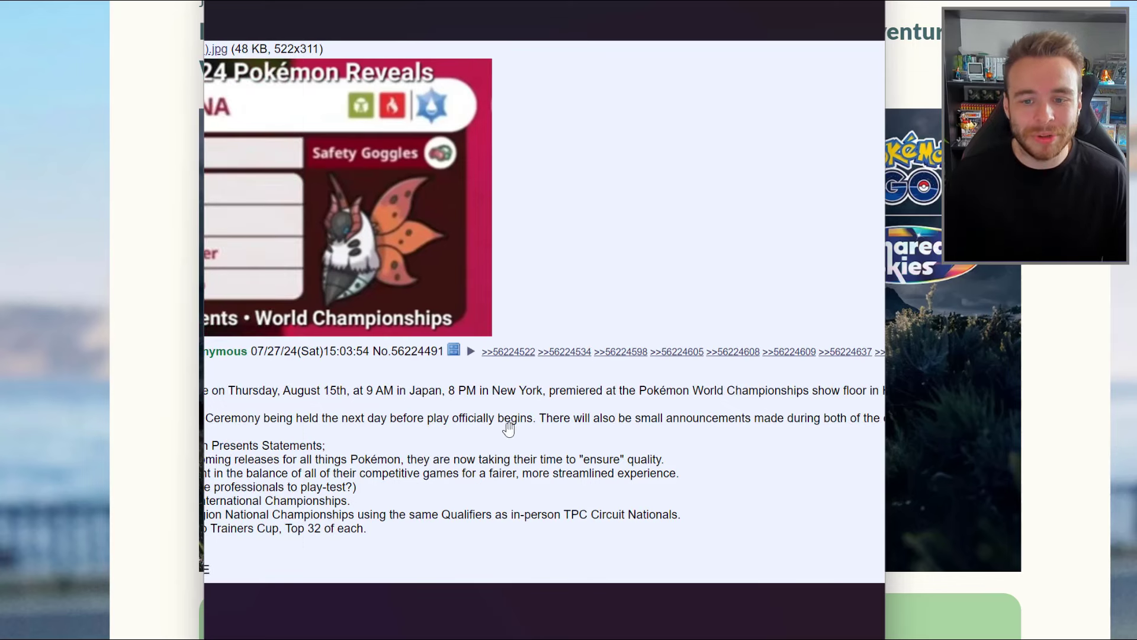
scroll(left, 3)
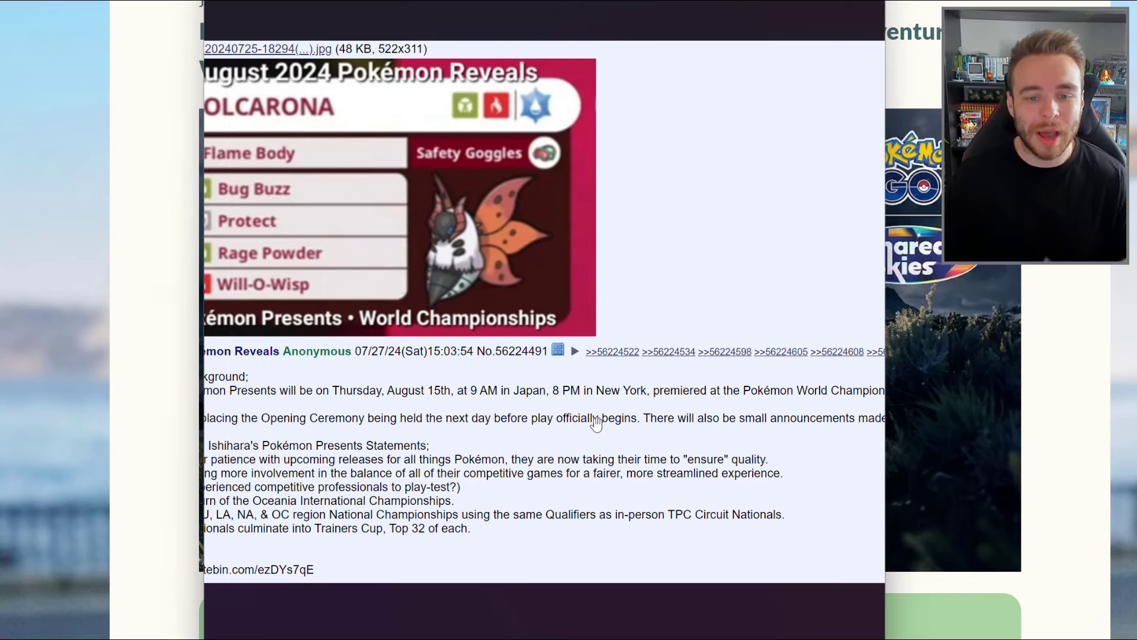
mouse_move(566, 397)
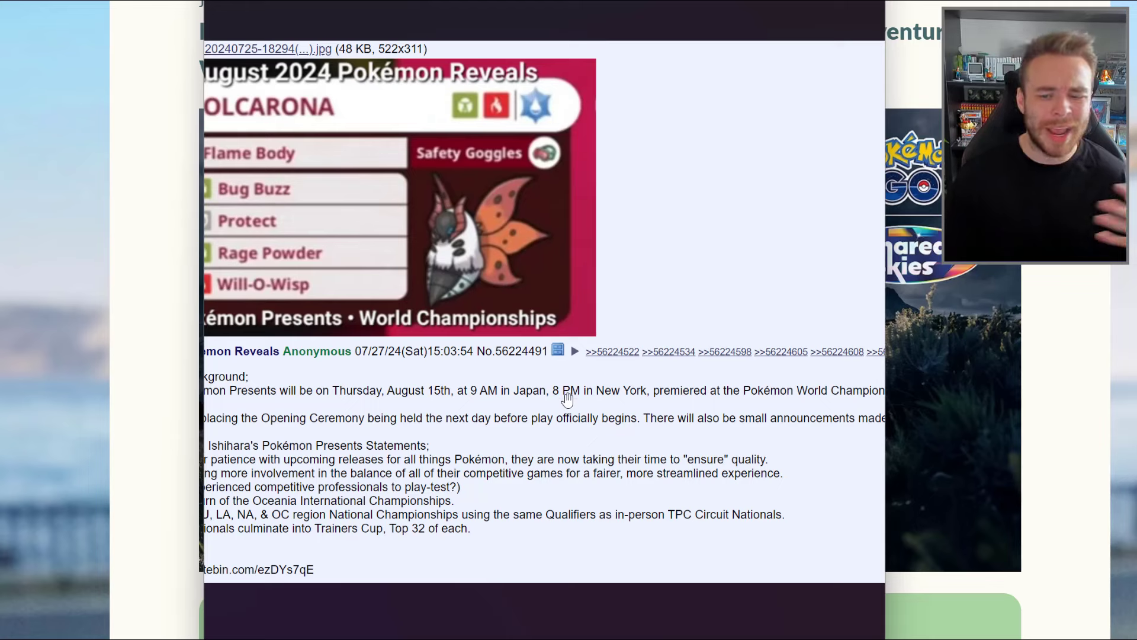
mouse_move(687, 261)
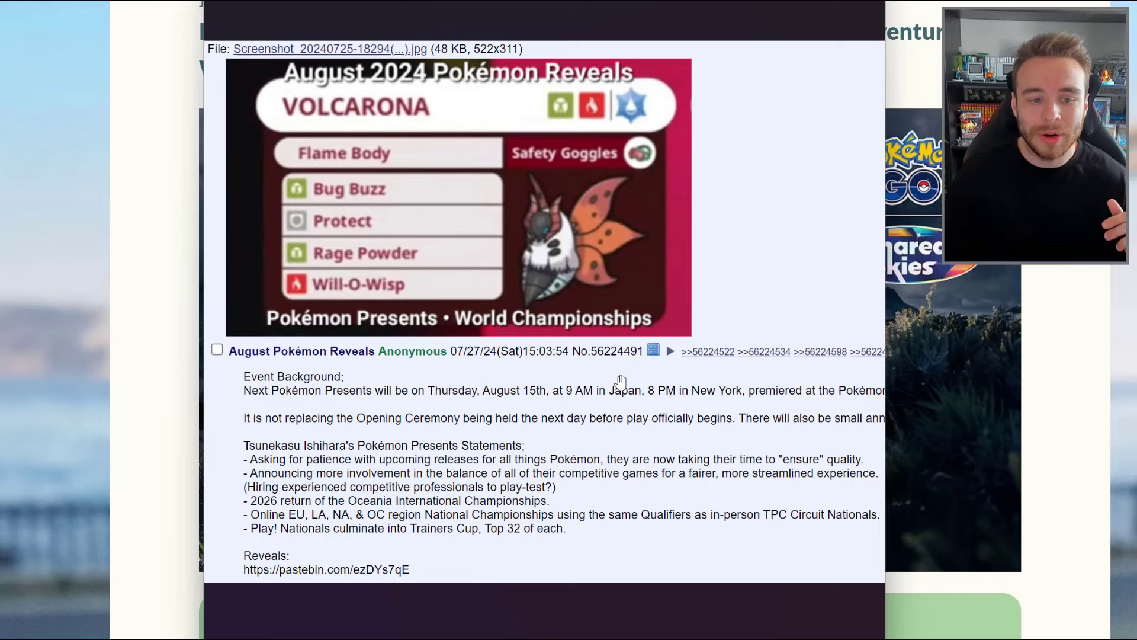
mouse_move(497, 456)
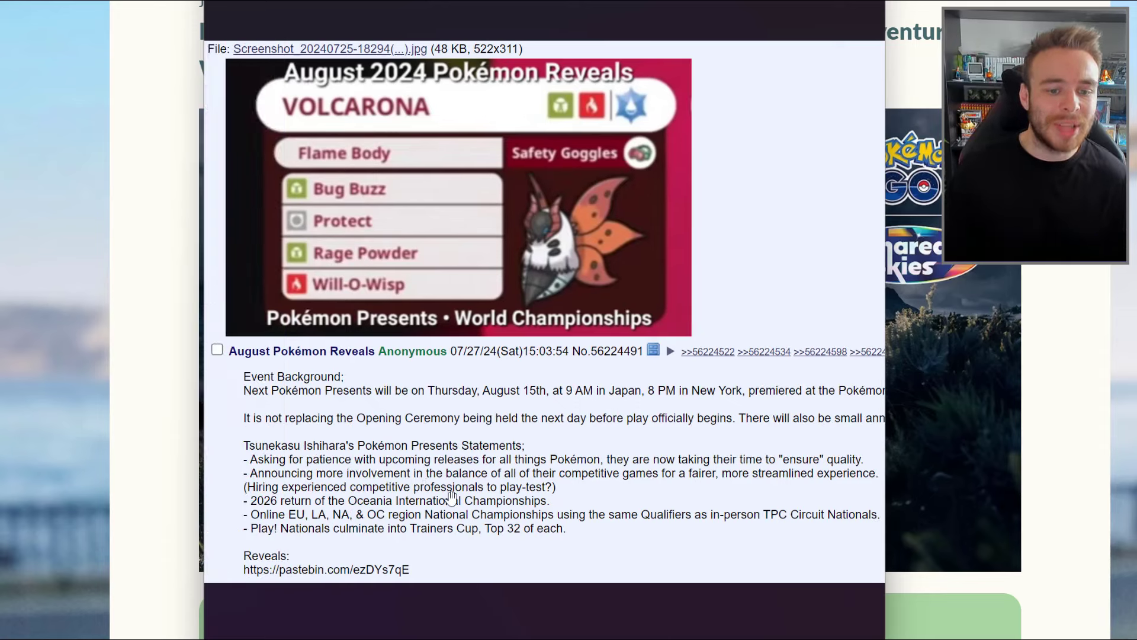
Step: Follow the pastebin.com link under 'Reveals:' in the 4chan post to the paste
scroll(up, 3)
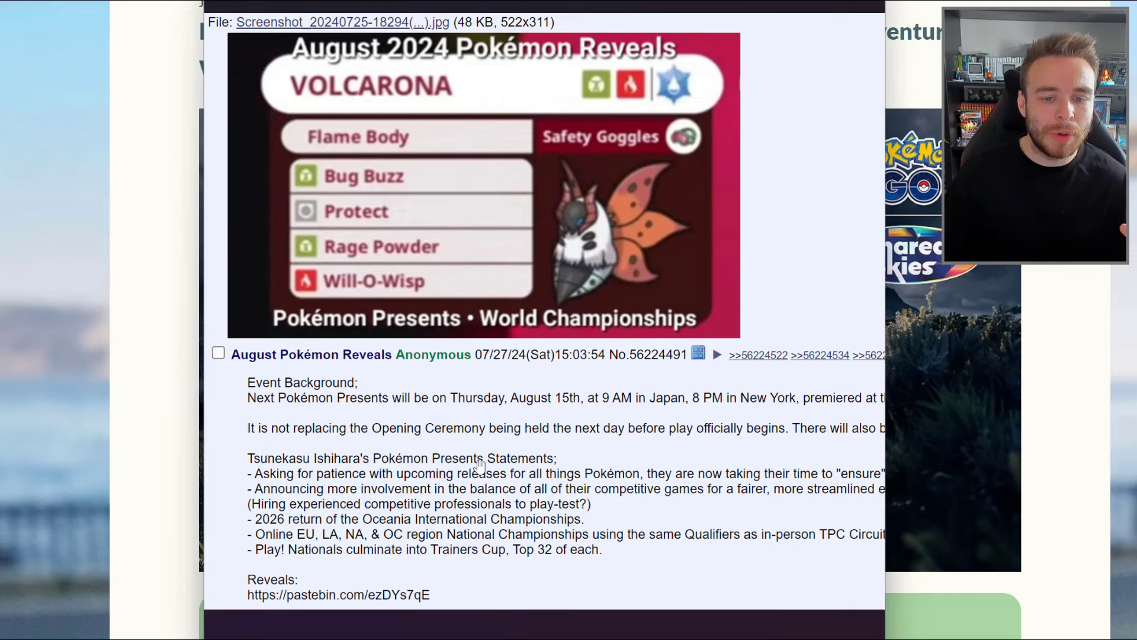
scroll(up, 3)
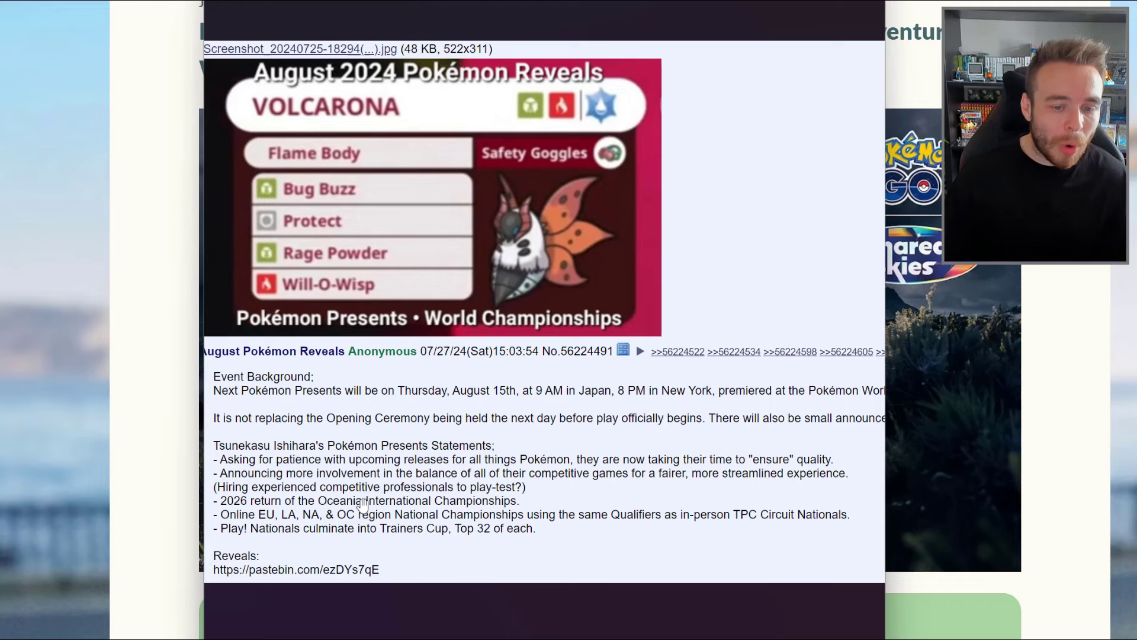
mouse_move(627, 497)
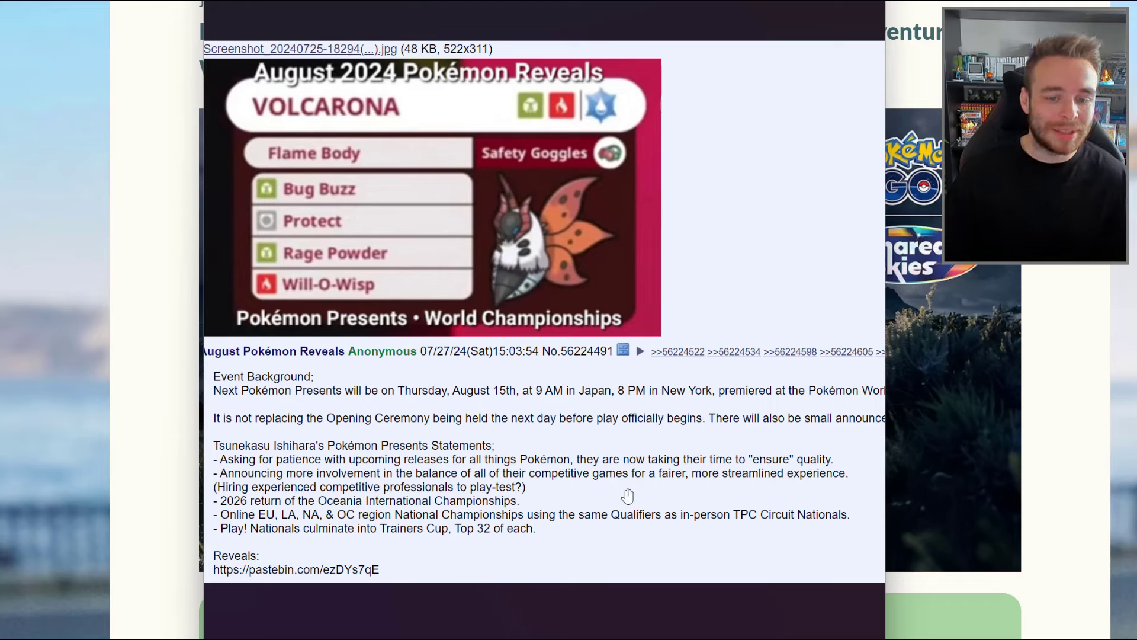
mouse_move(659, 497)
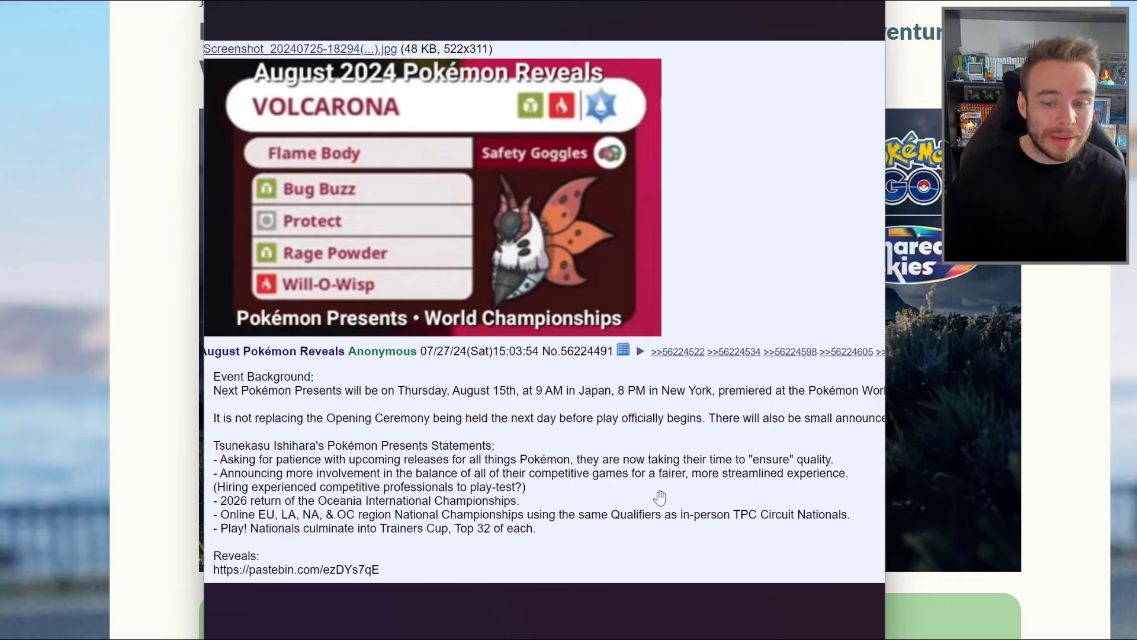
mouse_move(587, 500)
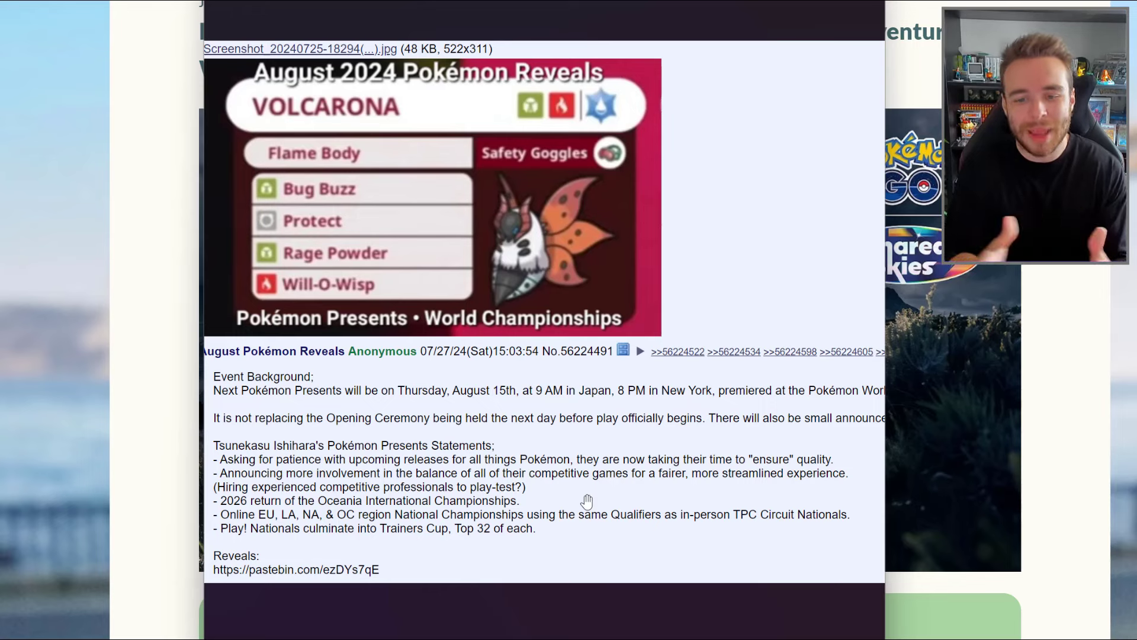
mouse_move(337, 515)
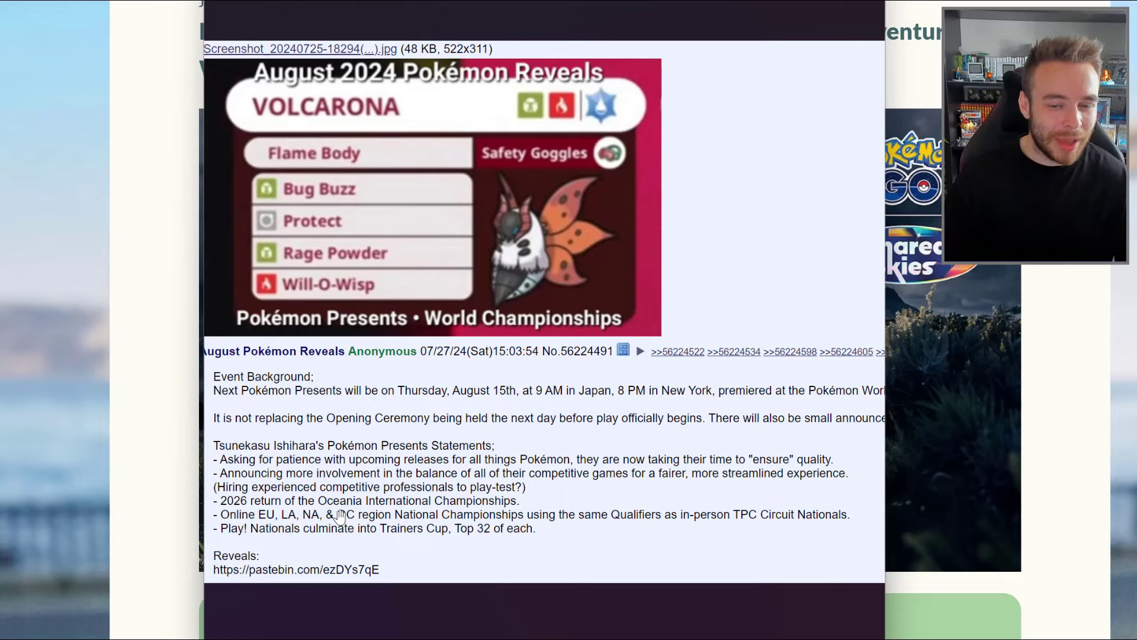
scroll(up, 3)
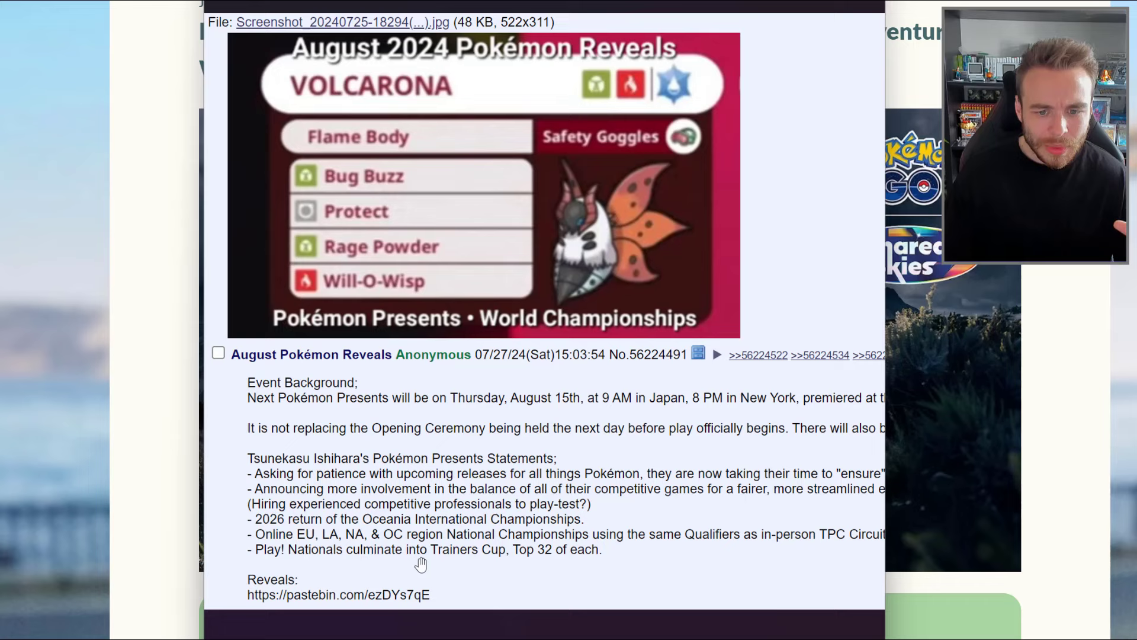
mouse_move(413, 558)
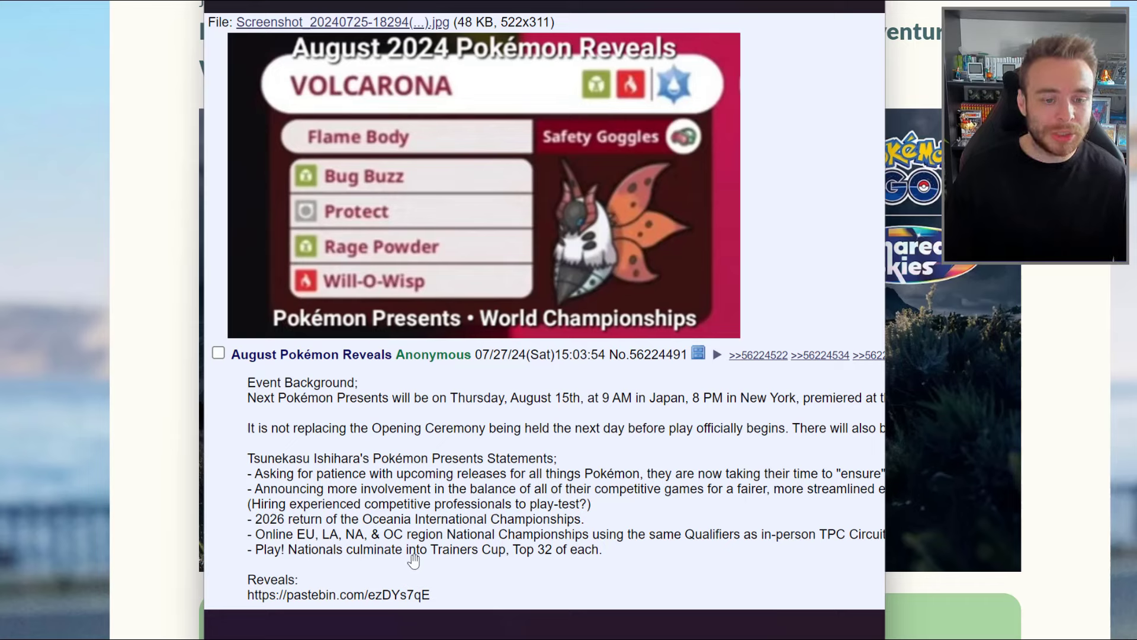
mouse_move(455, 557)
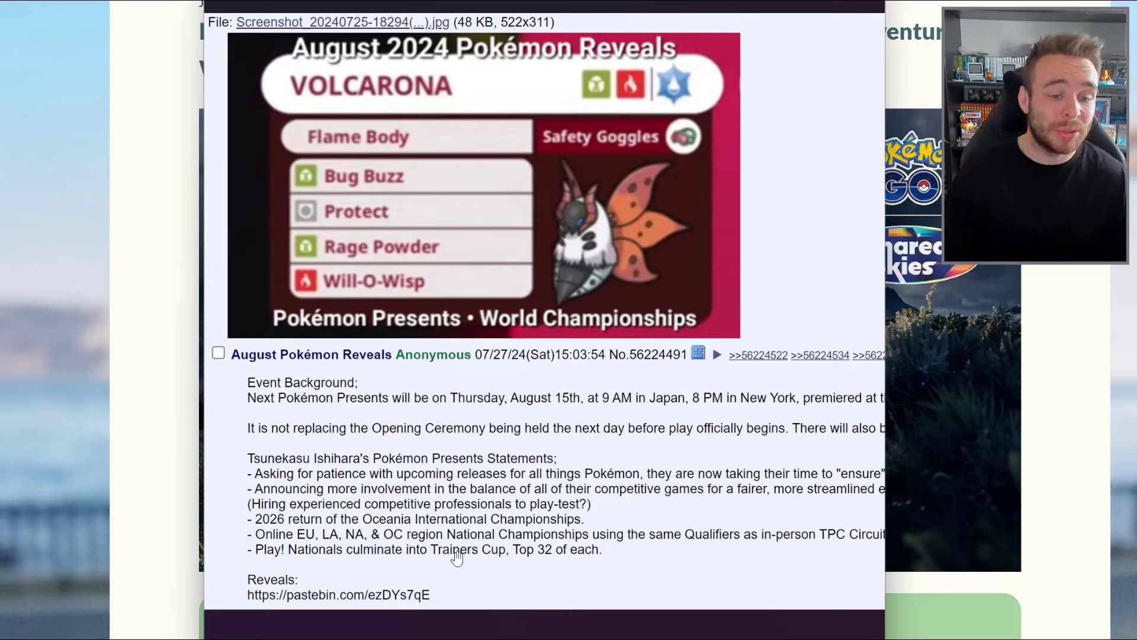
mouse_move(356, 555)
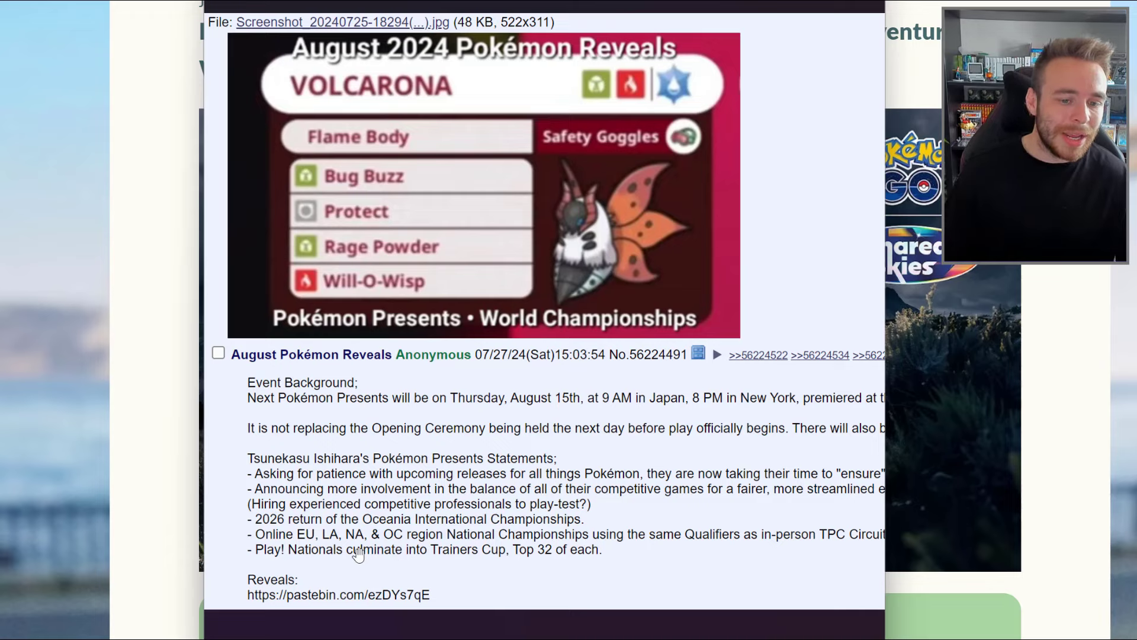
mouse_move(519, 565)
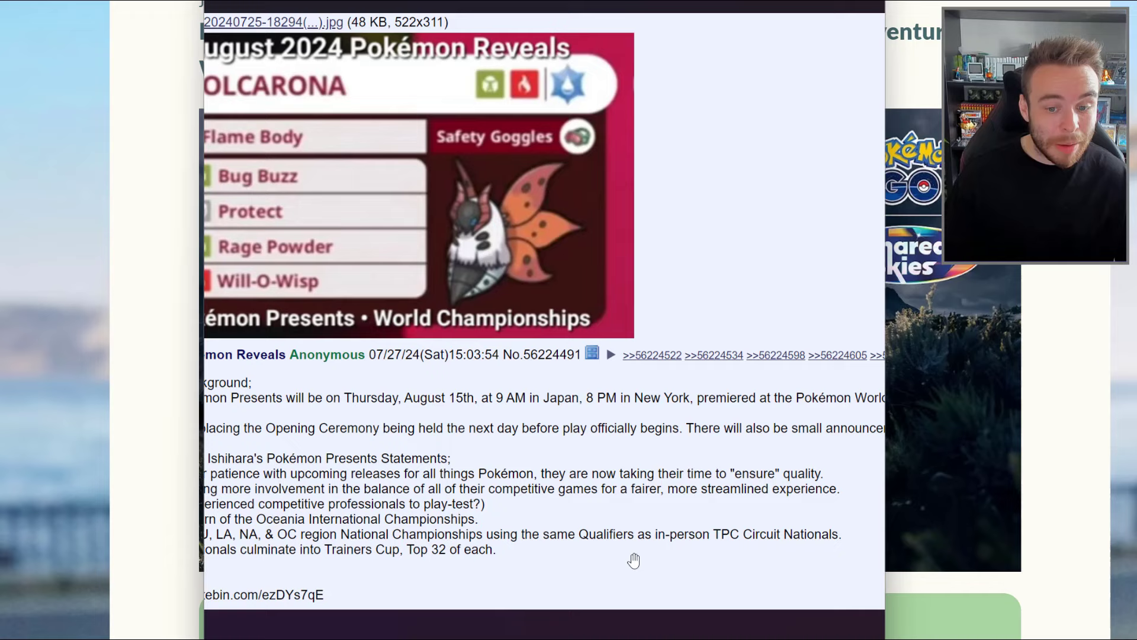
mouse_move(487, 560)
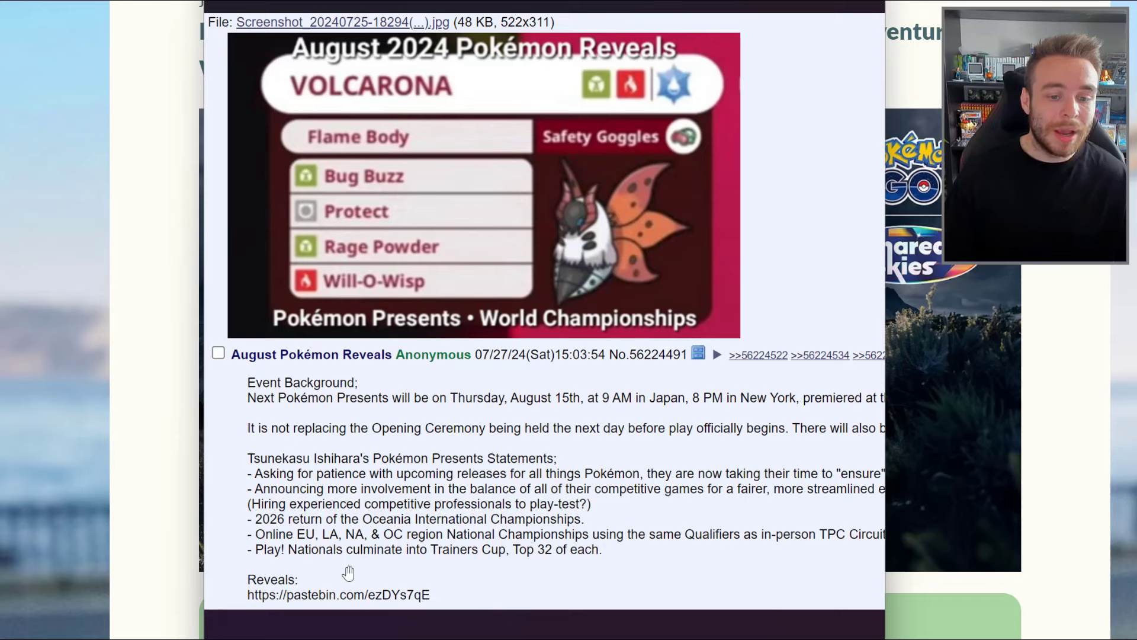
mouse_move(662, 607)
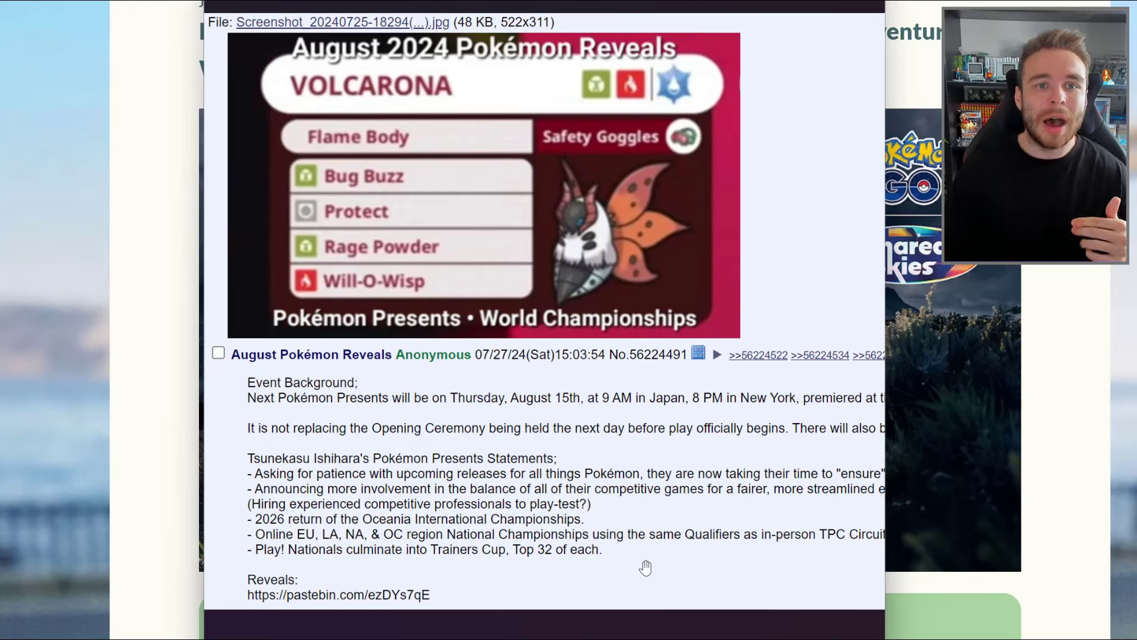
click(338, 594)
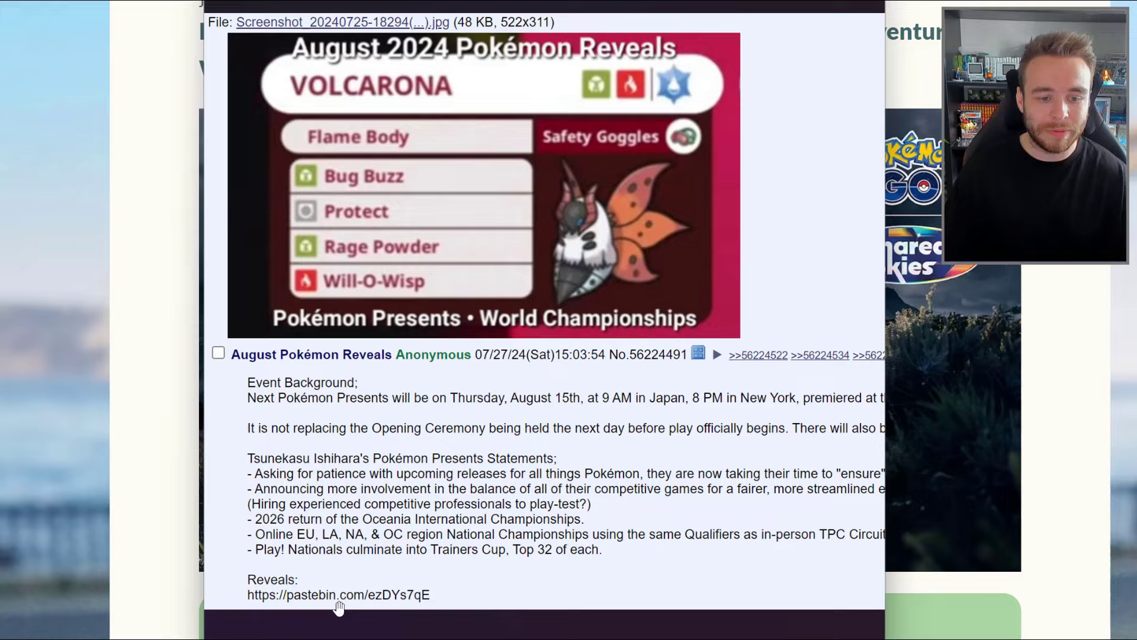
click(338, 594)
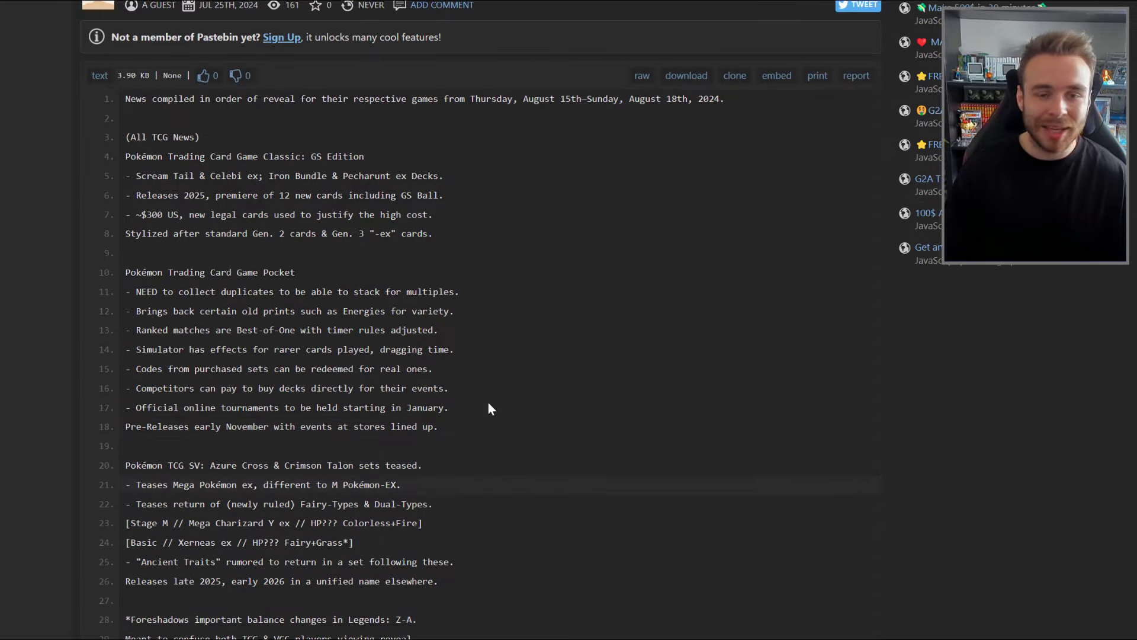
scroll(down, 3)
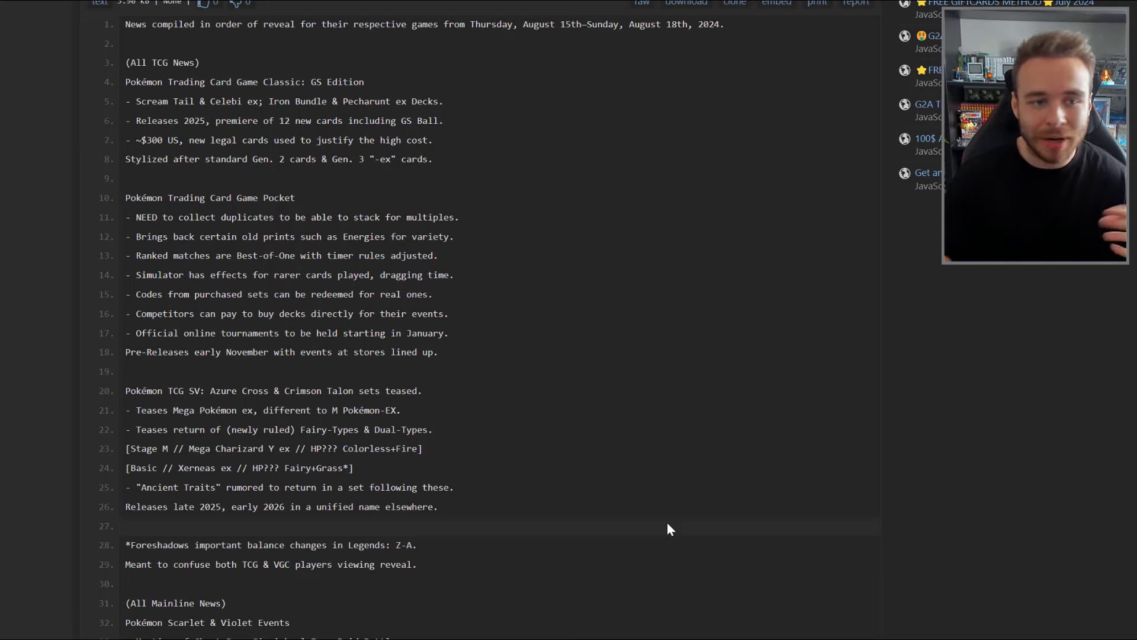
mouse_move(223, 71)
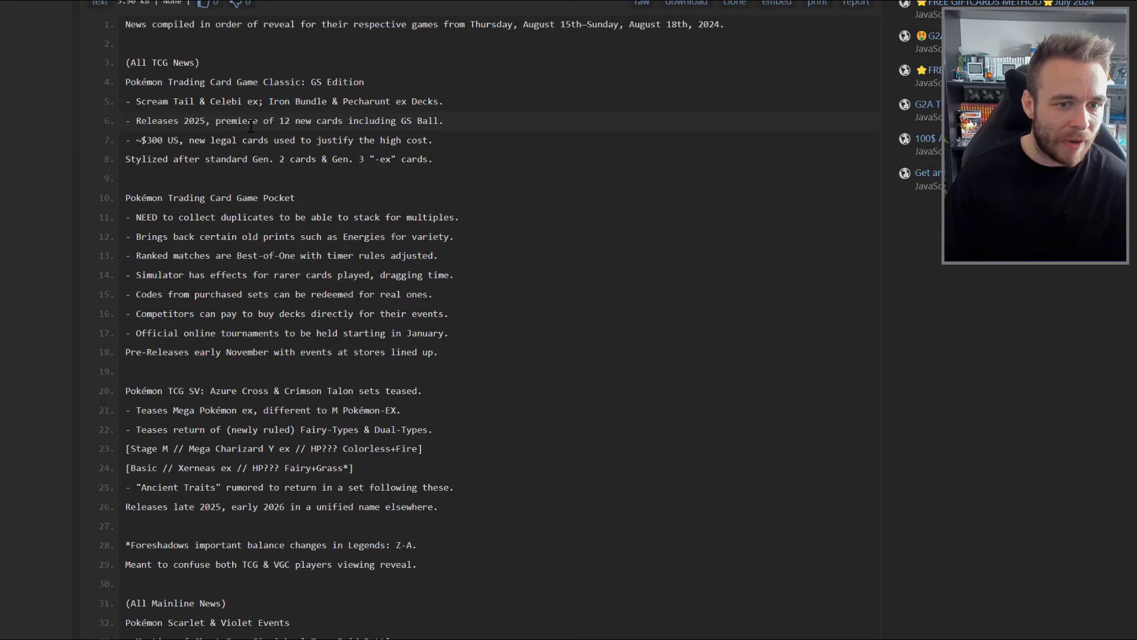
mouse_move(486, 128)
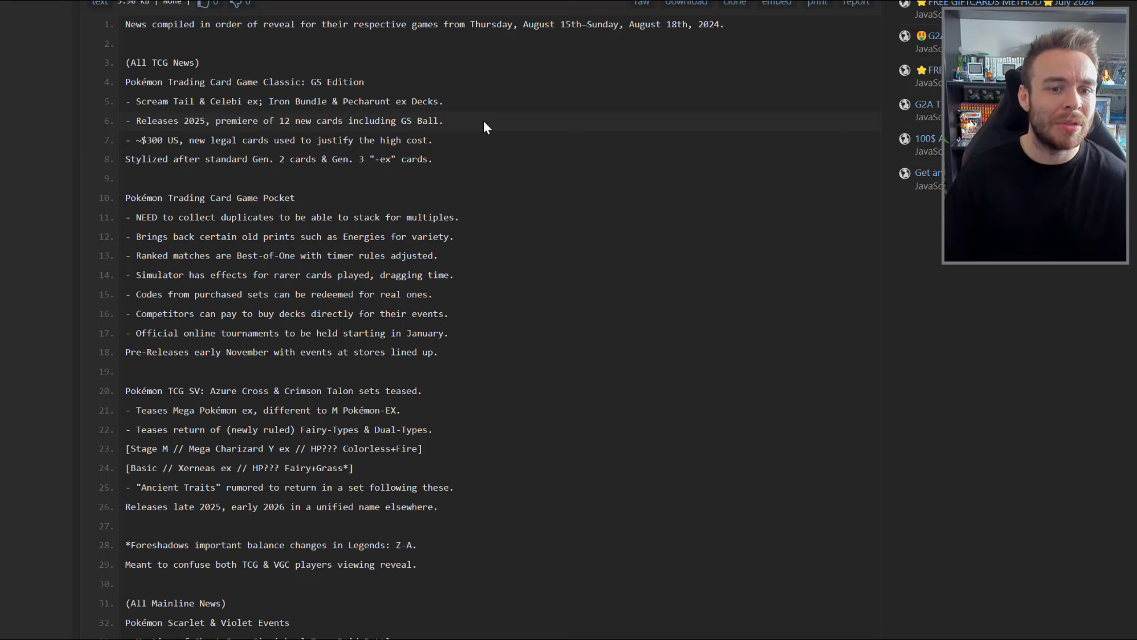
mouse_move(443, 161)
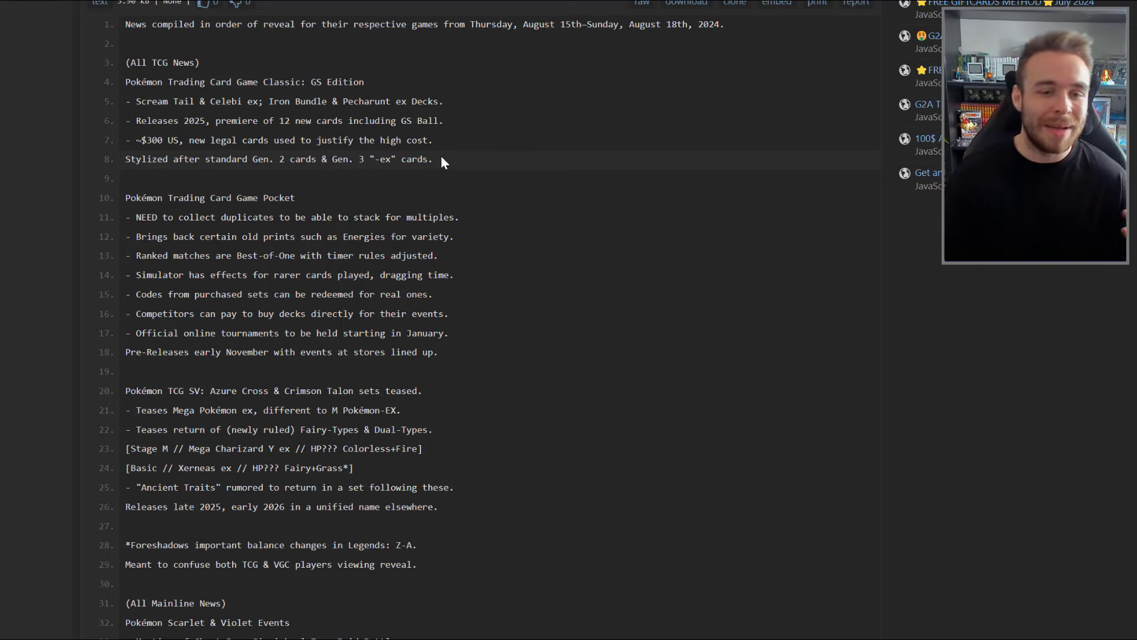
mouse_move(381, 245)
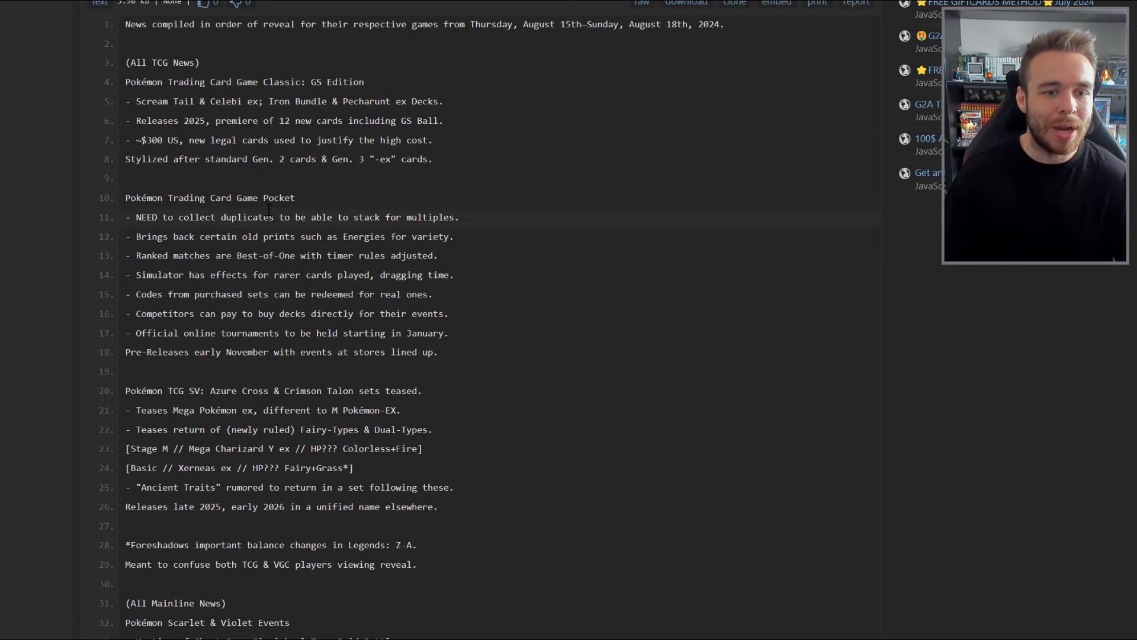
mouse_move(274, 255)
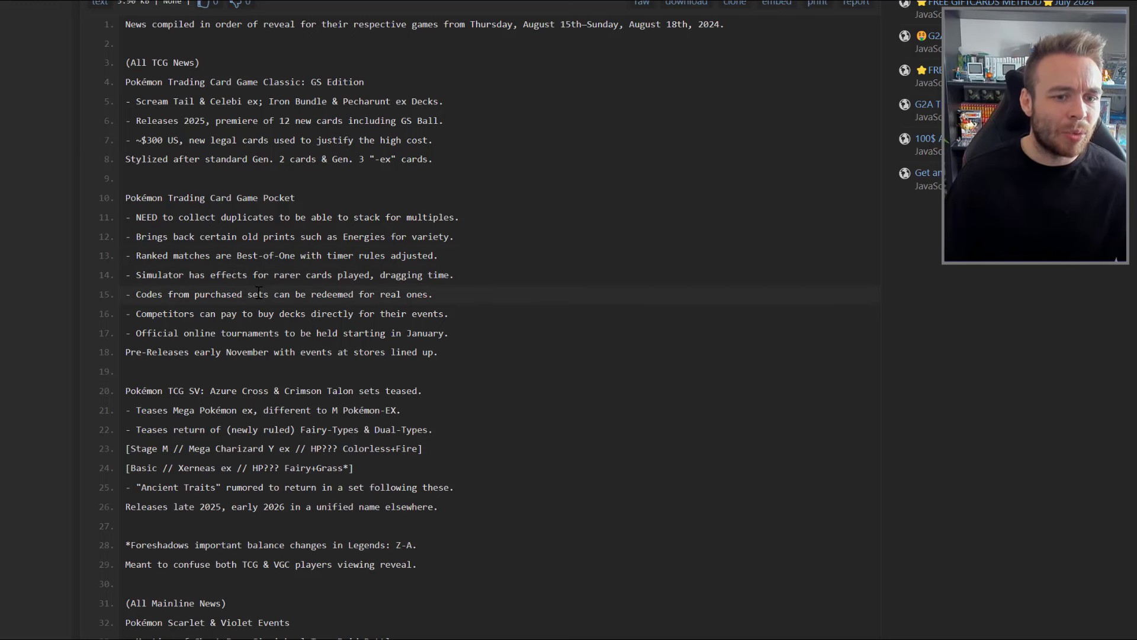
mouse_move(464, 281)
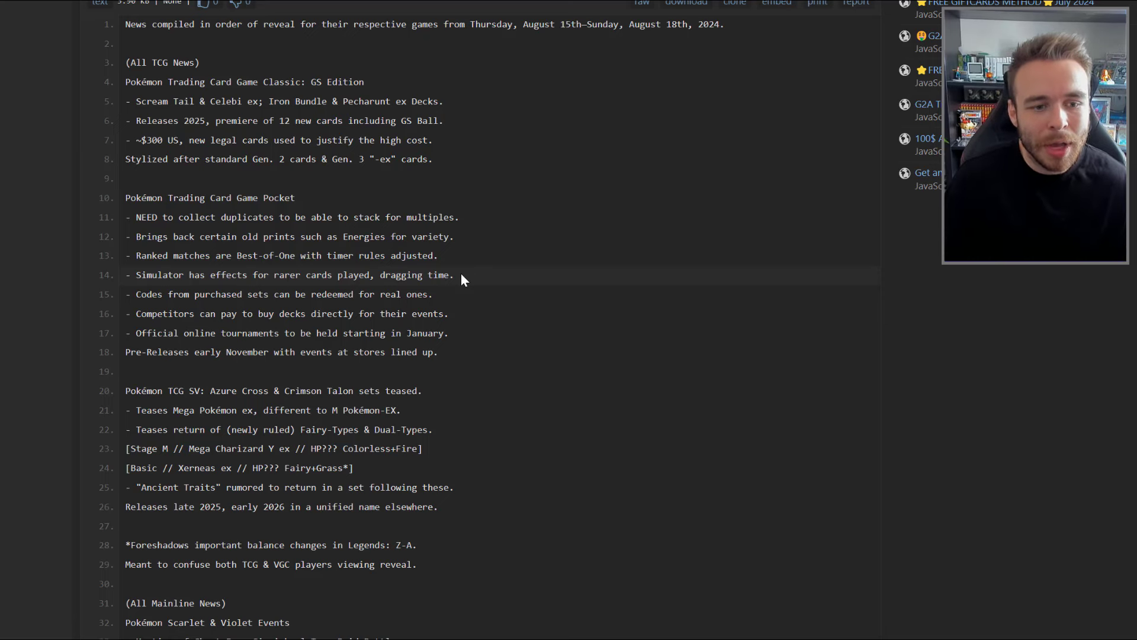
mouse_move(316, 310)
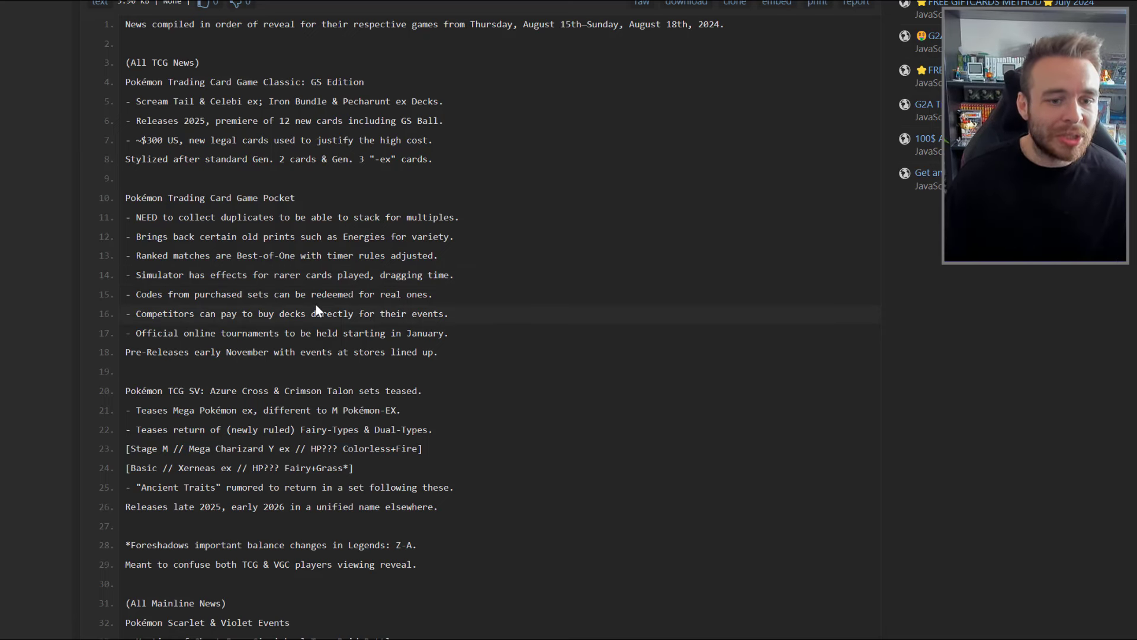
mouse_move(437, 299)
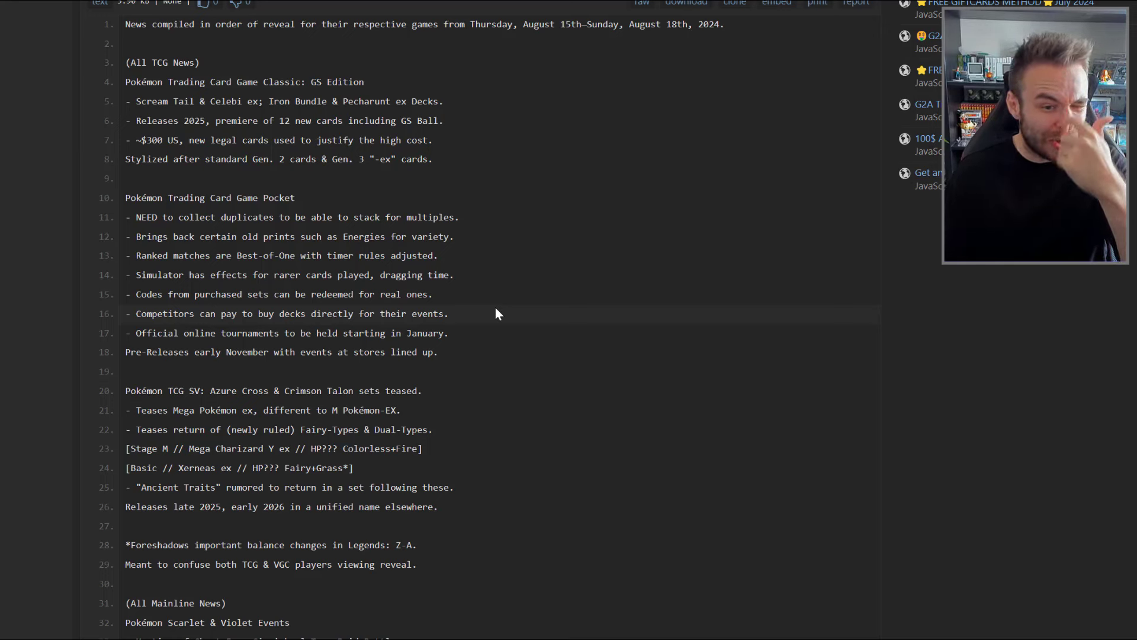
mouse_move(449, 359)
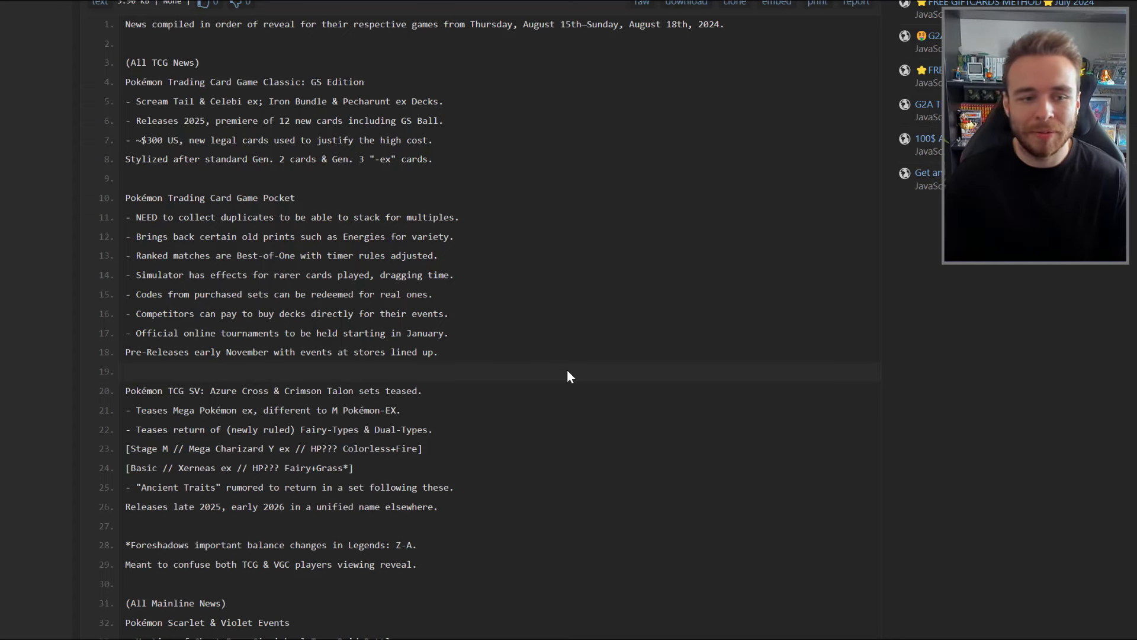
Step: Scroll the paste through Azure Cross & Crimson Talon to the Mainline News entries
scroll(down, 3)
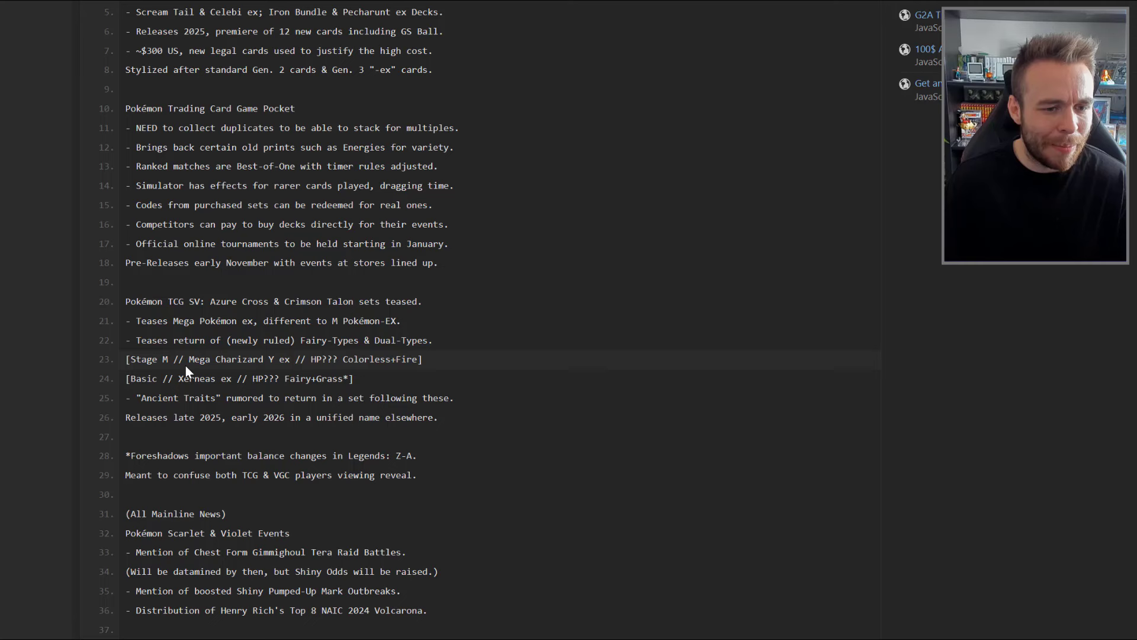
click(245, 398)
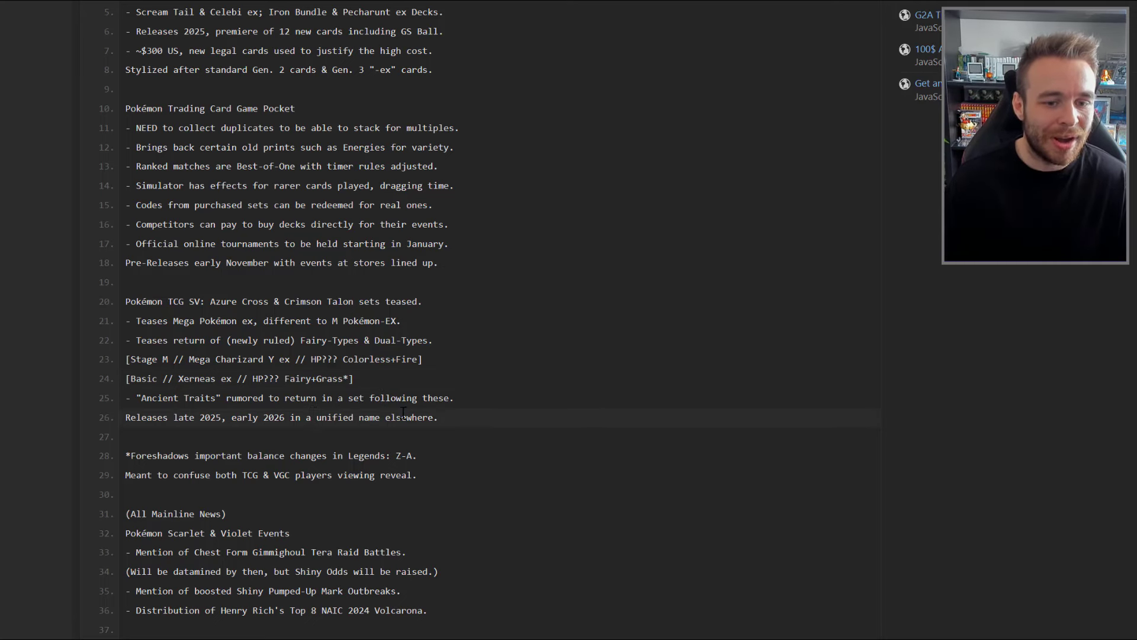
mouse_move(472, 419)
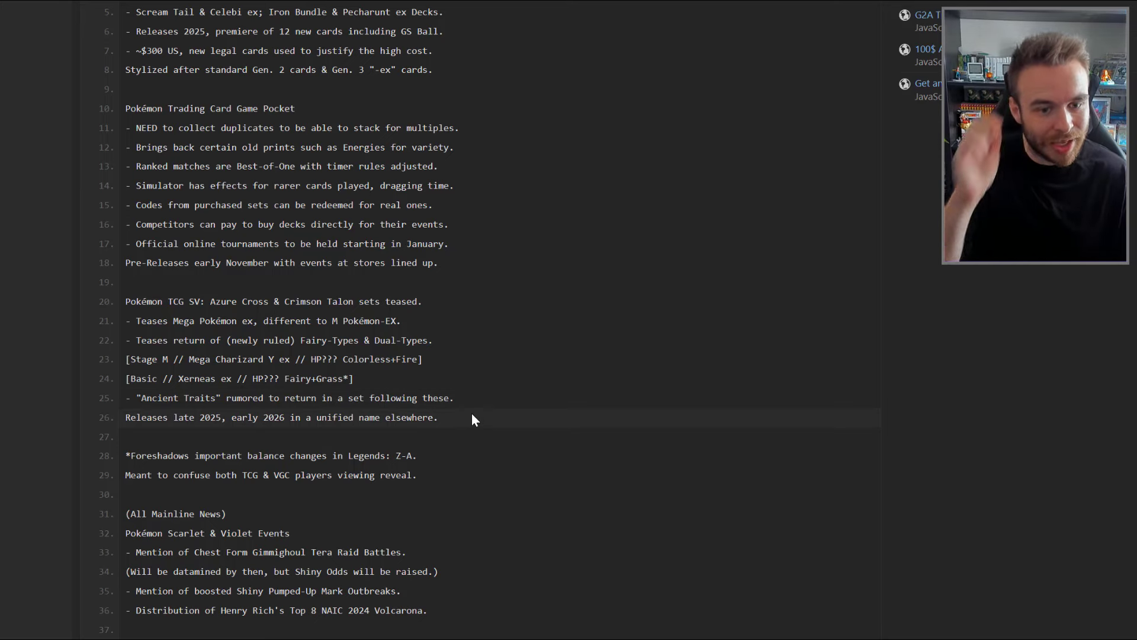
scroll(down, 3)
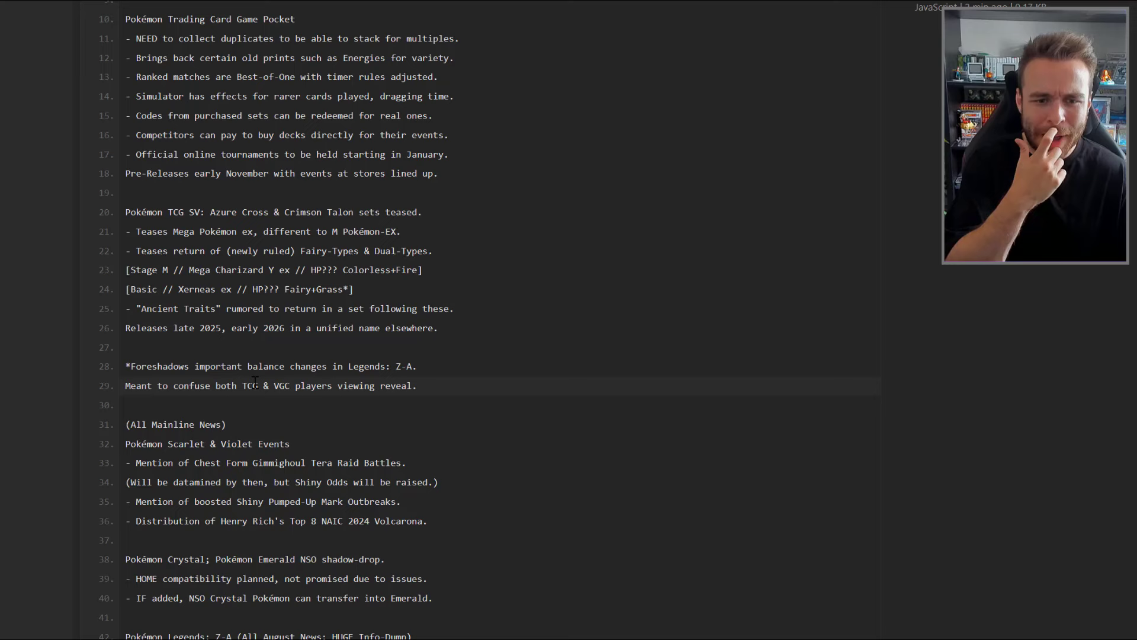
scroll(down, 3)
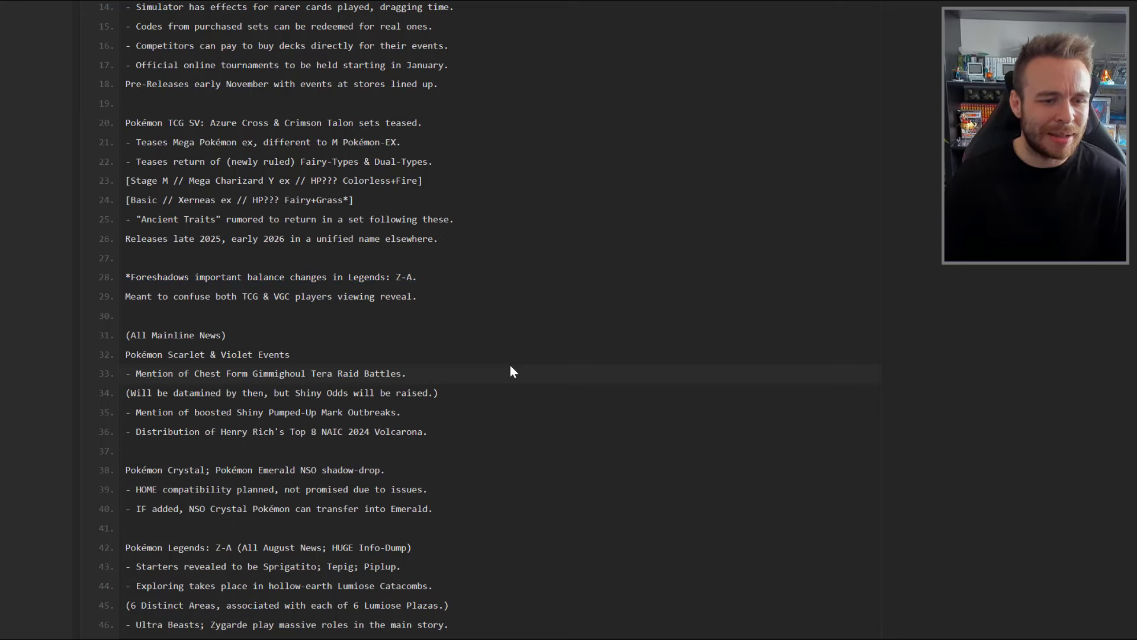
mouse_move(170, 366)
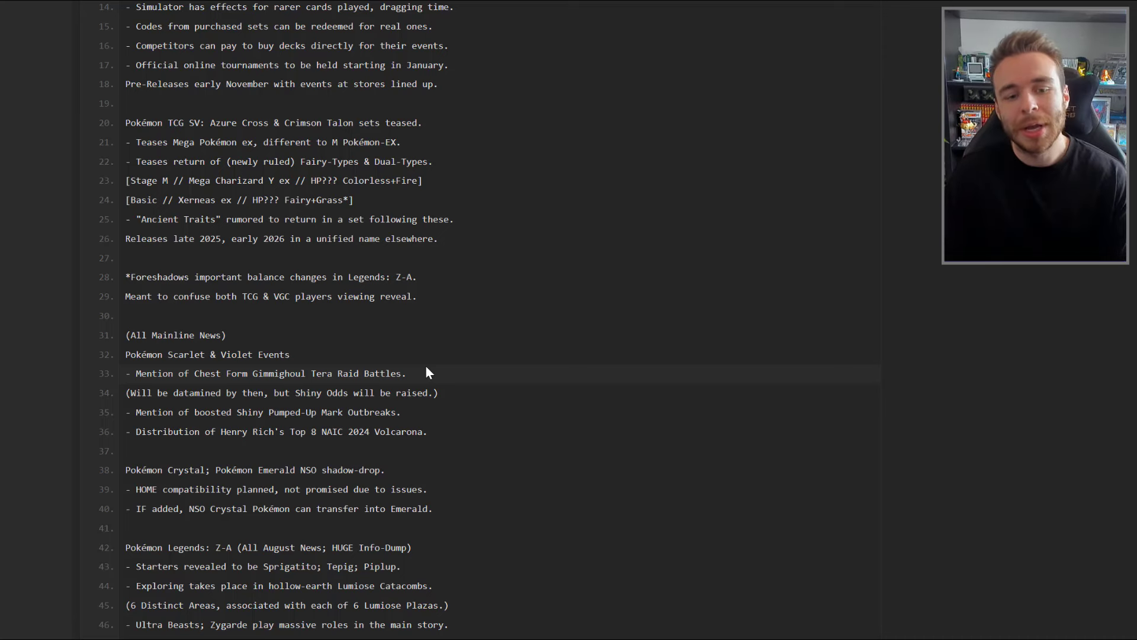
mouse_move(403, 373)
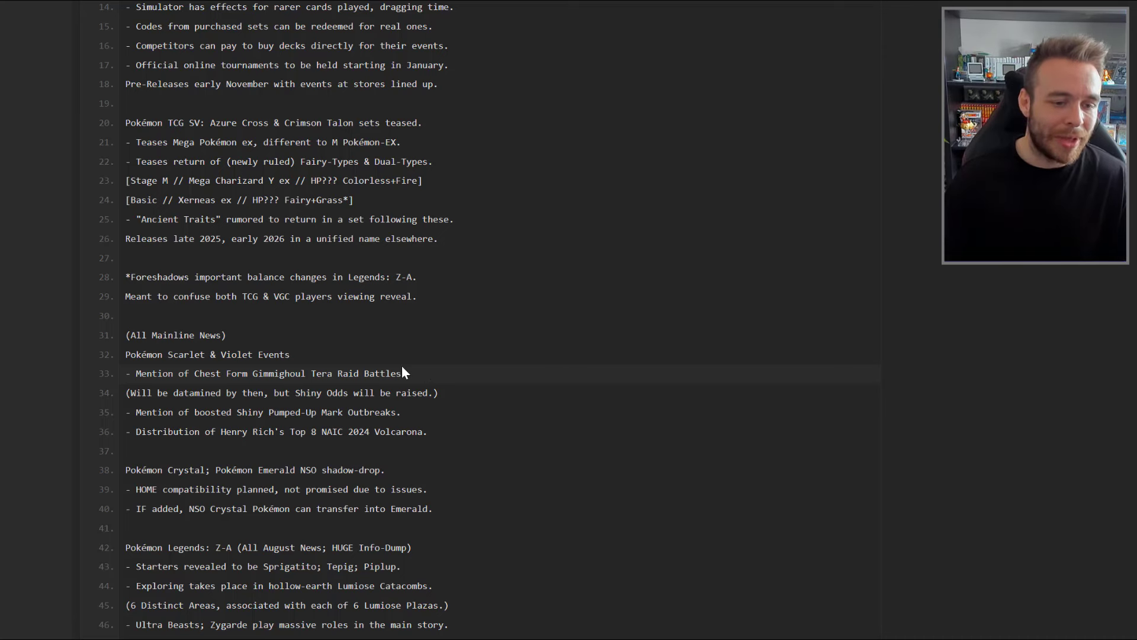
mouse_move(376, 412)
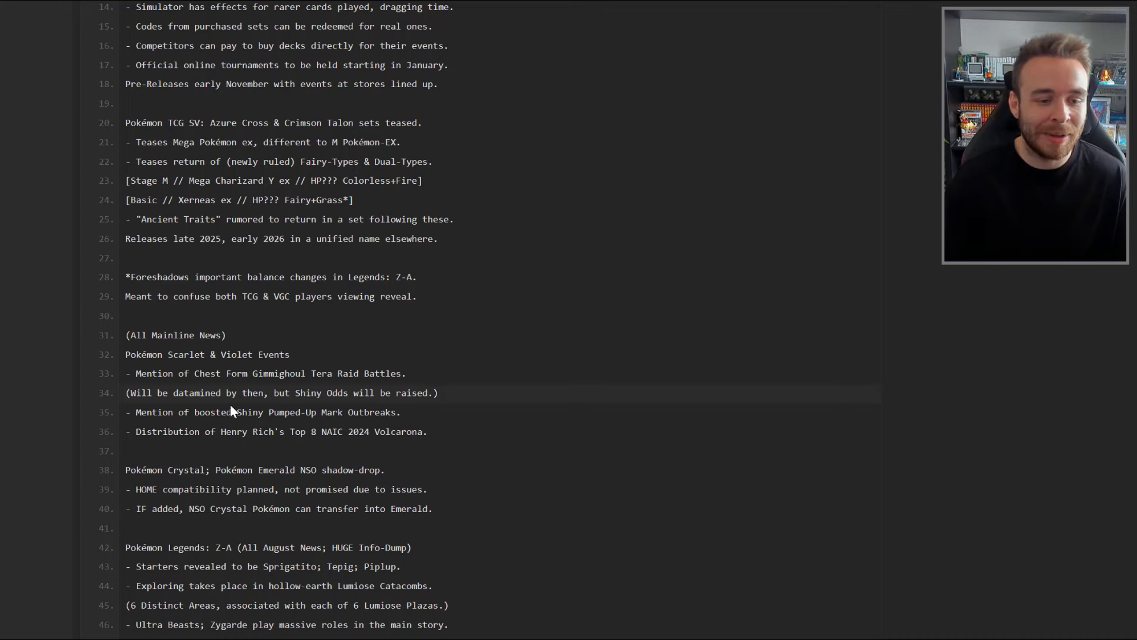
Step: Scroll to Legends Z-A entries like Kalosian Whismur, Frostbite and the summer 2025 release
scroll(down, 3)
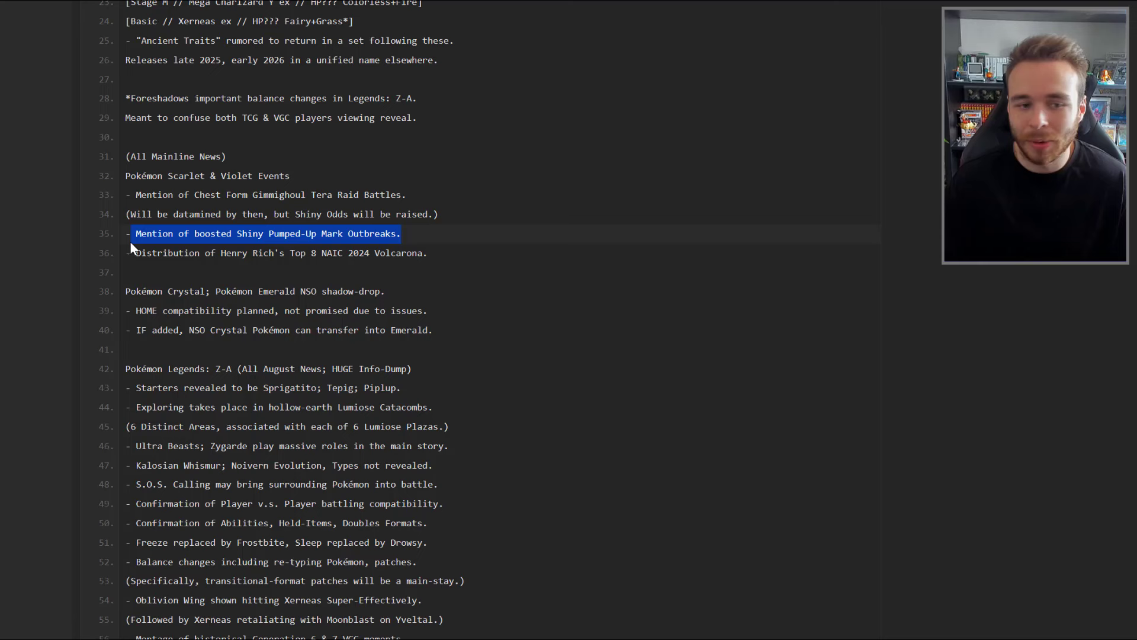
click(187, 281)
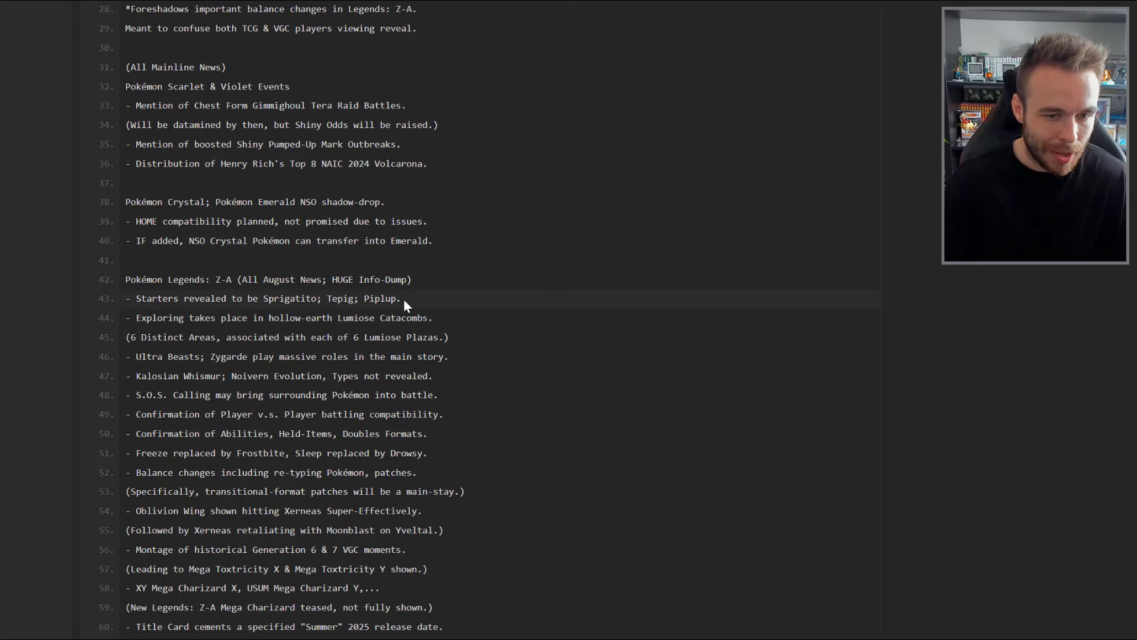
Step: Read the Legends Z-A notes to the Noise-Type hint, clearing highlights on the notes and starters line
double_click(284, 298)
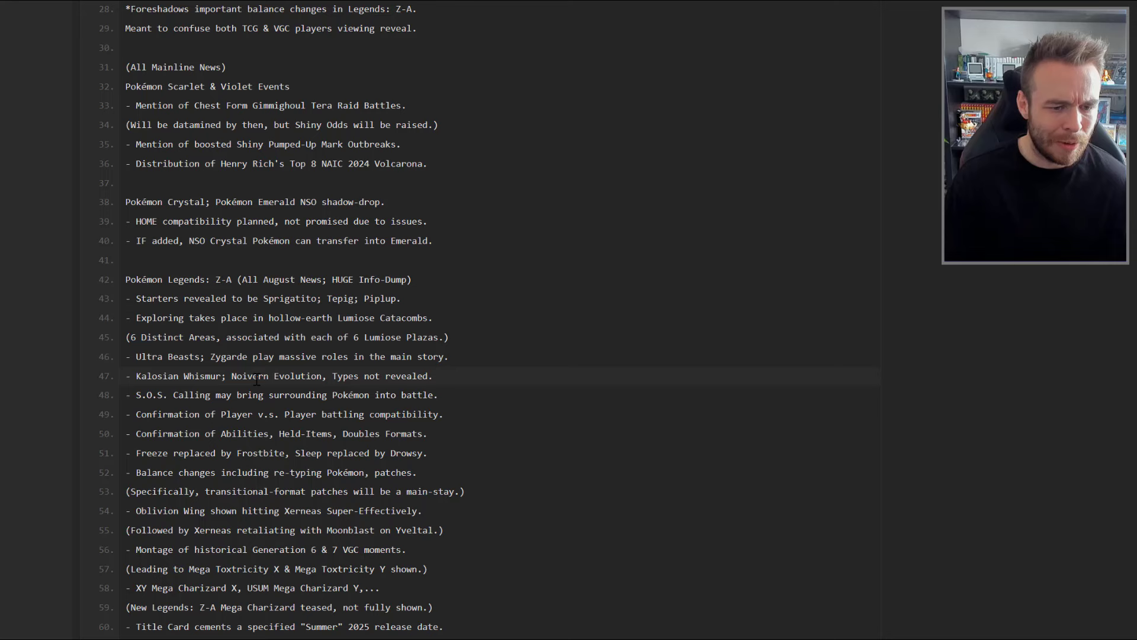
mouse_move(363, 409)
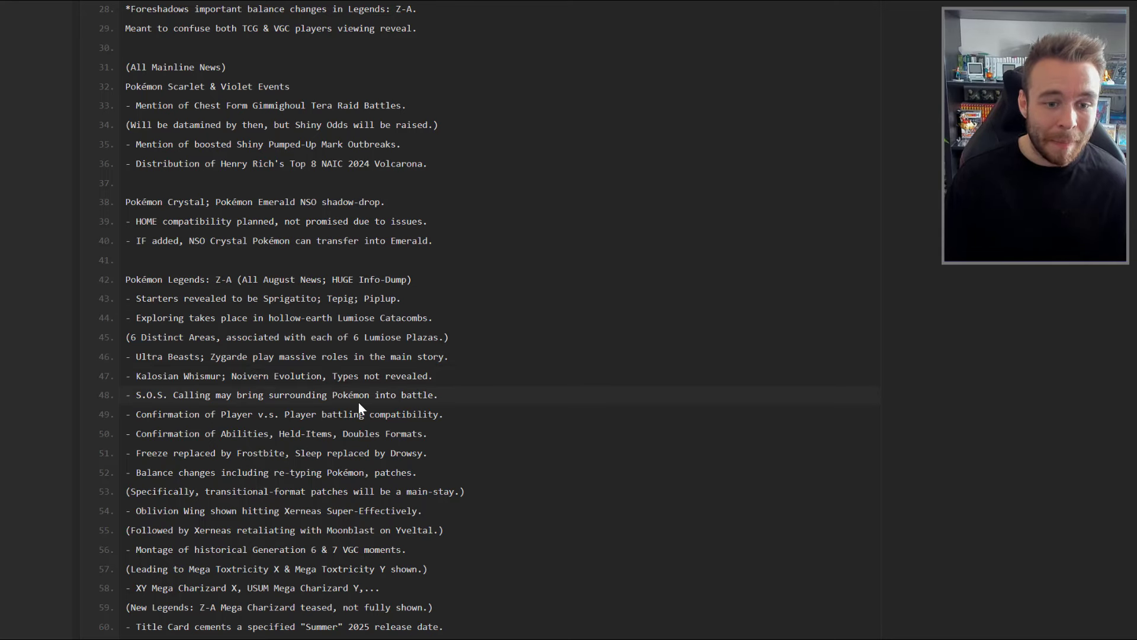
mouse_move(442, 404)
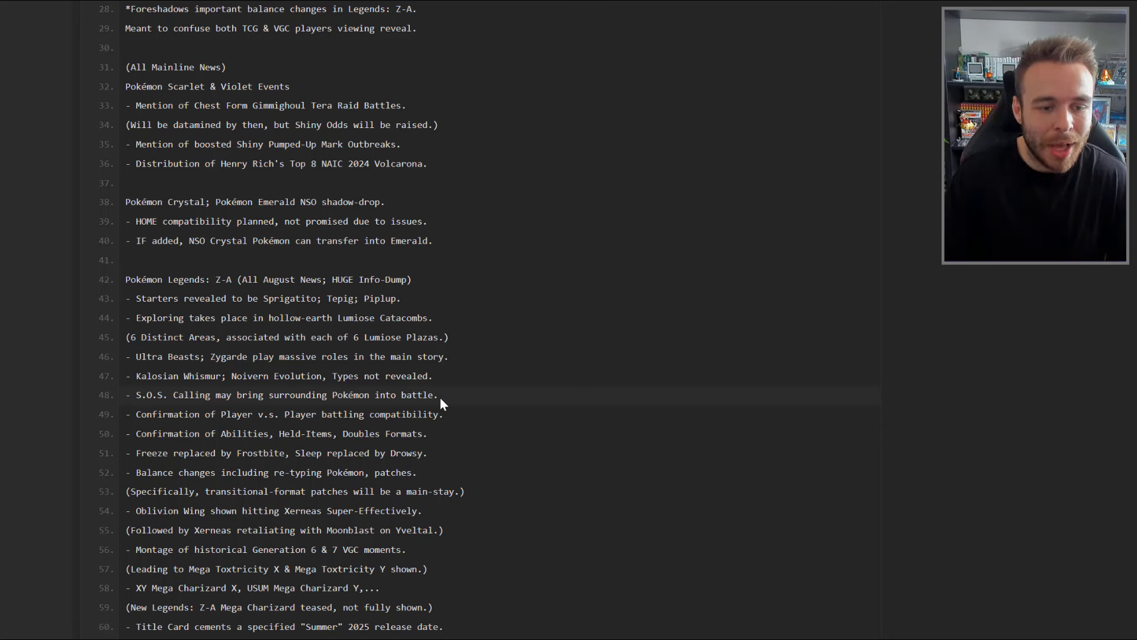
mouse_move(303, 426)
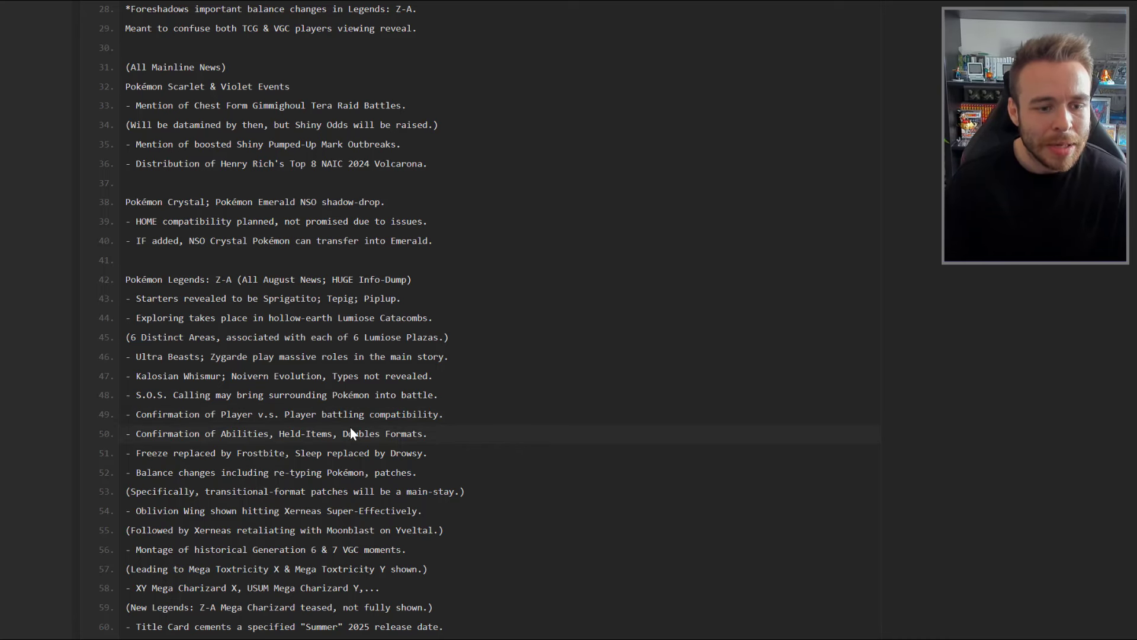
mouse_move(294, 447)
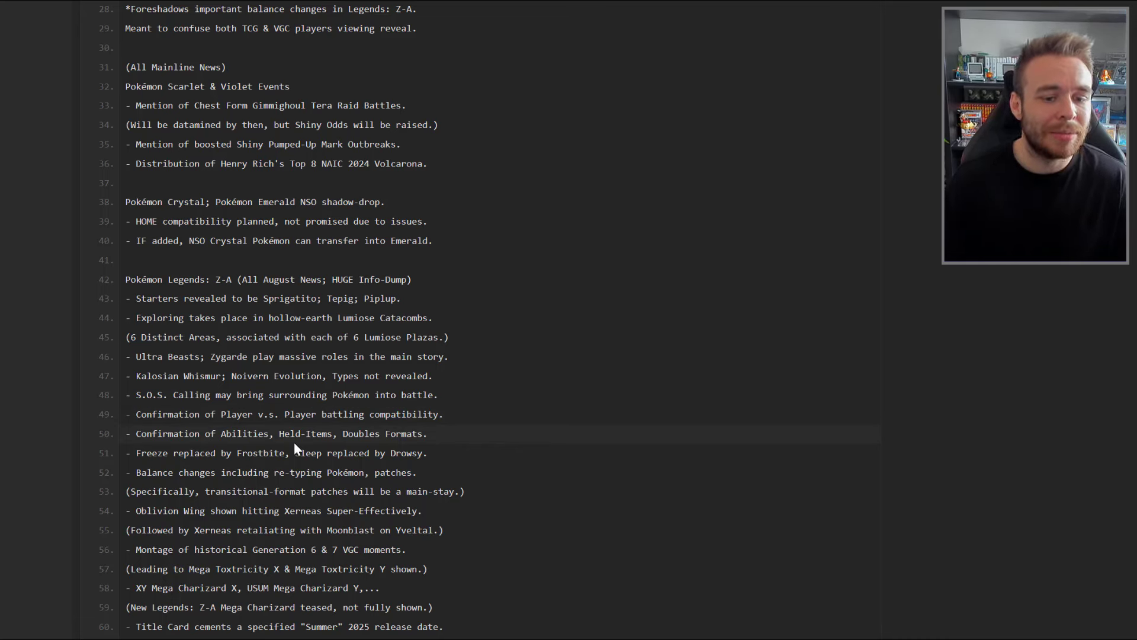
mouse_move(442, 439)
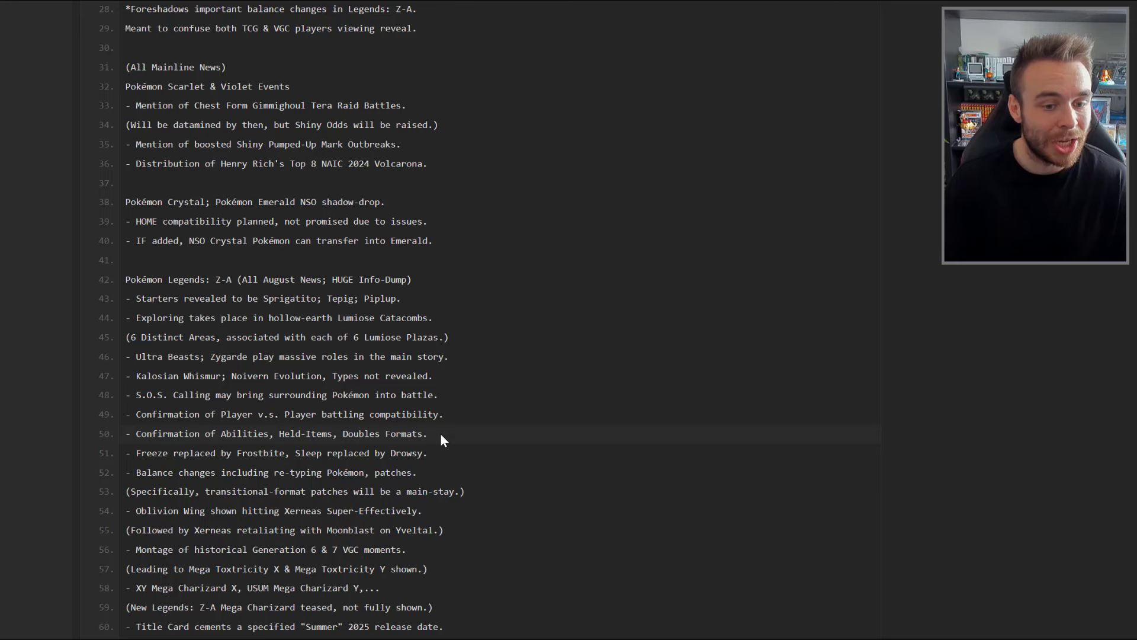
mouse_move(265, 467)
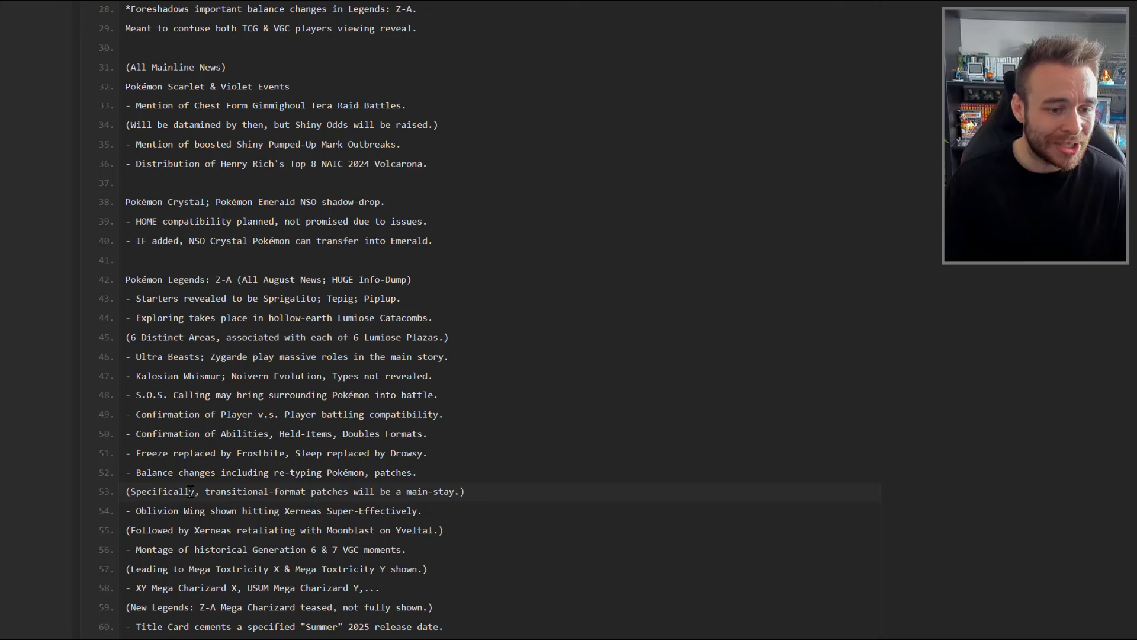
scroll(down, 3)
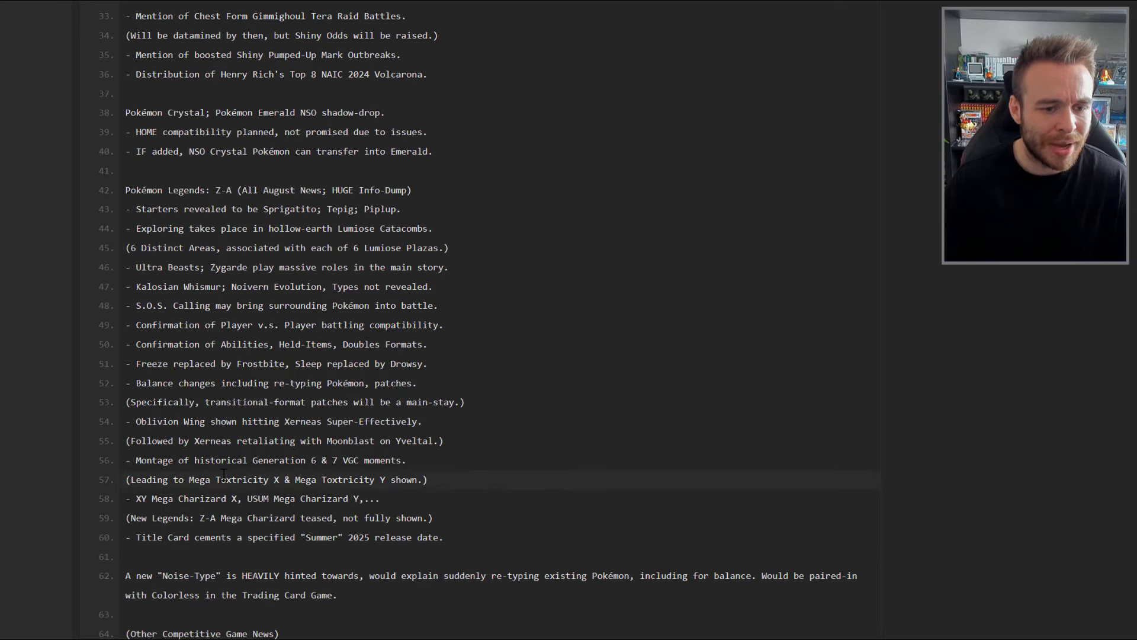
mouse_move(282, 428)
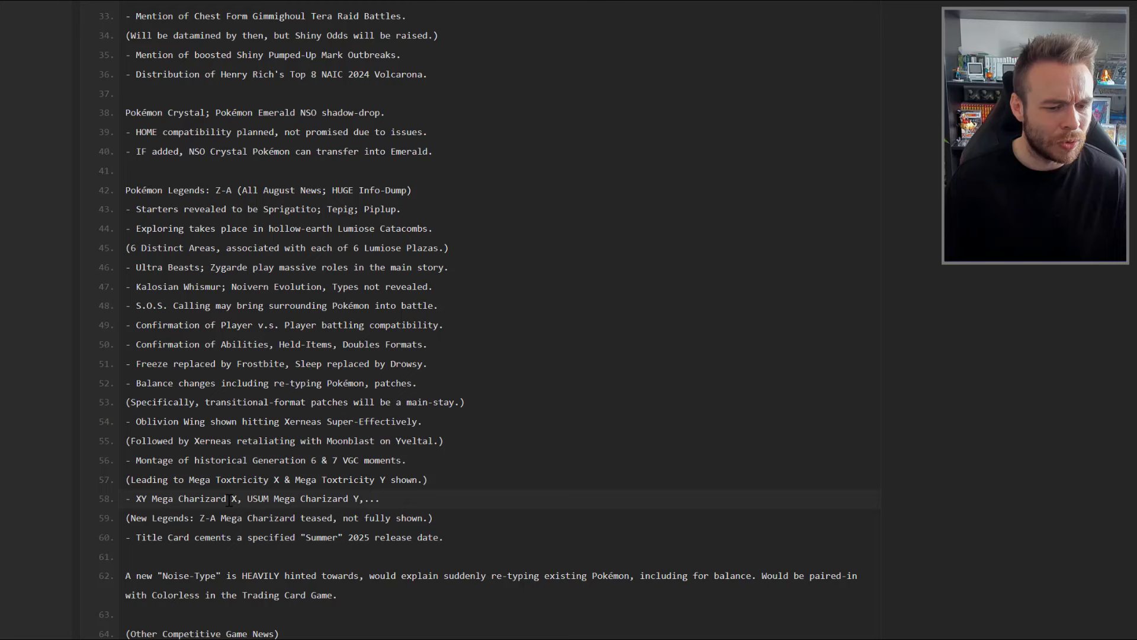
scroll(down, 3)
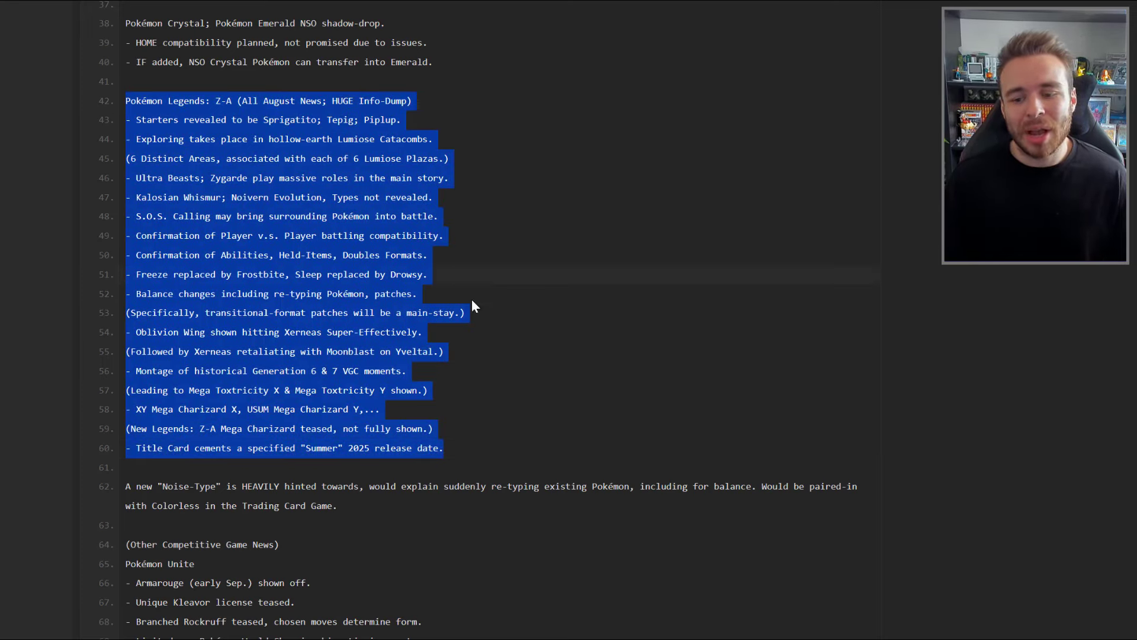
click(475, 313)
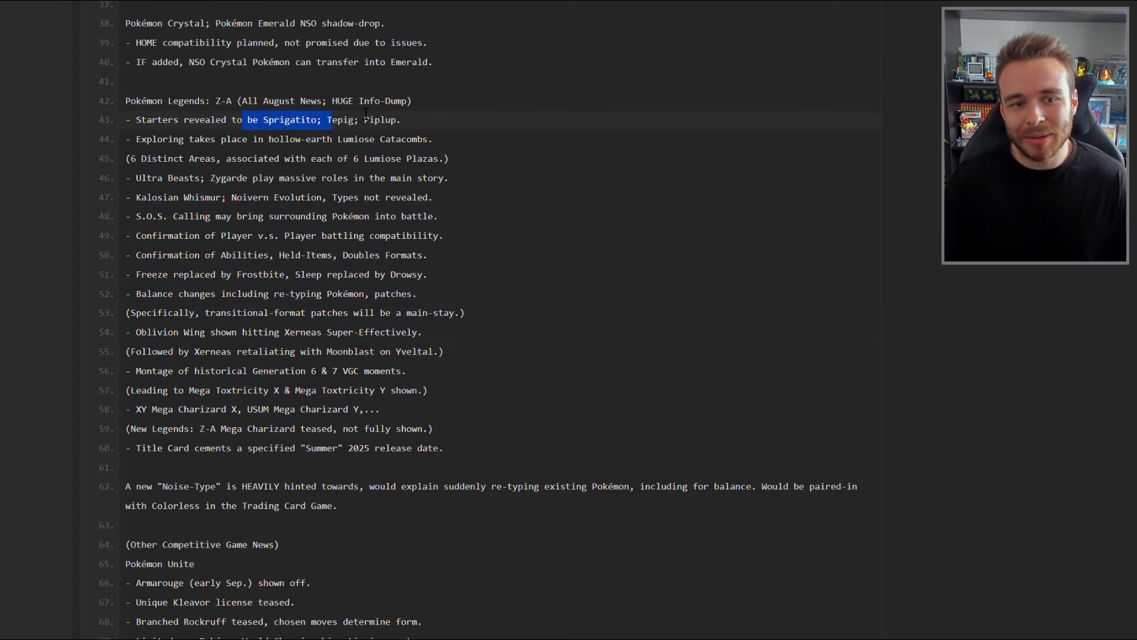
click(165, 235)
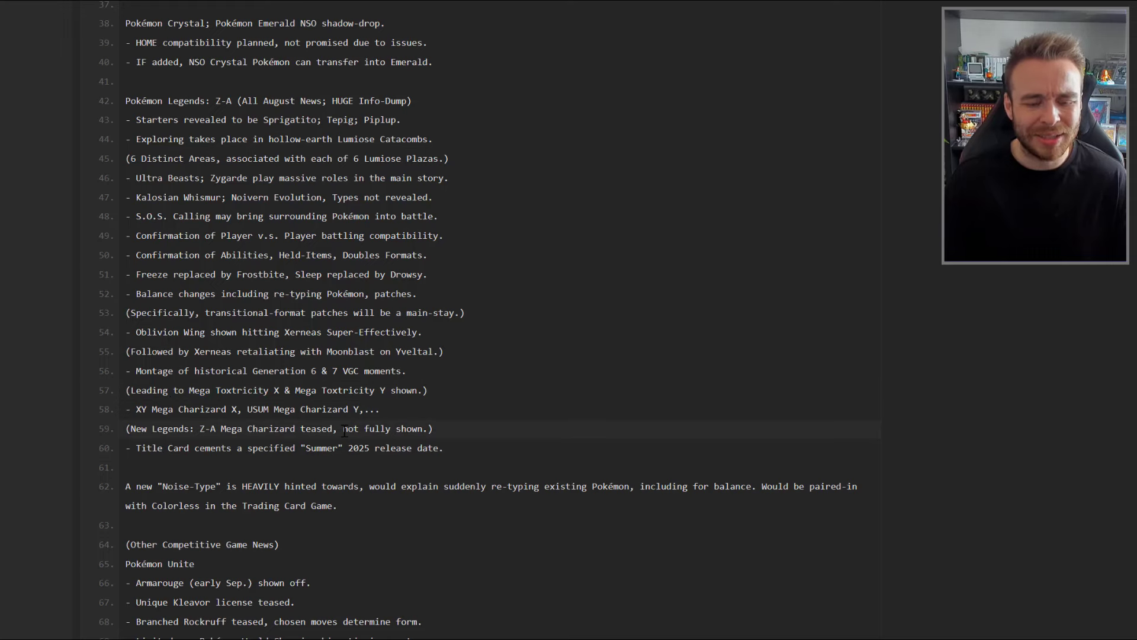
Step: Scroll to the Pokémon Unite notes and highlight the Branched Rockruff line
scroll(down, 3)
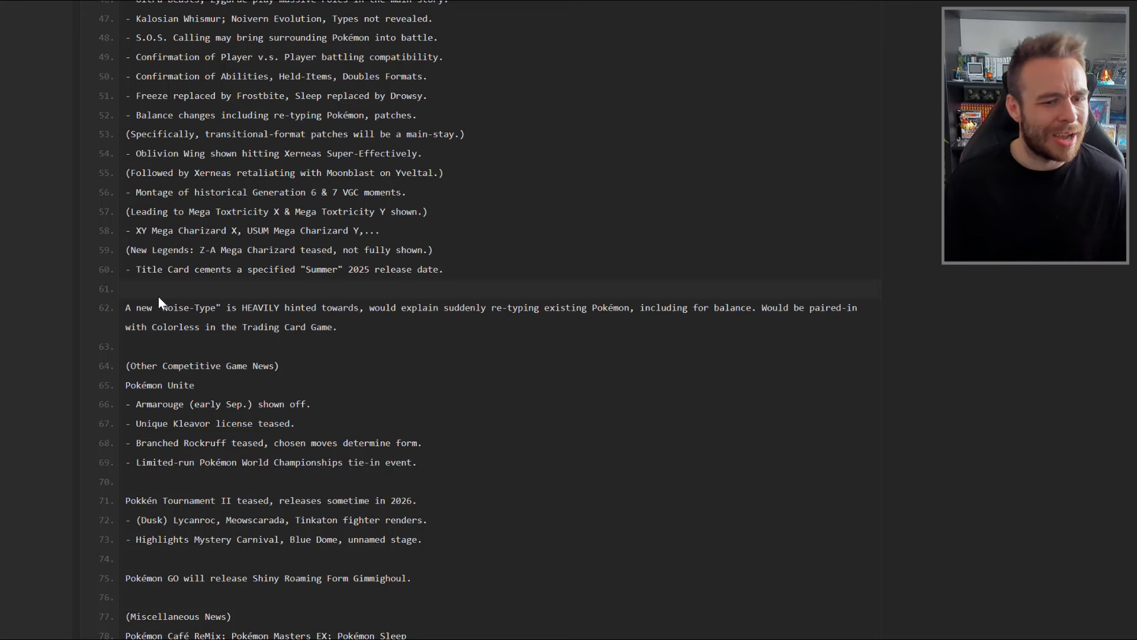
mouse_move(448, 345)
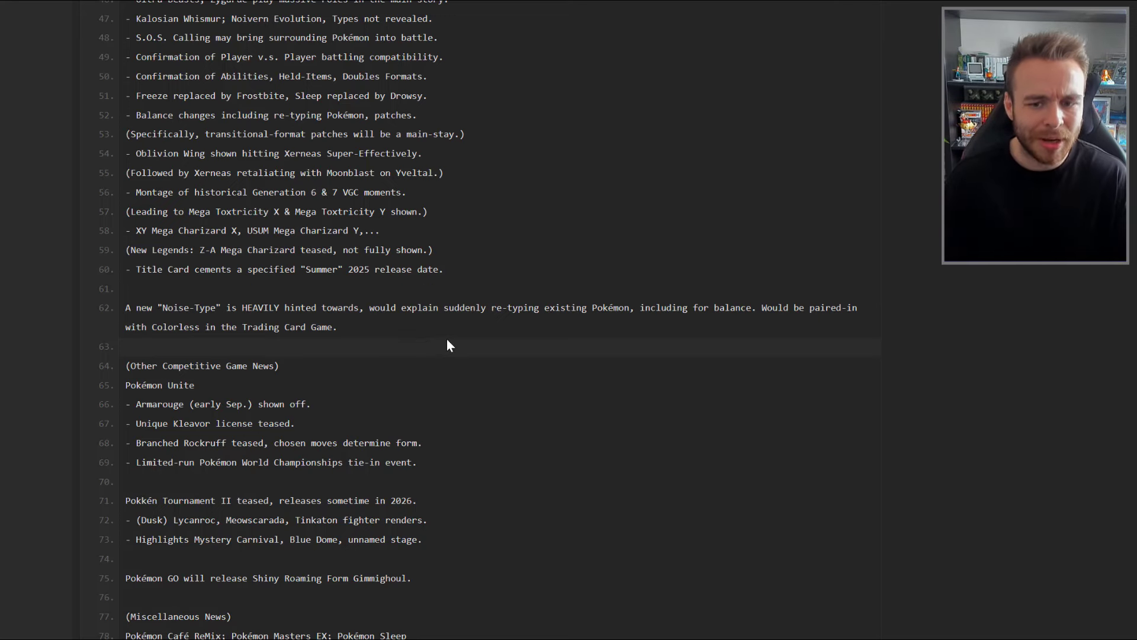
mouse_move(578, 370)
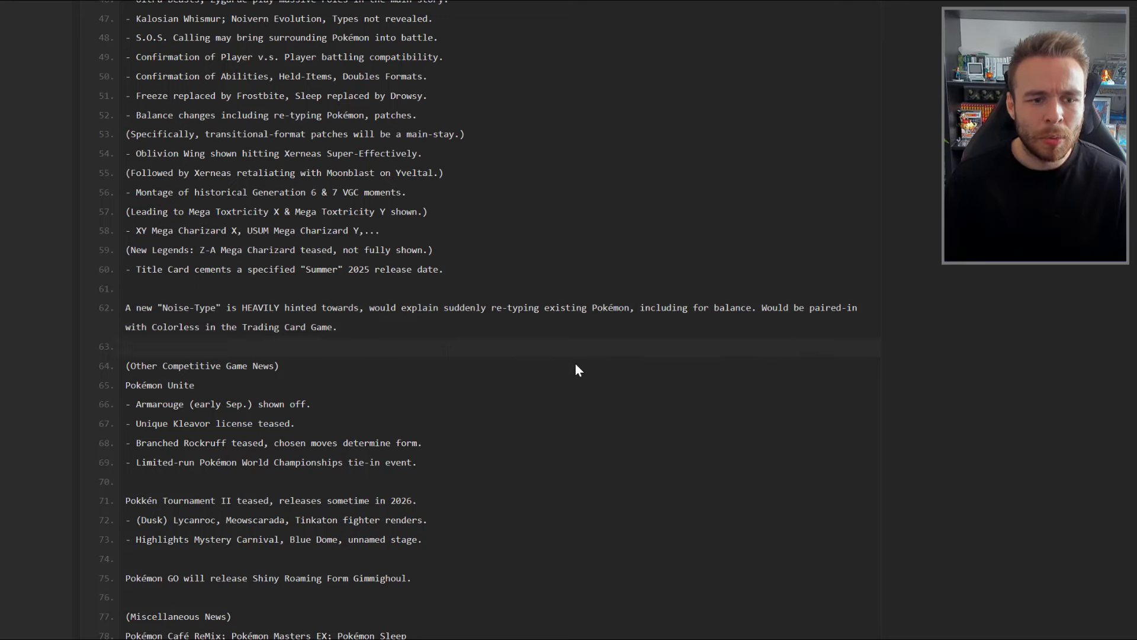
mouse_move(341, 333)
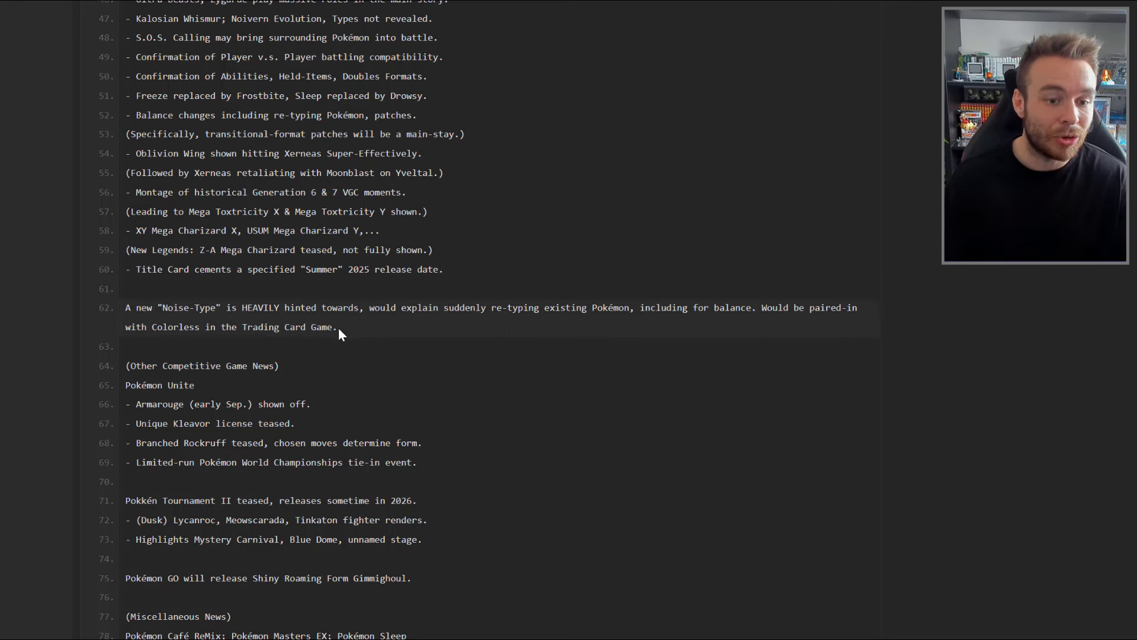
double_click(185, 307)
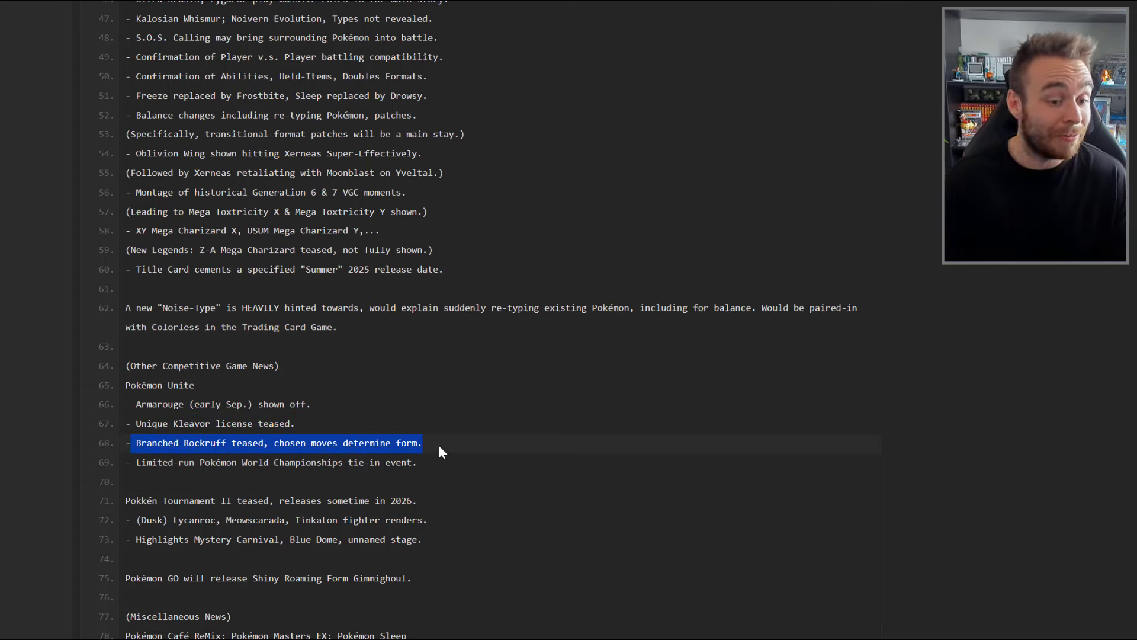
Step: Clear the Rockruff and Pokkén highlights and scroll to Miscellaneous News and the Ogerpon movie
click(178, 462)
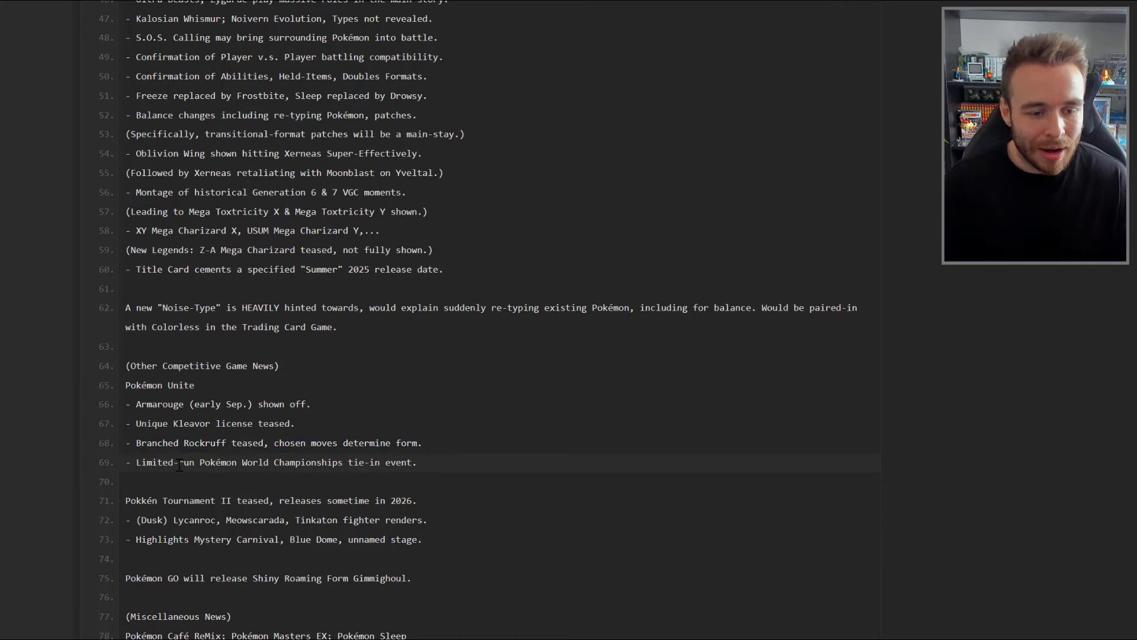
scroll(down, 3)
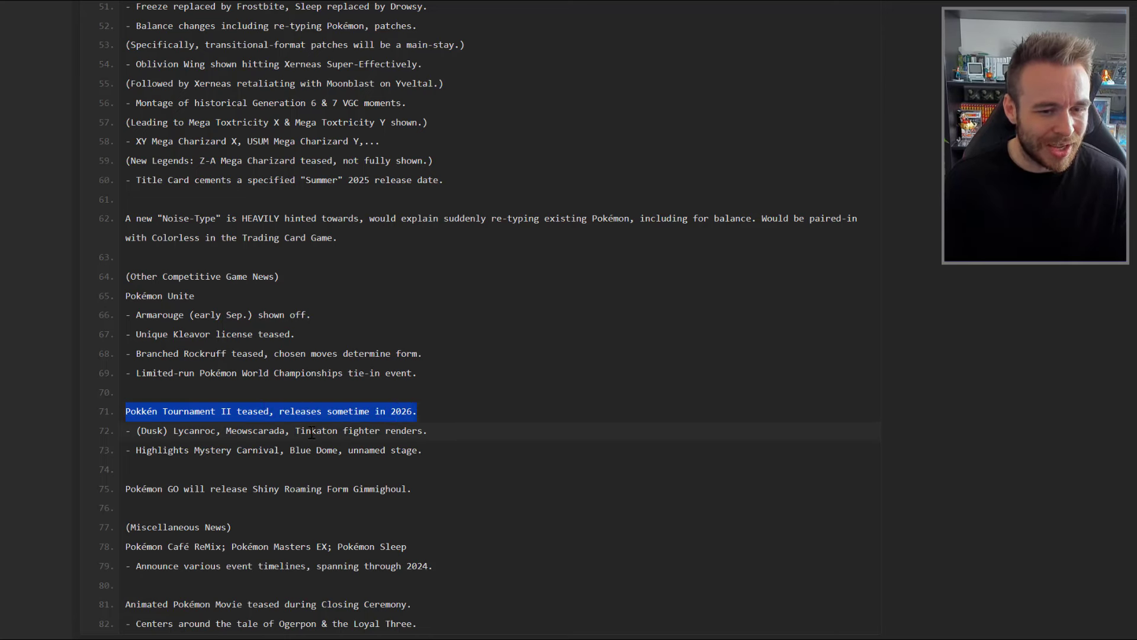
click(181, 446)
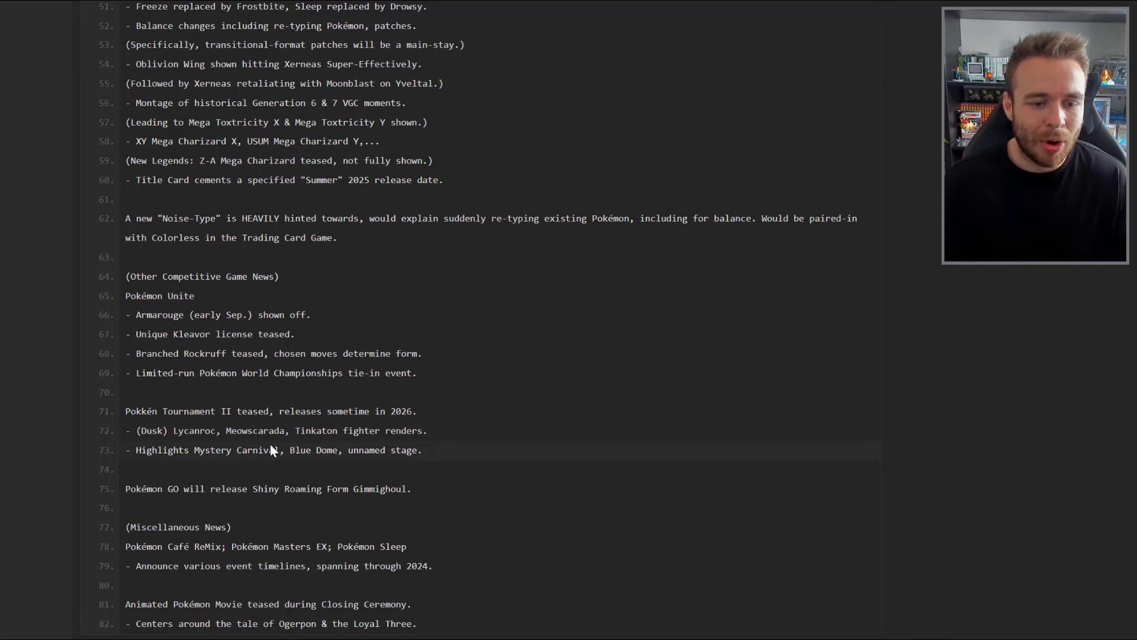
mouse_move(201, 466)
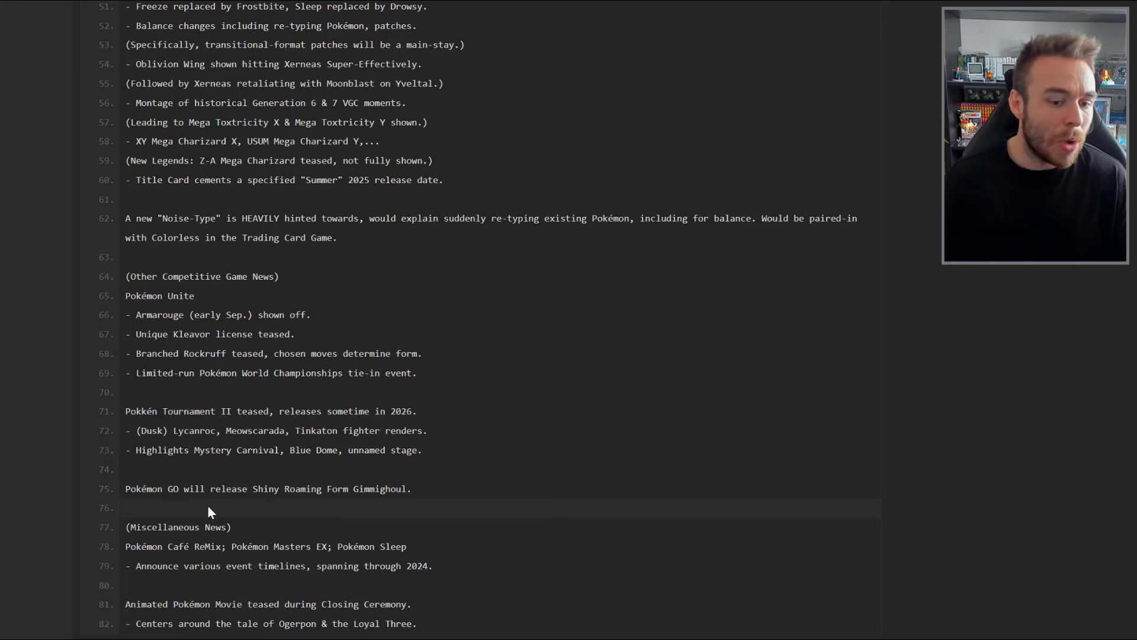
mouse_move(284, 521)
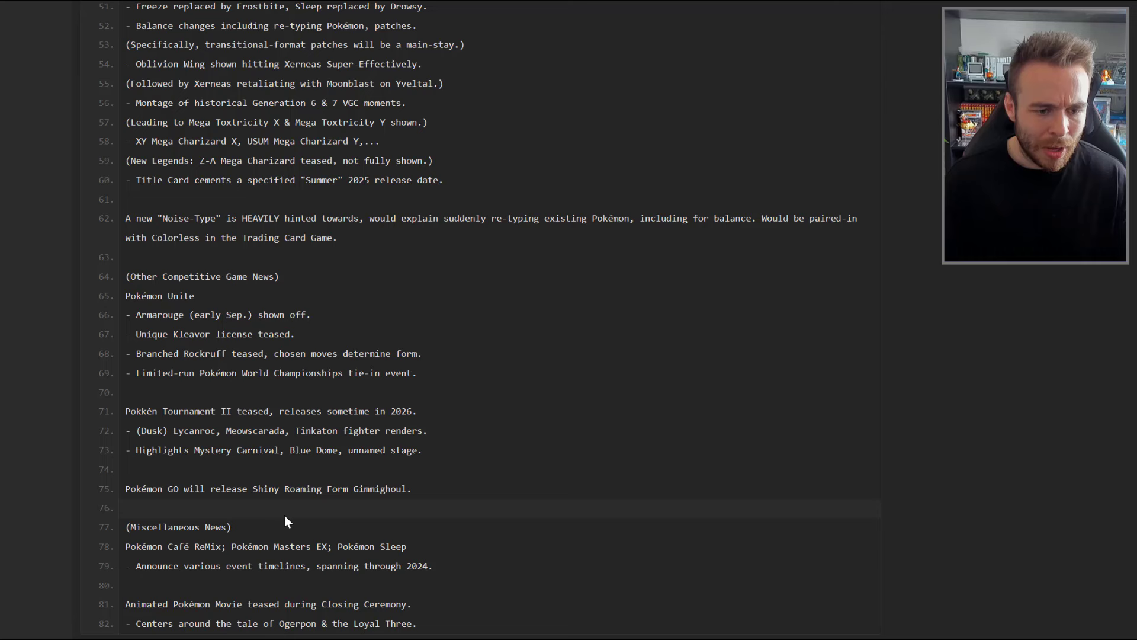
mouse_move(206, 559)
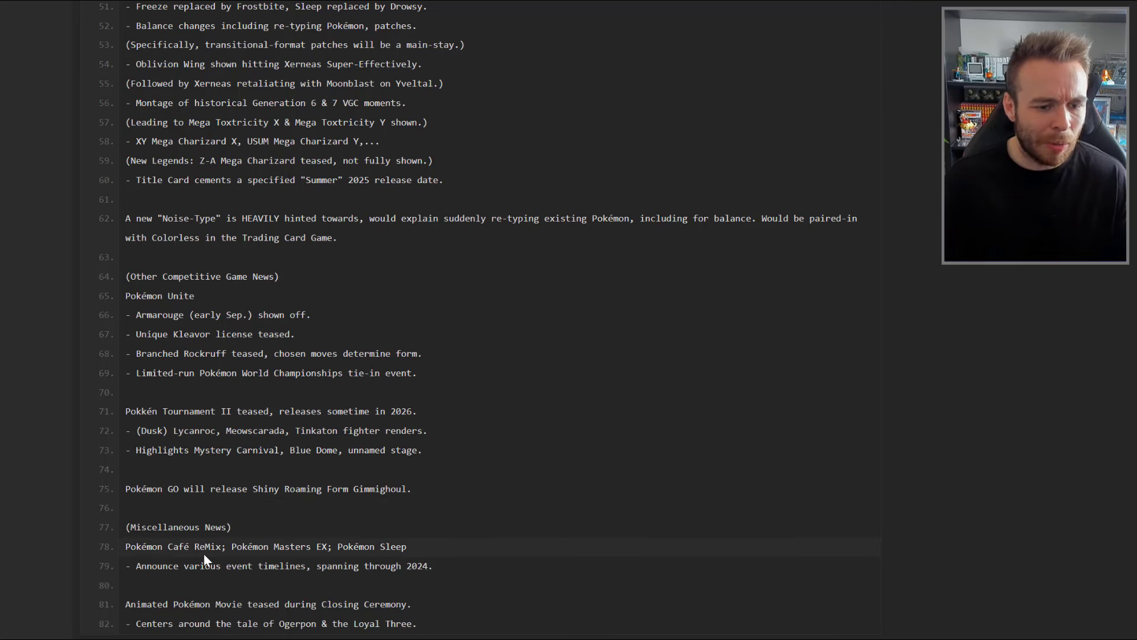
mouse_move(326, 559)
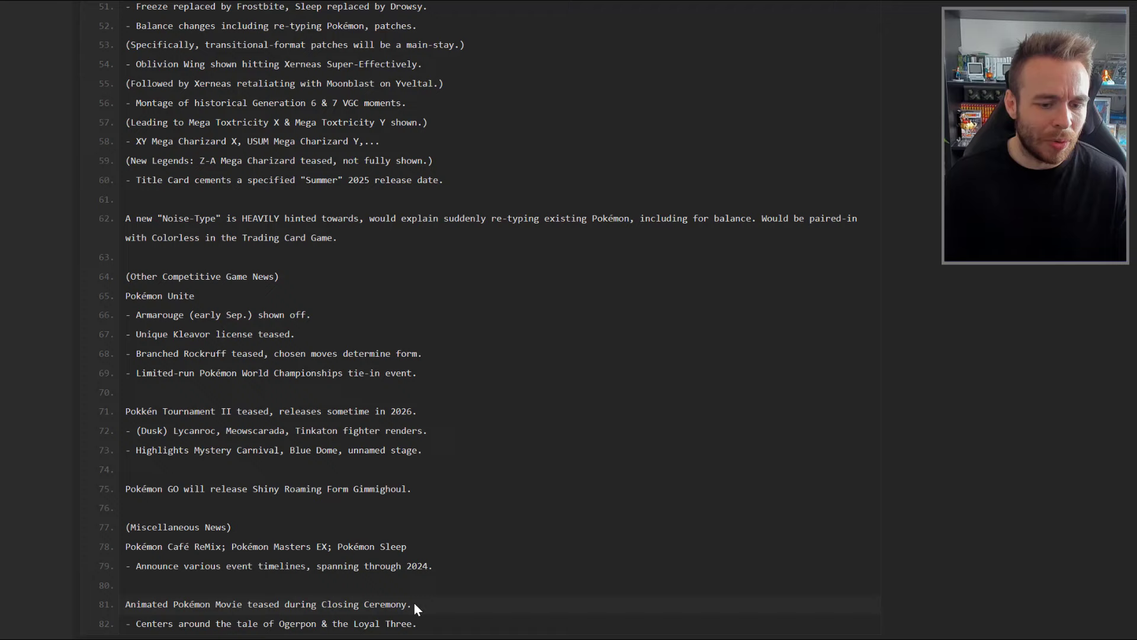
mouse_move(477, 625)
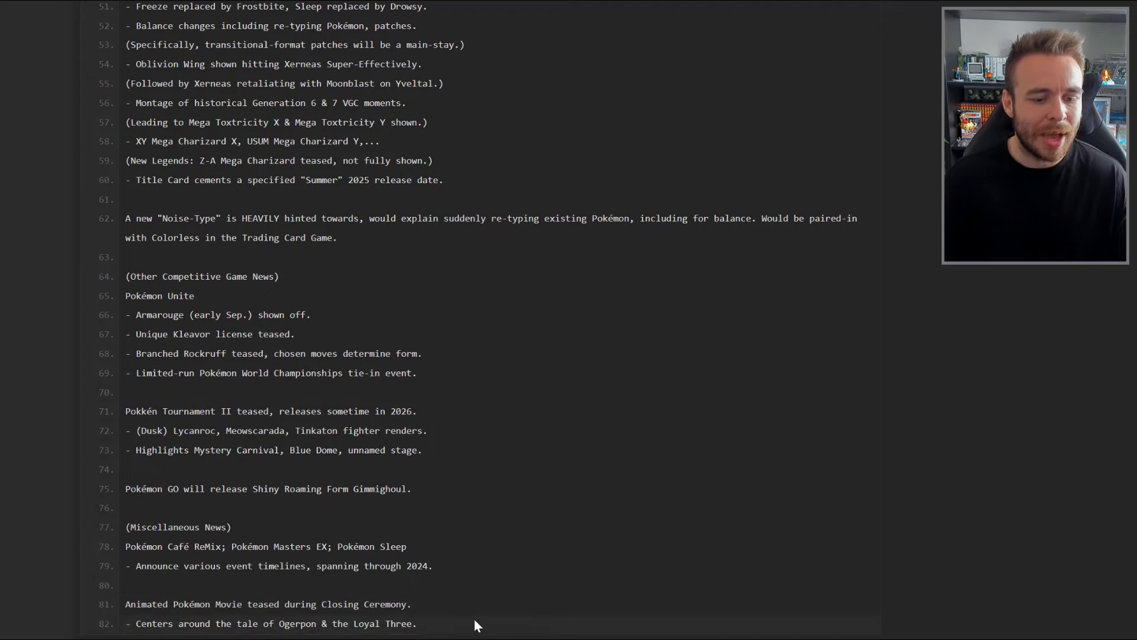
Step: Revisit the 4chan August Pokémon Reveals post, then scroll the Pastebin list back to its opening TCG news
scroll(up, 3)
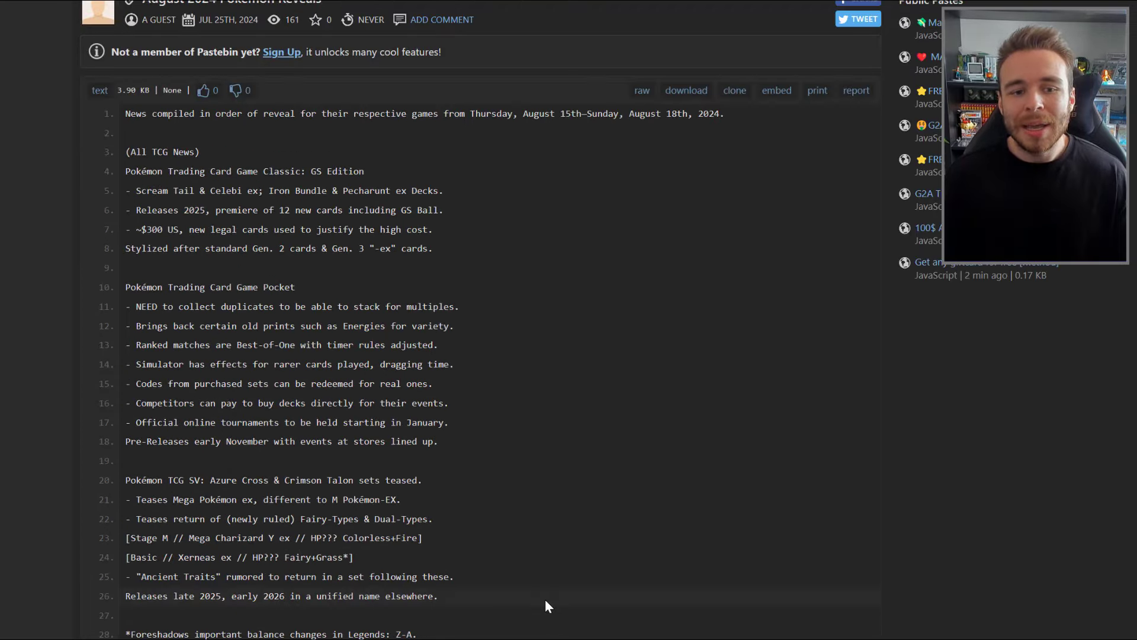
scroll(down, 3)
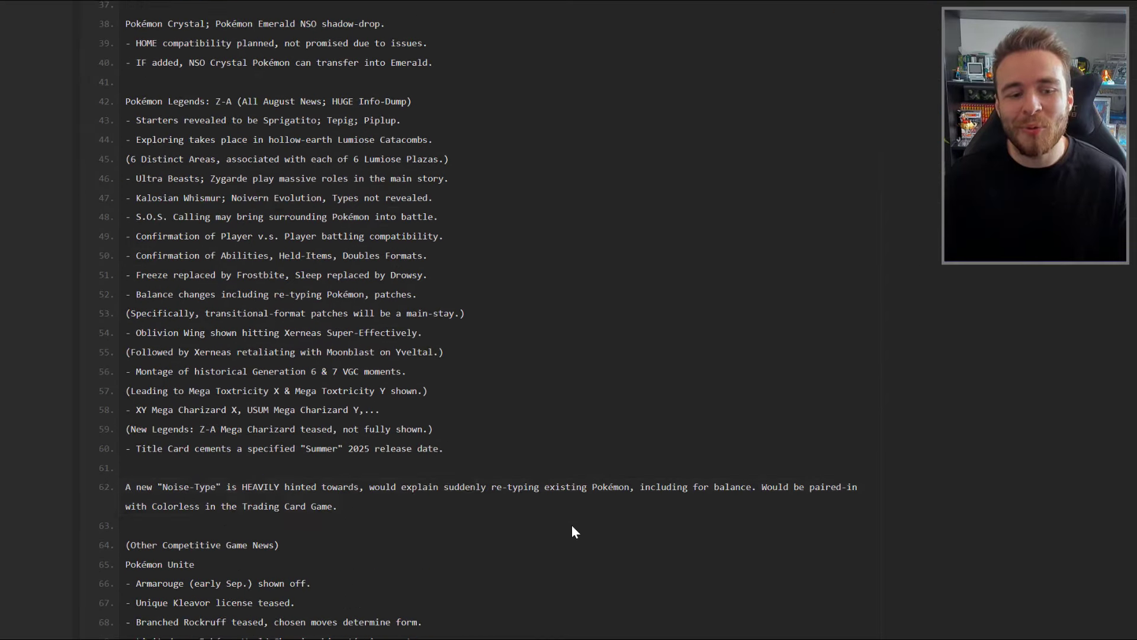
mouse_move(458, 282)
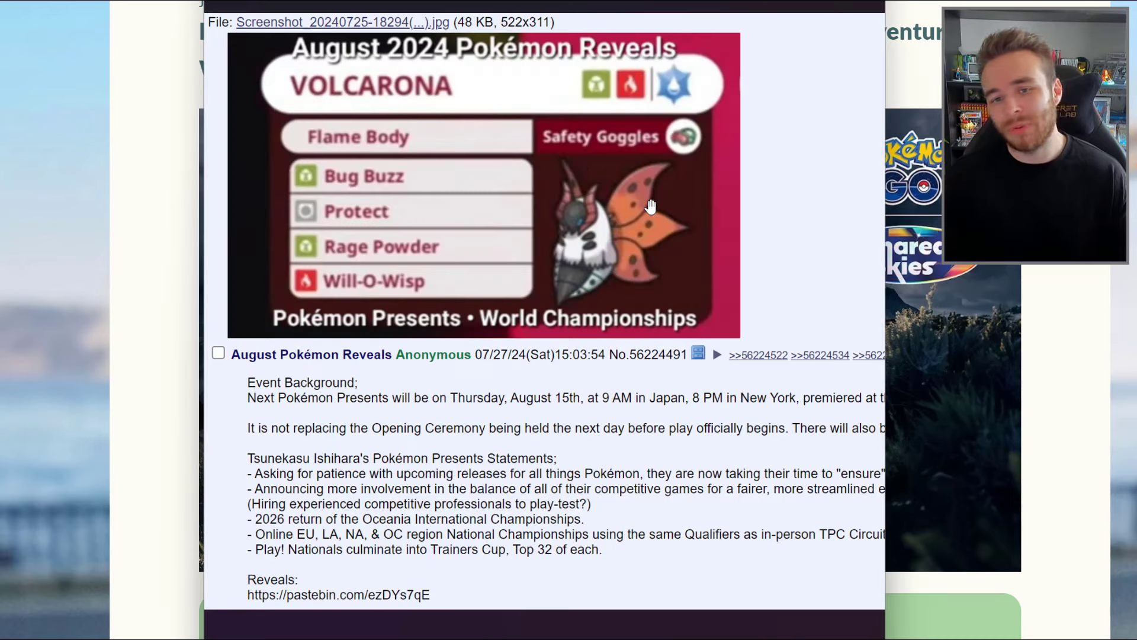
mouse_move(517, 227)
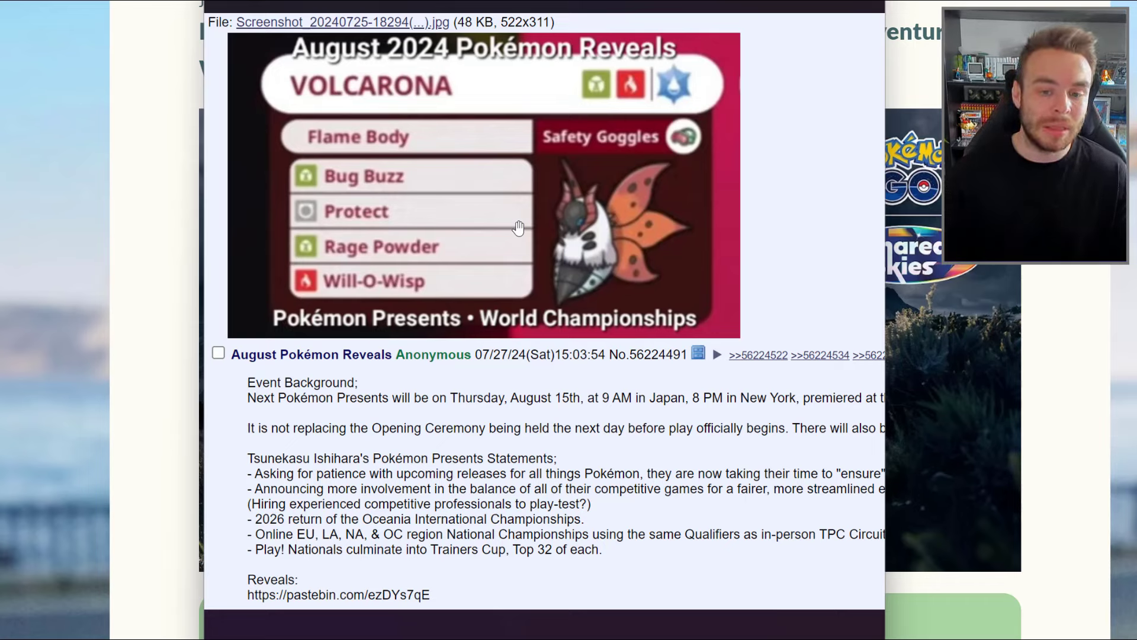
mouse_move(637, 293)
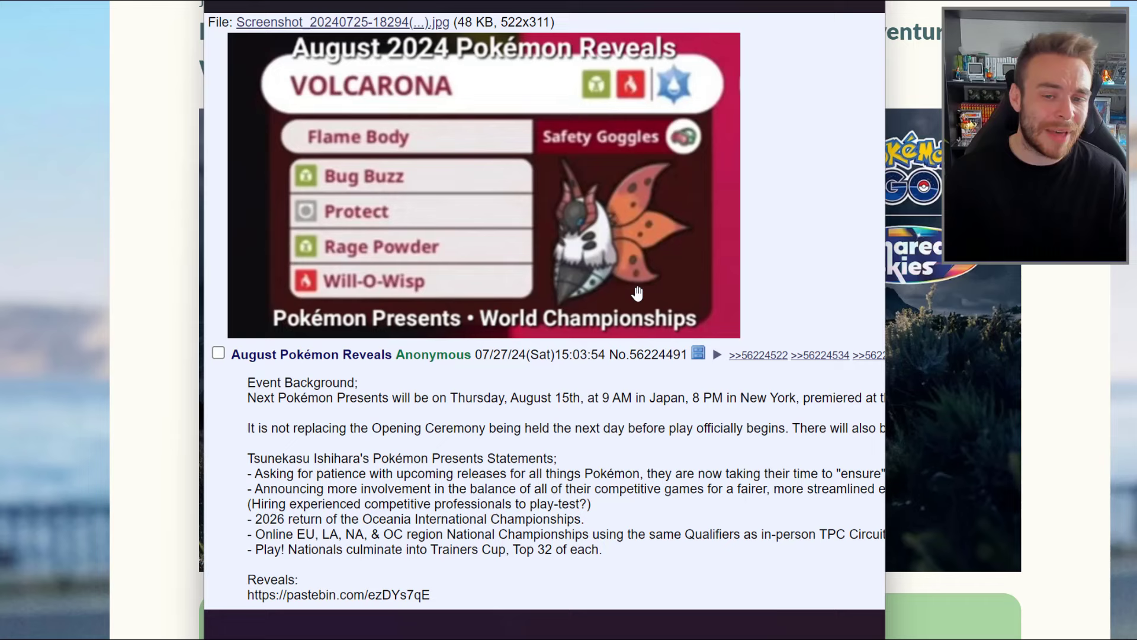
mouse_move(701, 243)
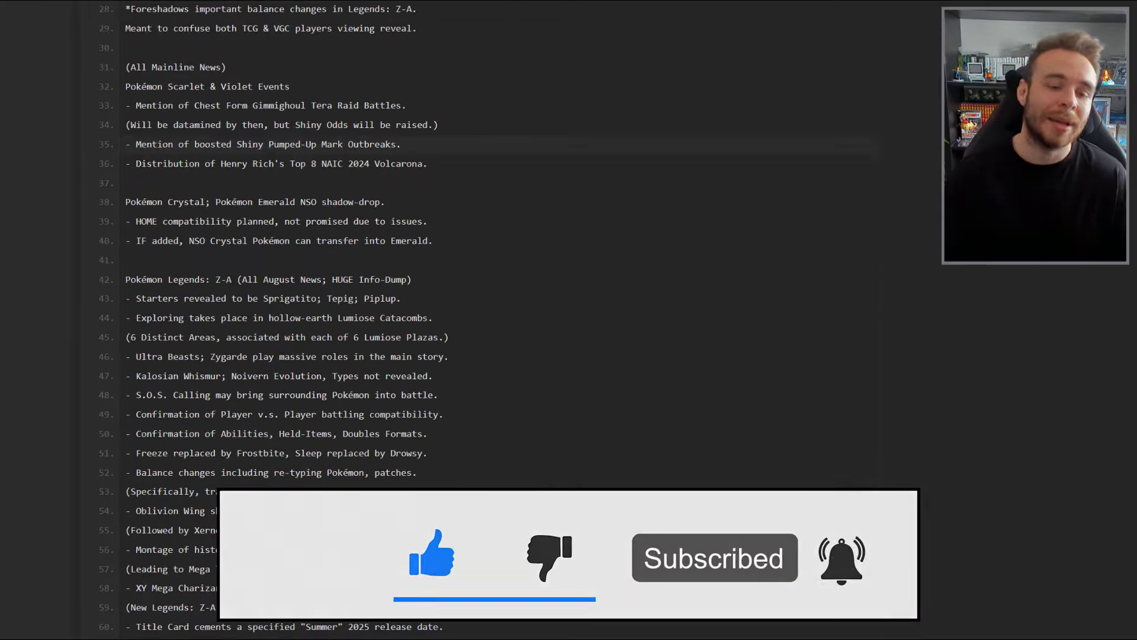
scroll(up, 3)
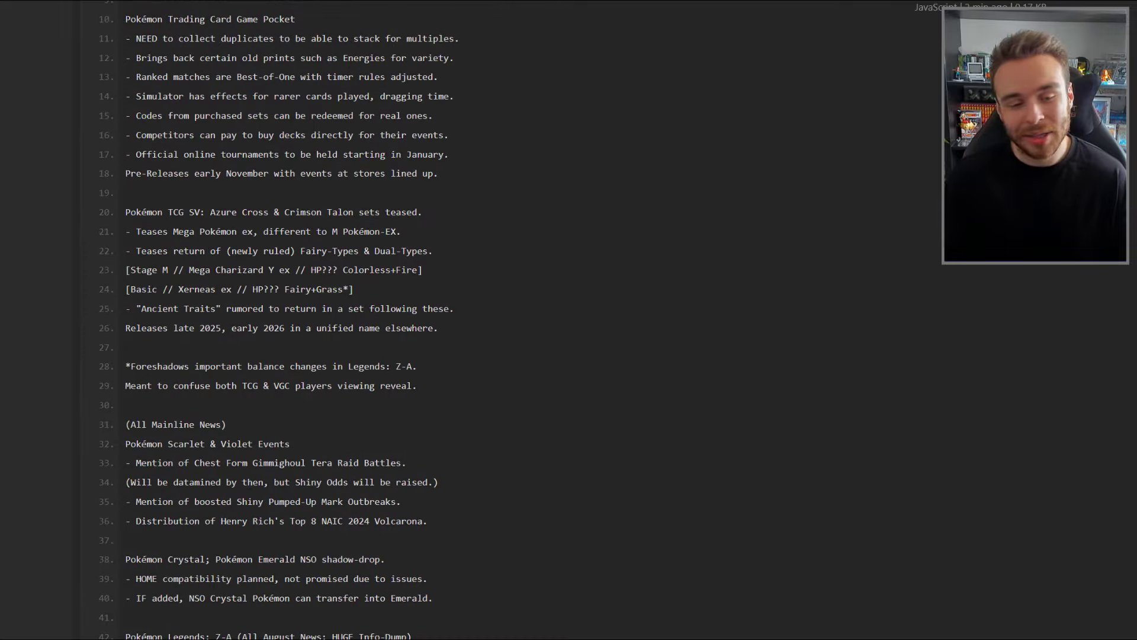
scroll(up, 3)
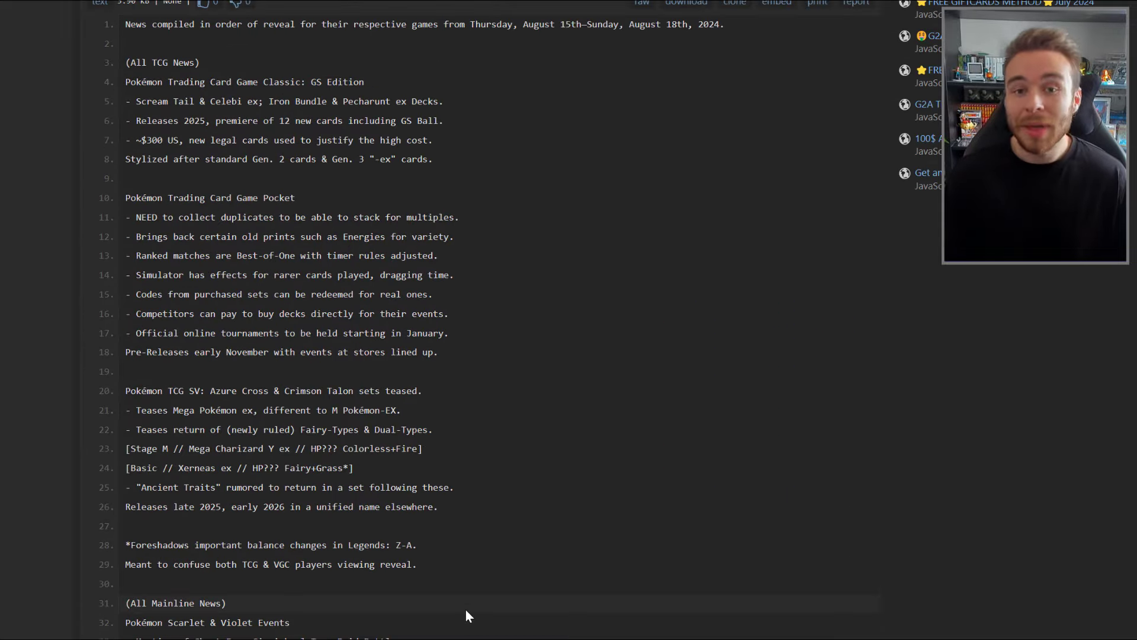